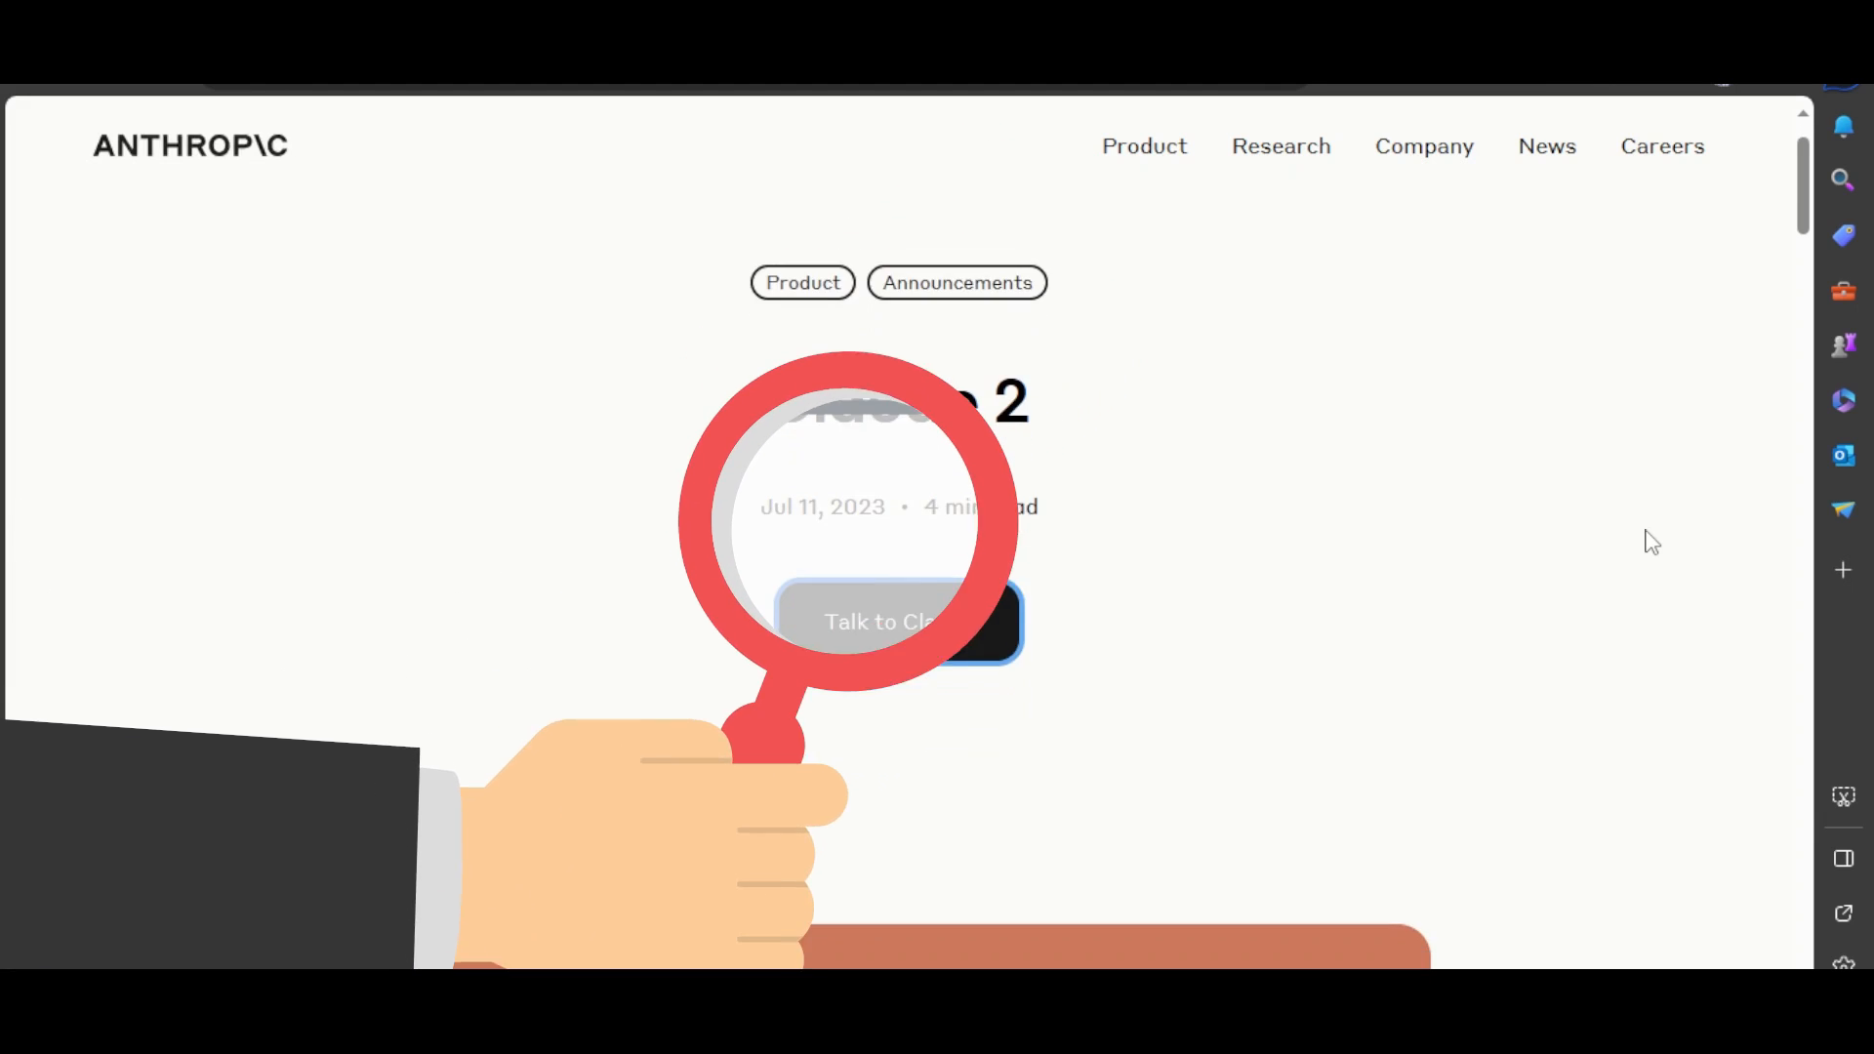
# - Scroll from the Claude 2 title through the feature paragraphs down to Related articles
pyautogui.scroll(-3)
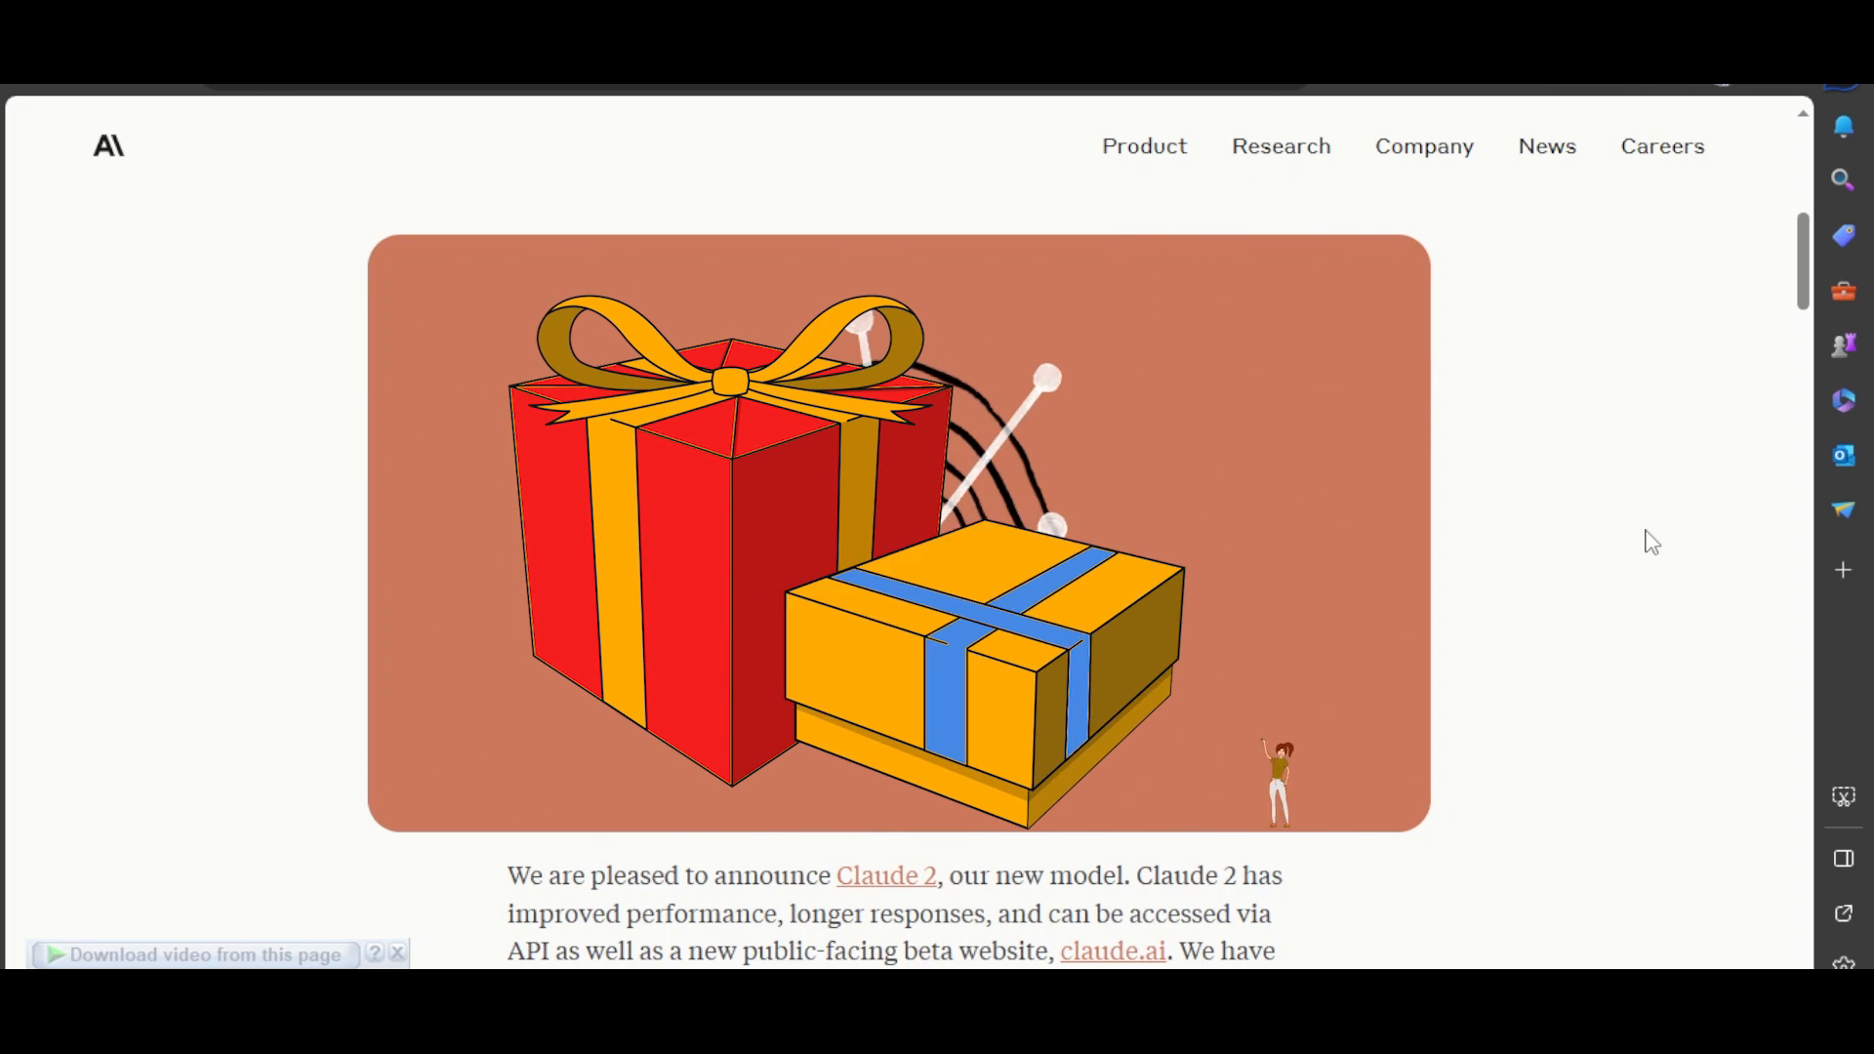
pyautogui.scroll(3)
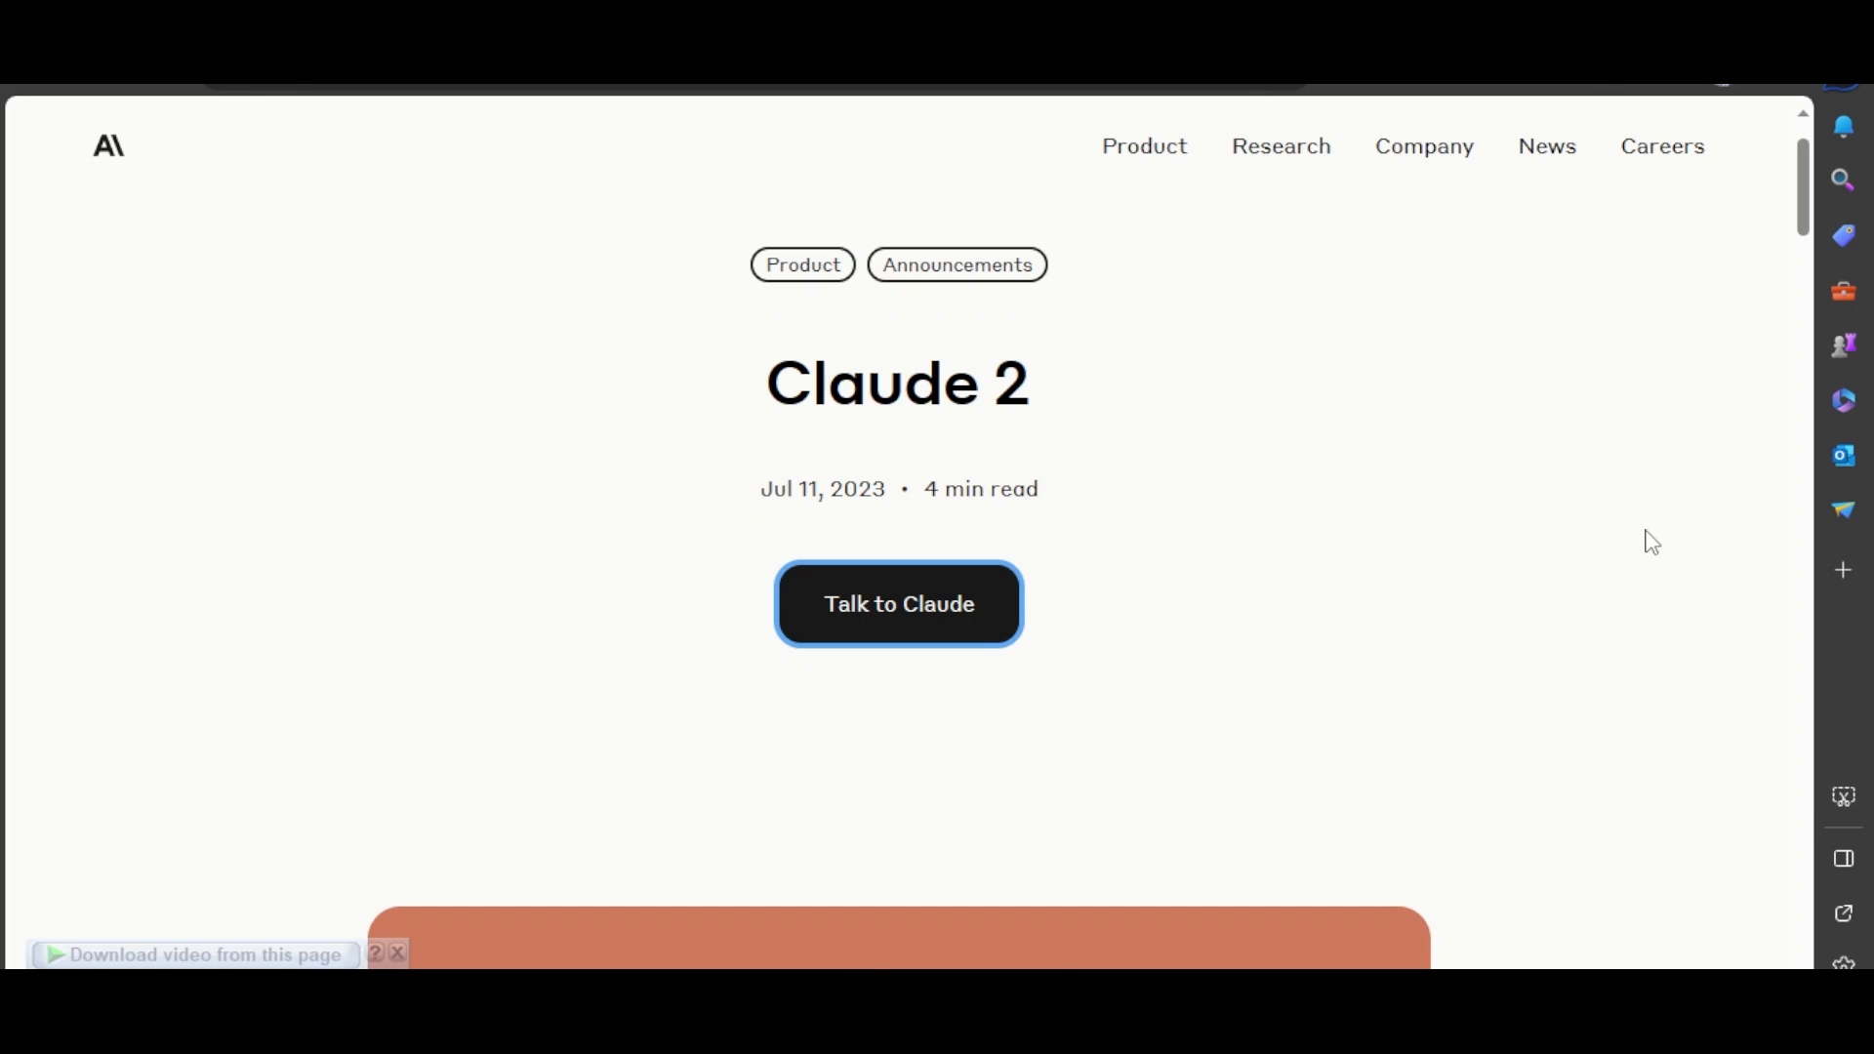
pyautogui.scroll(-3)
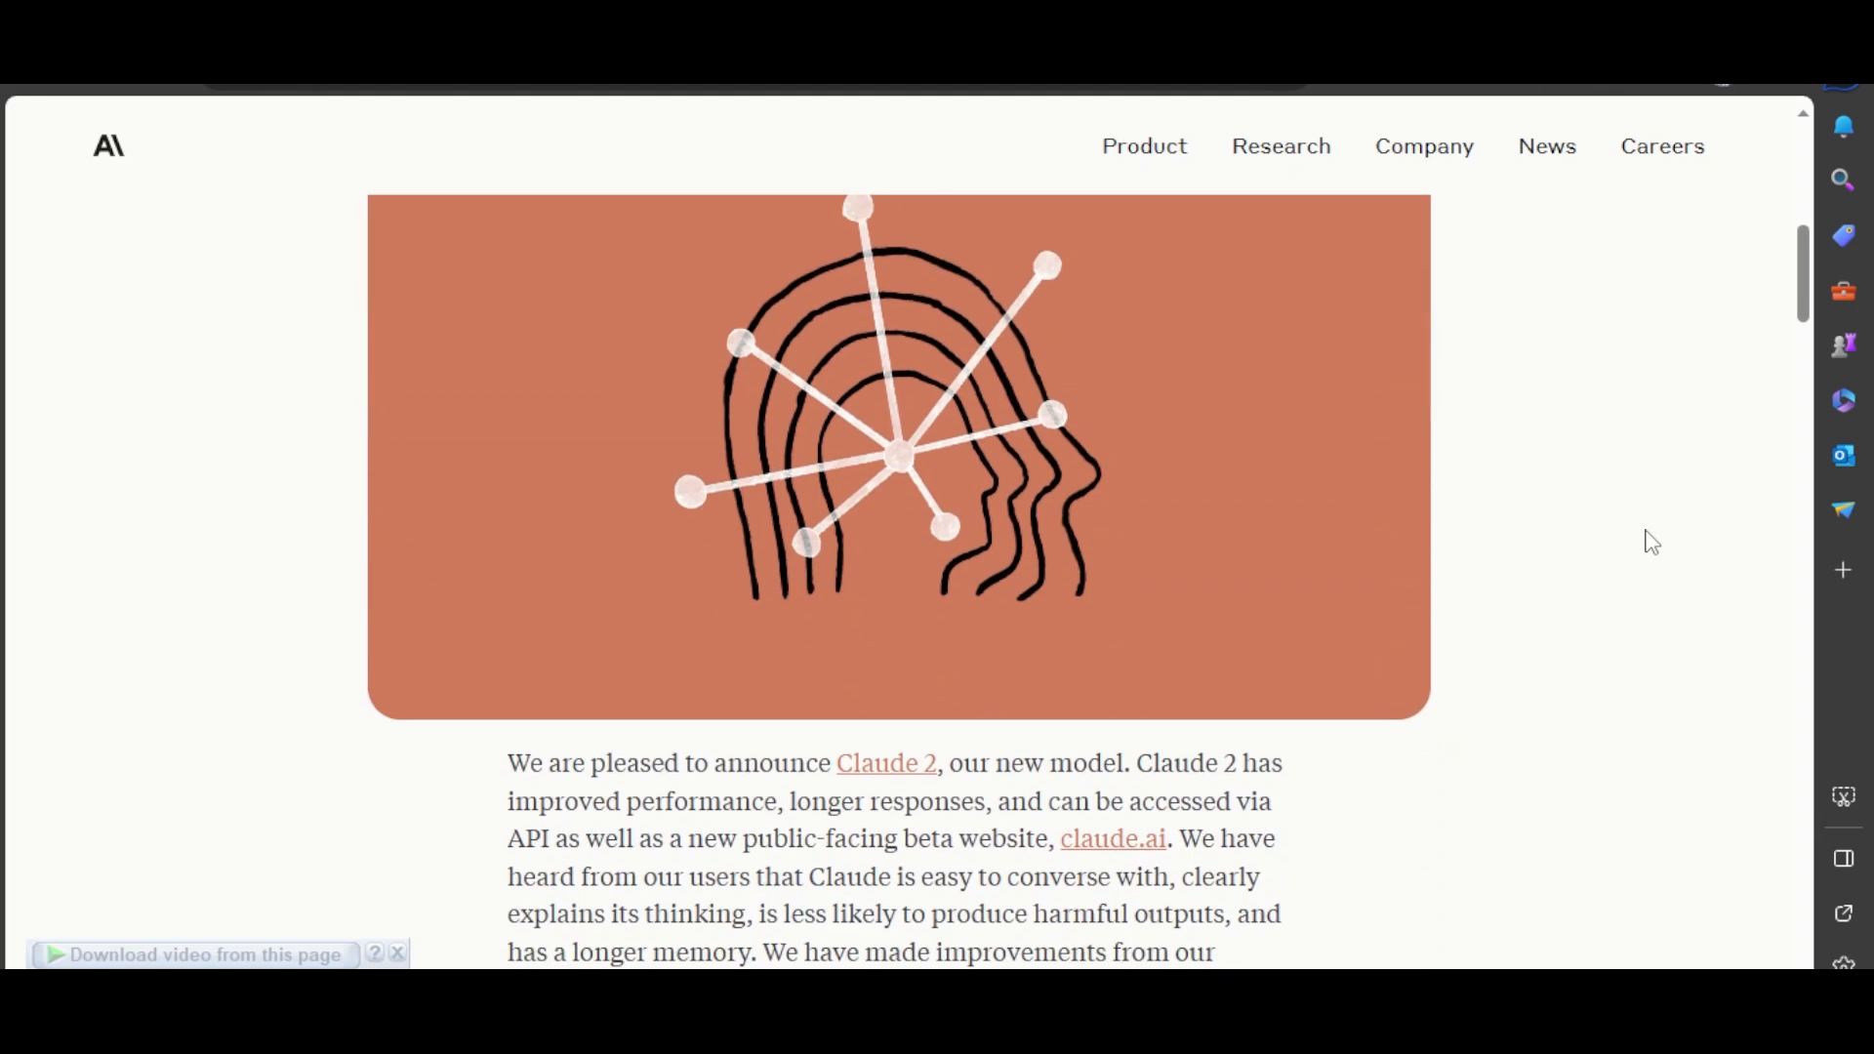
pyautogui.scroll(-3)
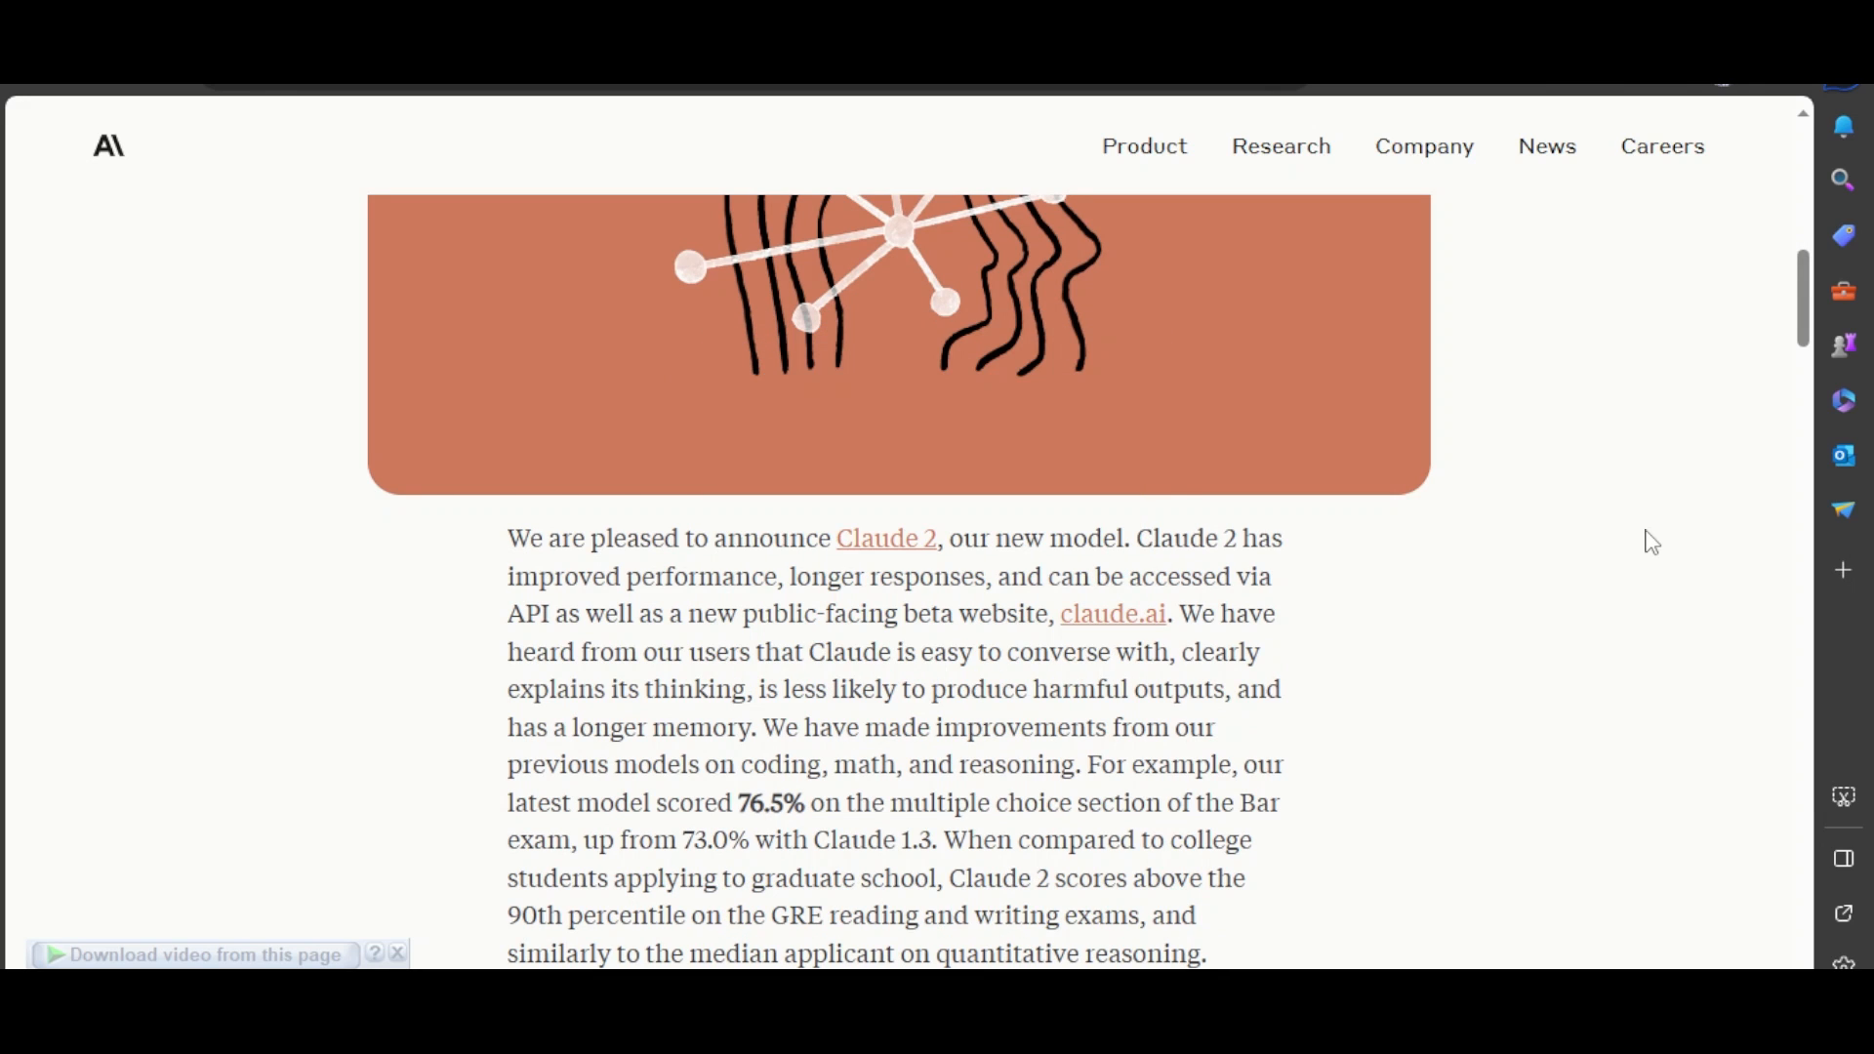
pyautogui.scroll(-3)
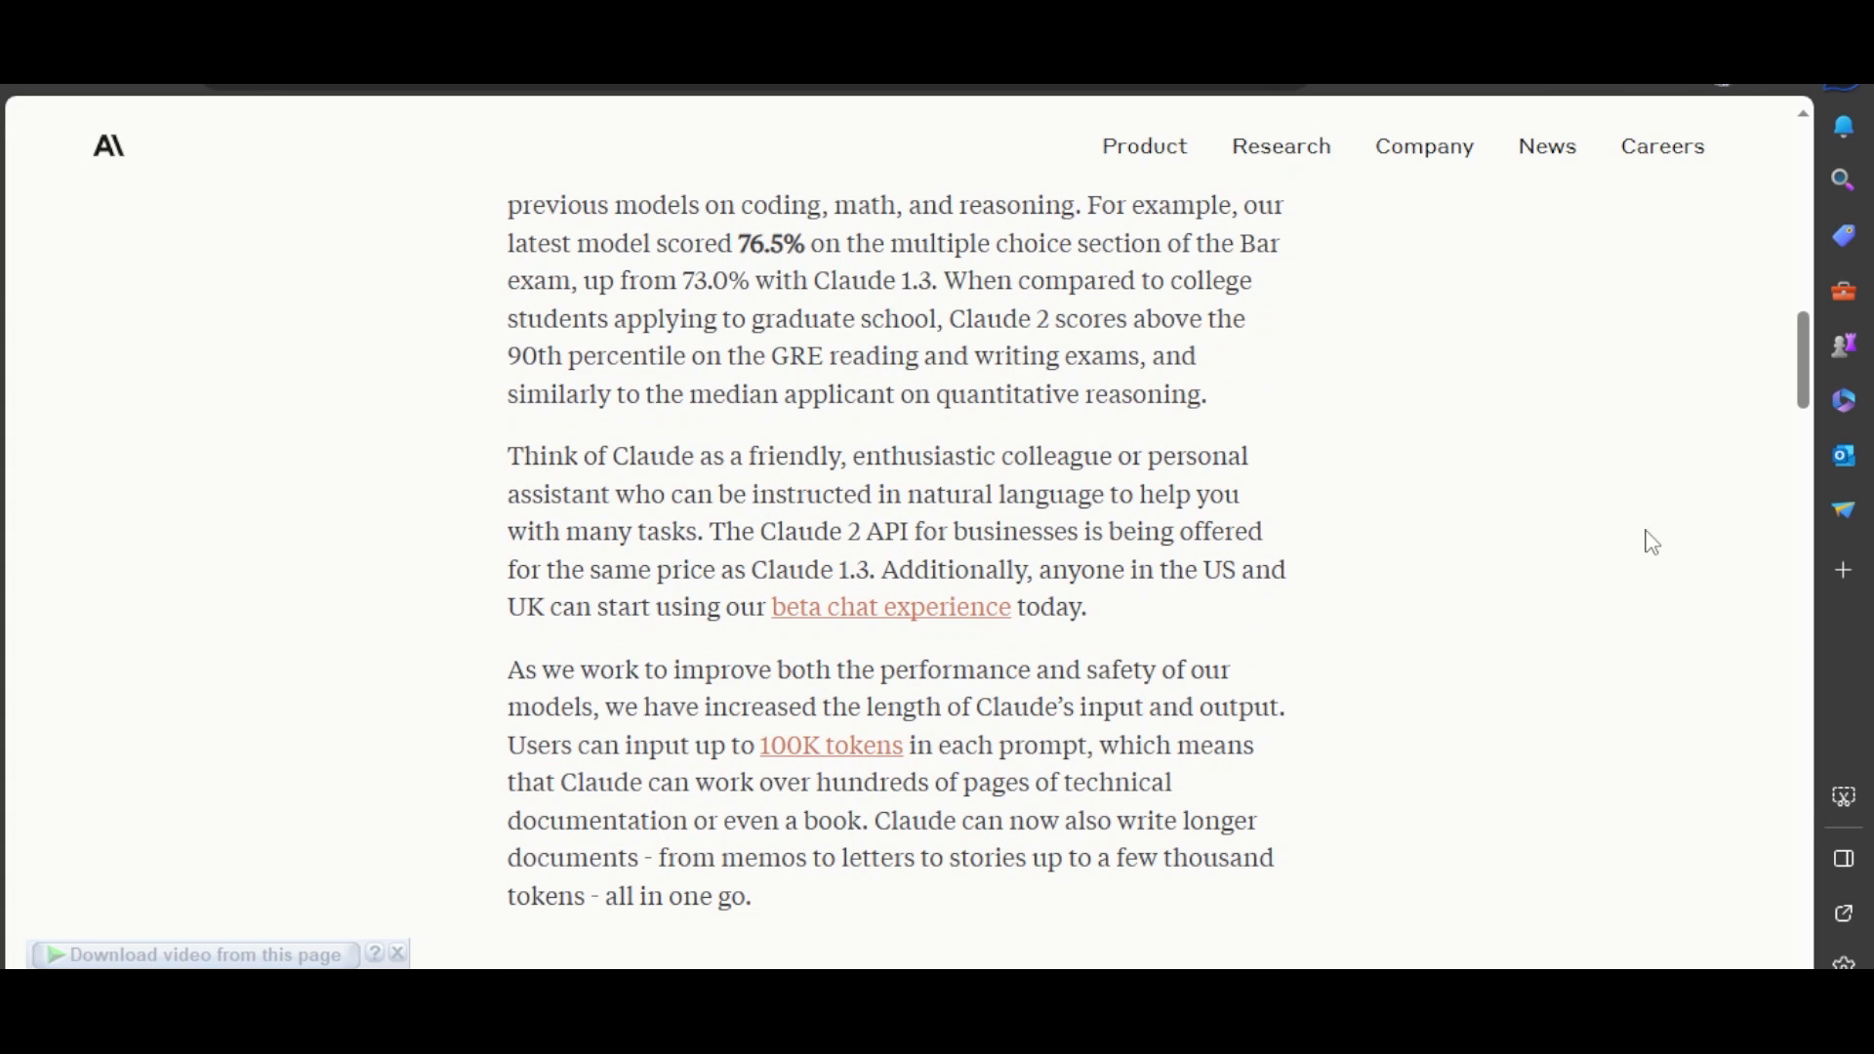
pyautogui.scroll(-3)
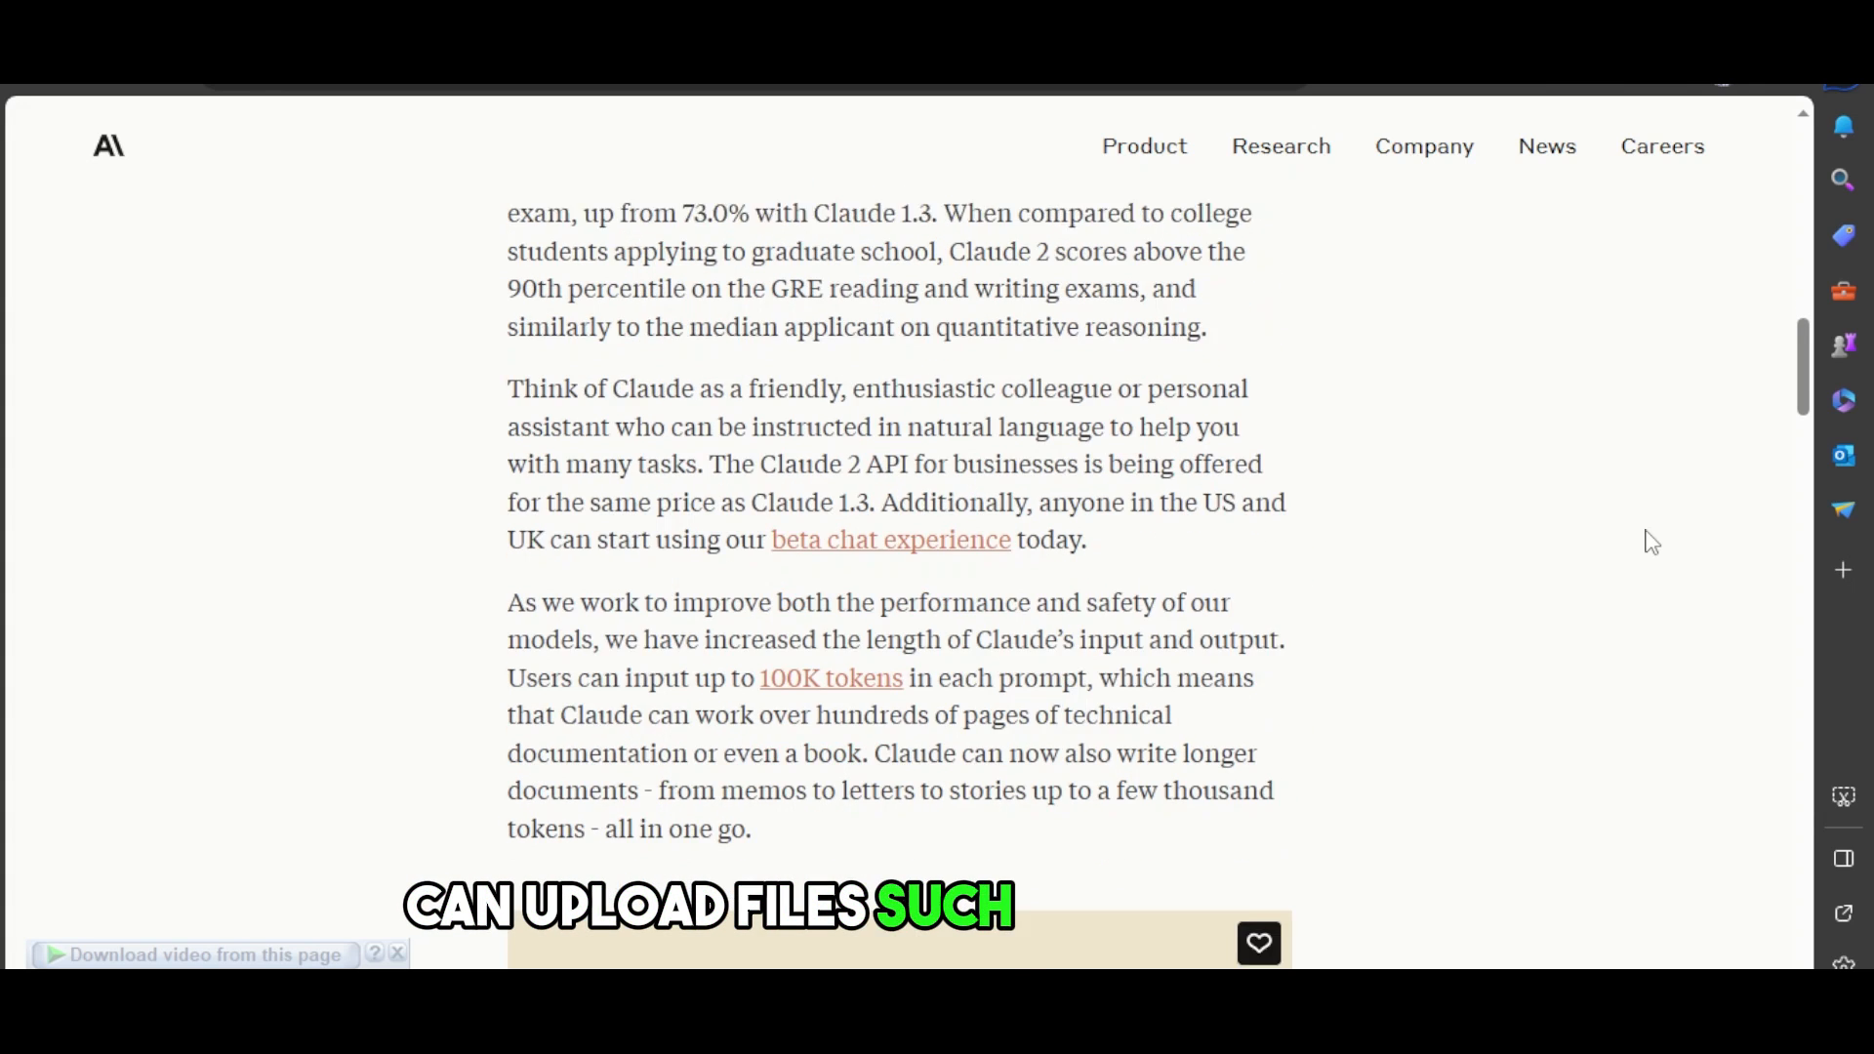
pyautogui.scroll(-3)
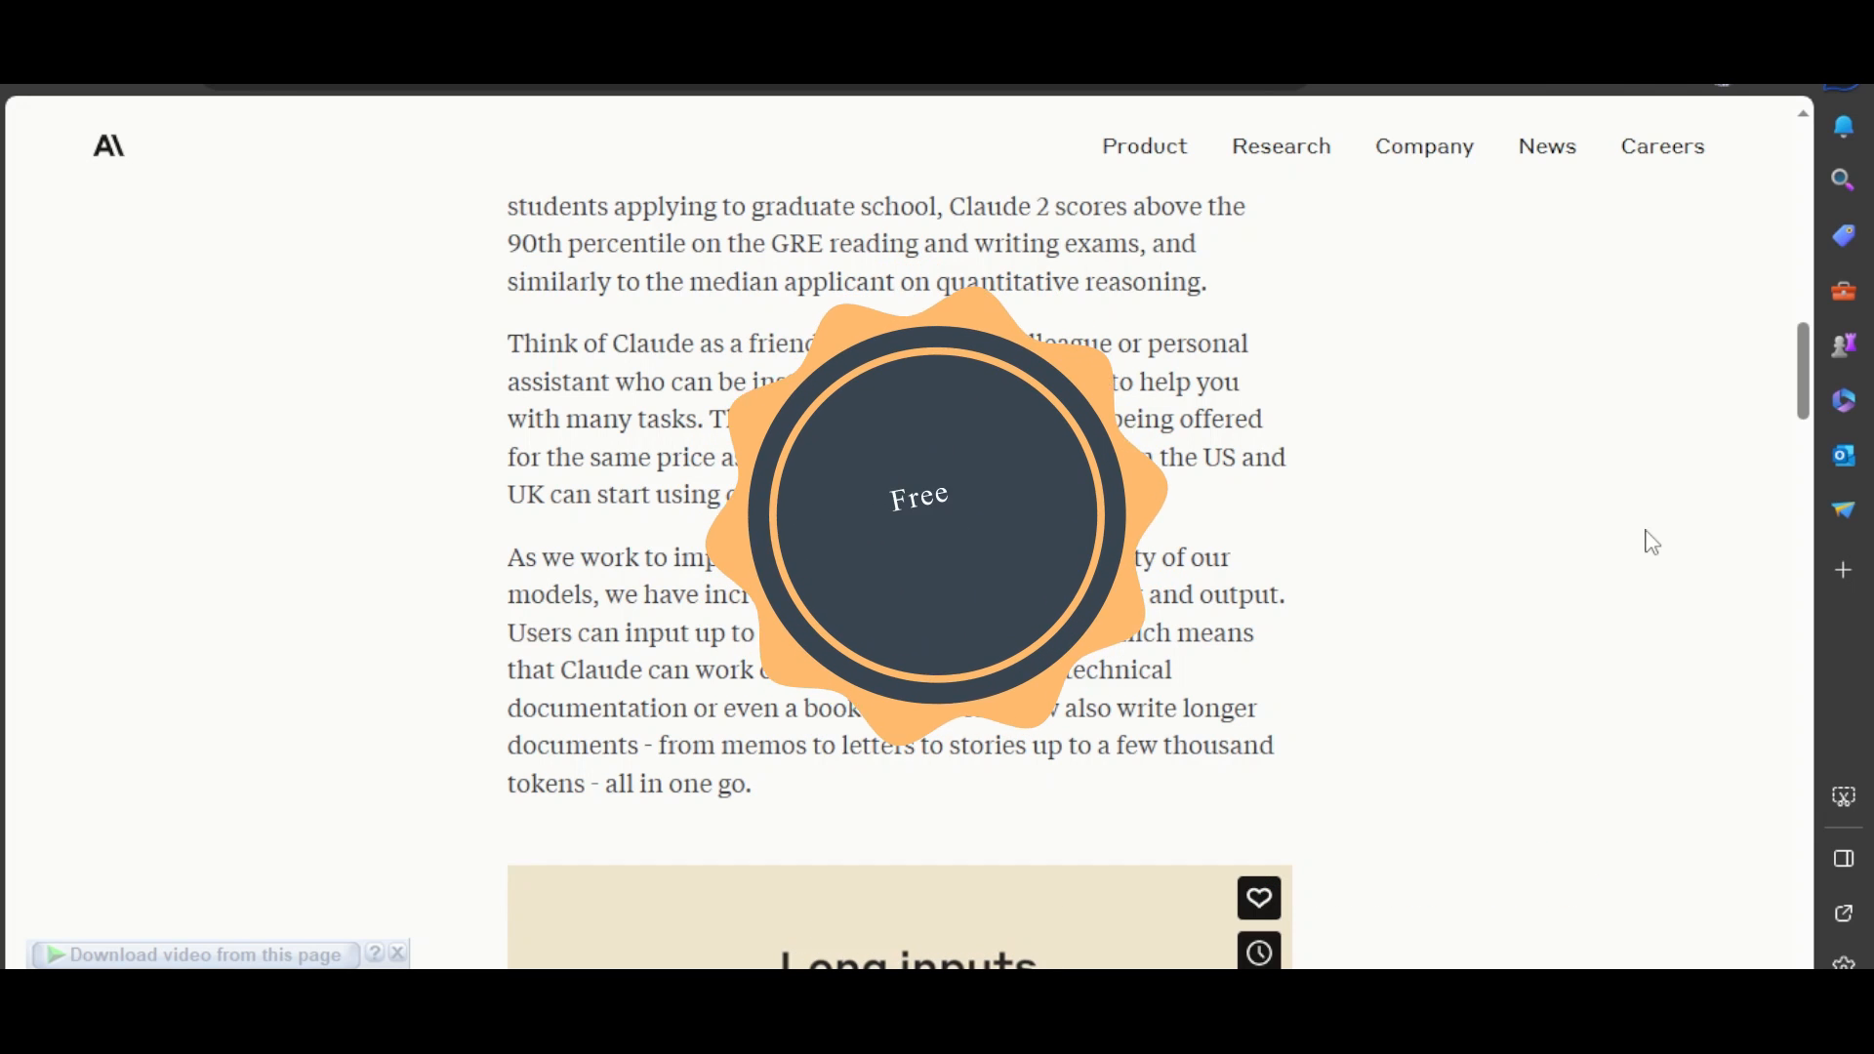
pyautogui.scroll(-3)
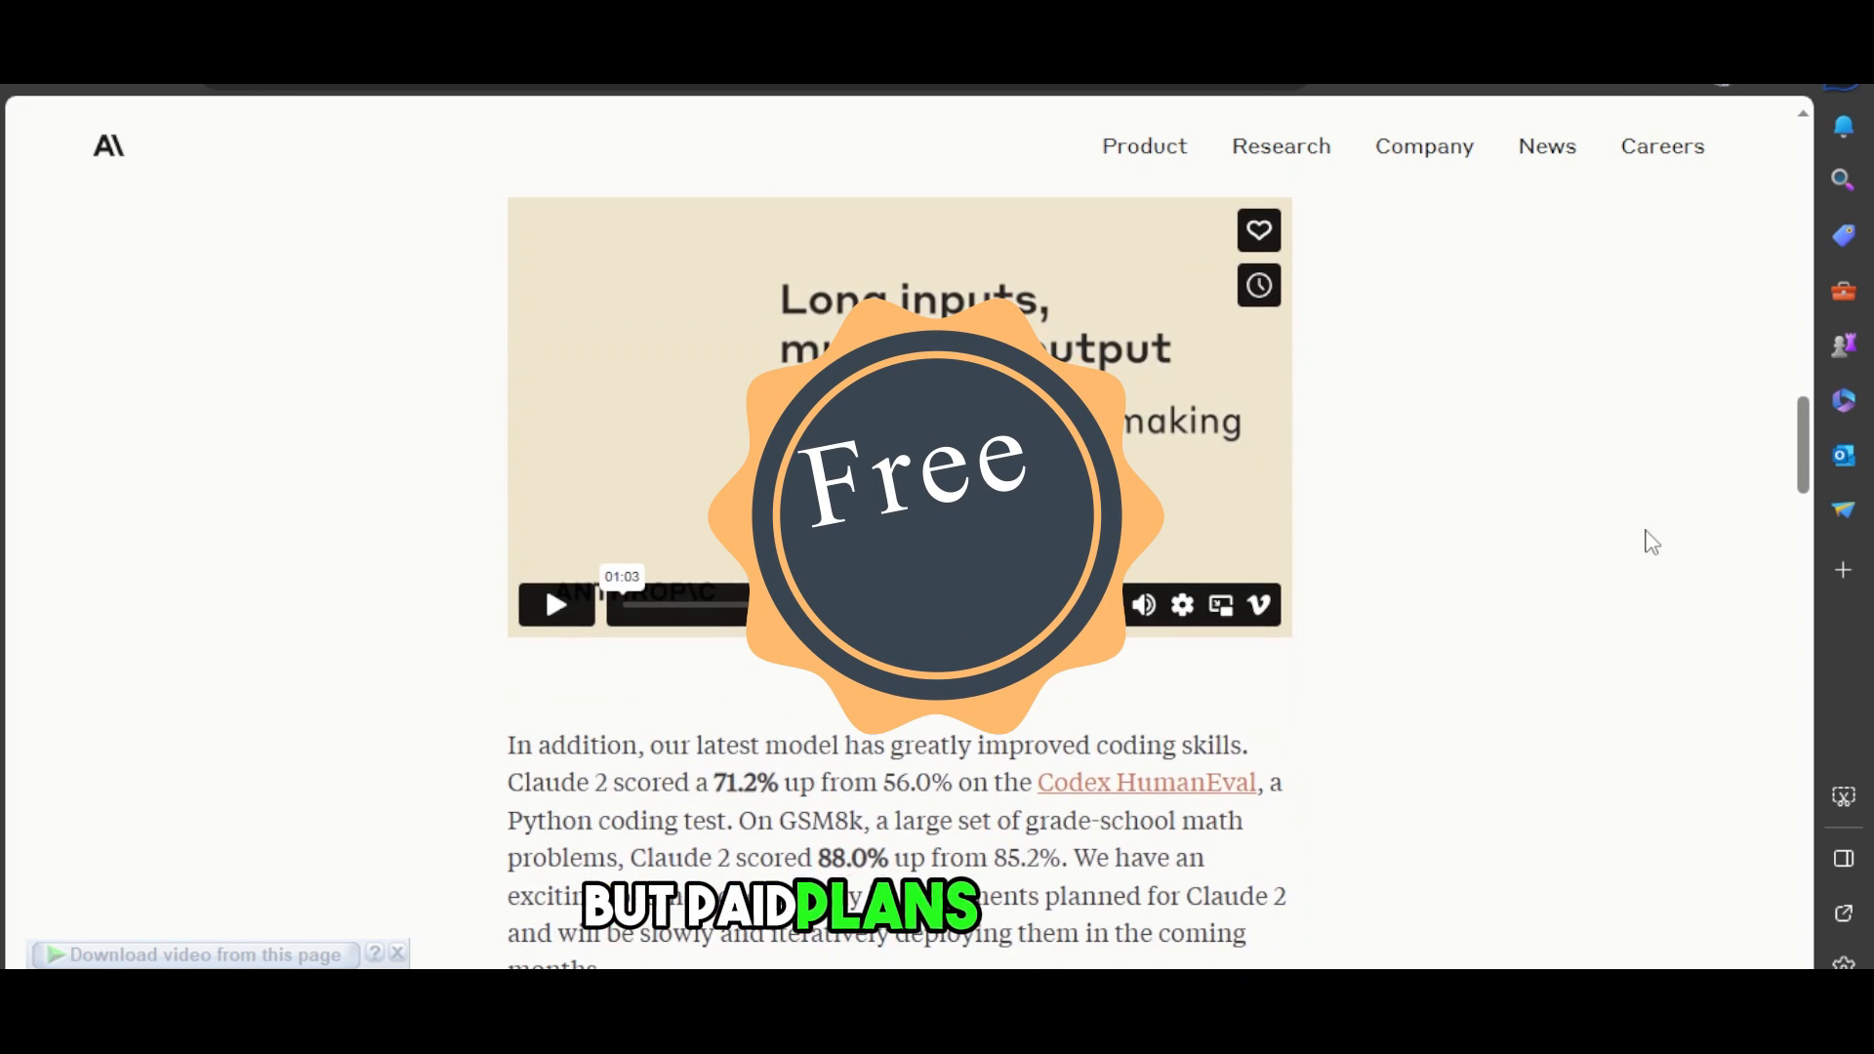
pyautogui.scroll(-3)
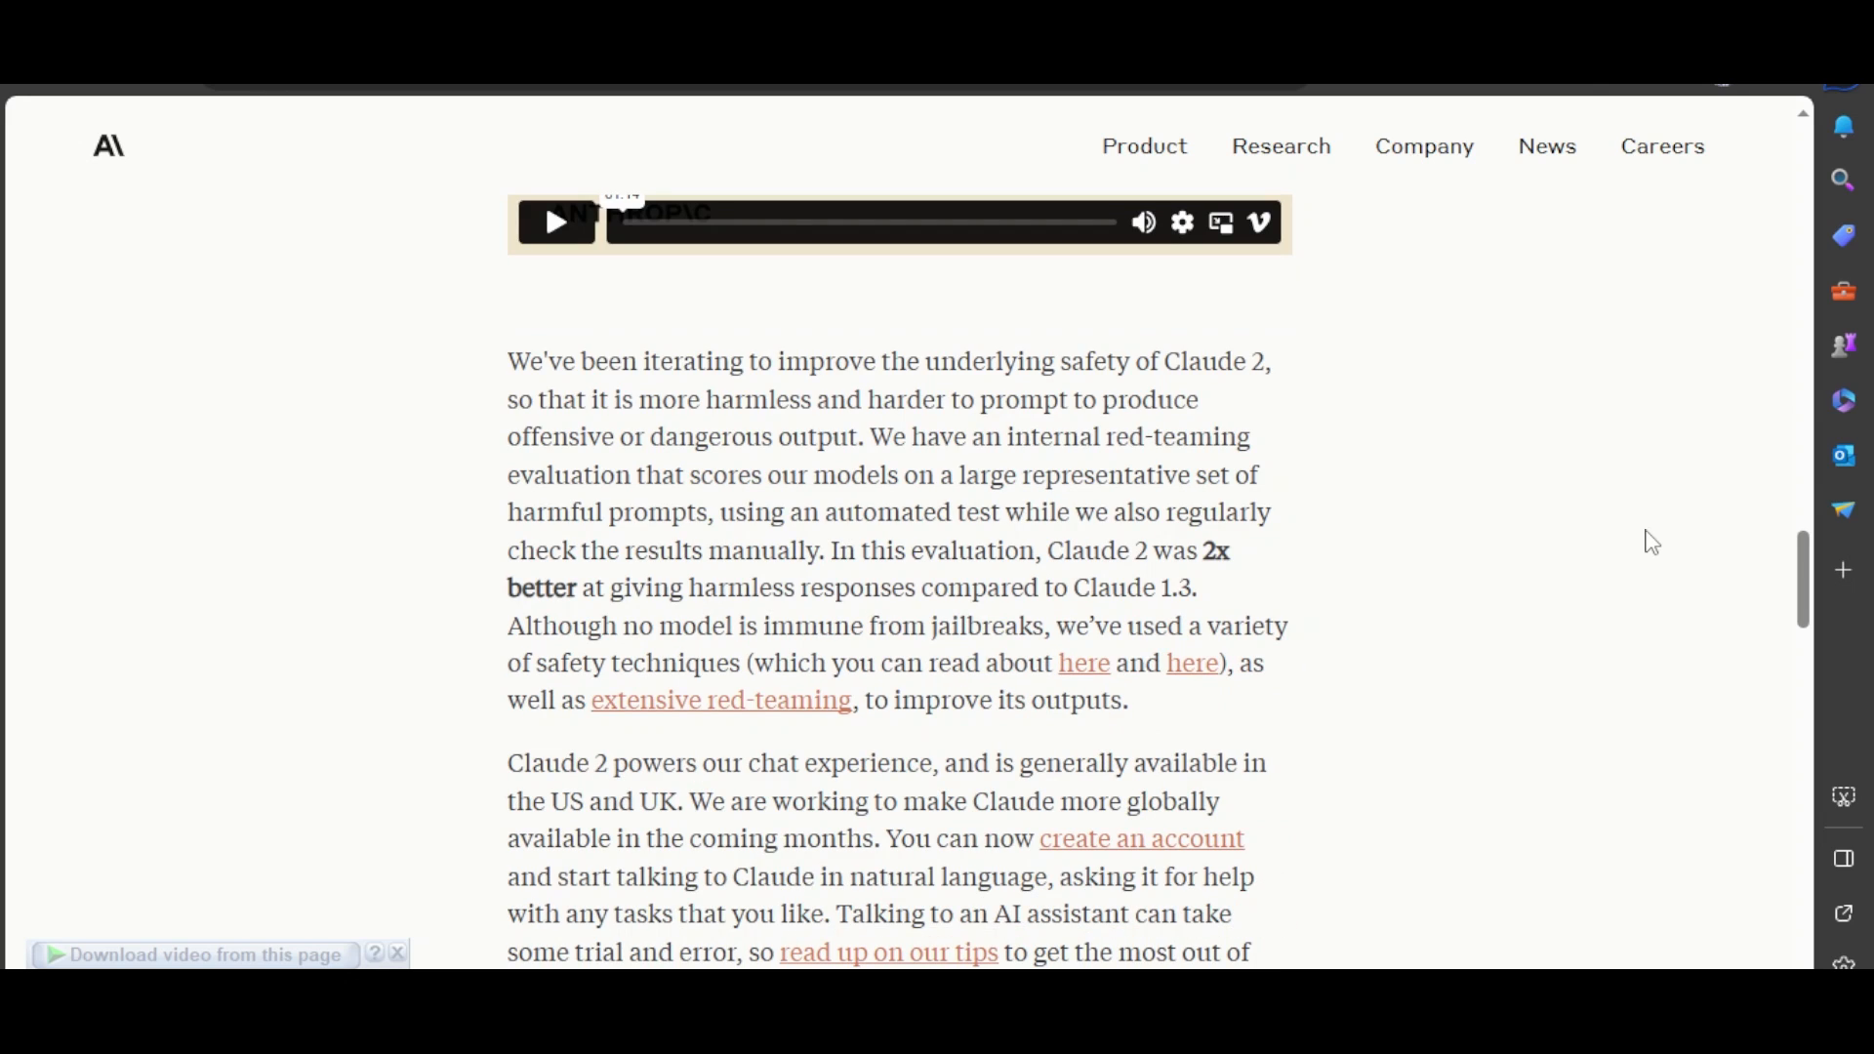
pyautogui.scroll(-3)
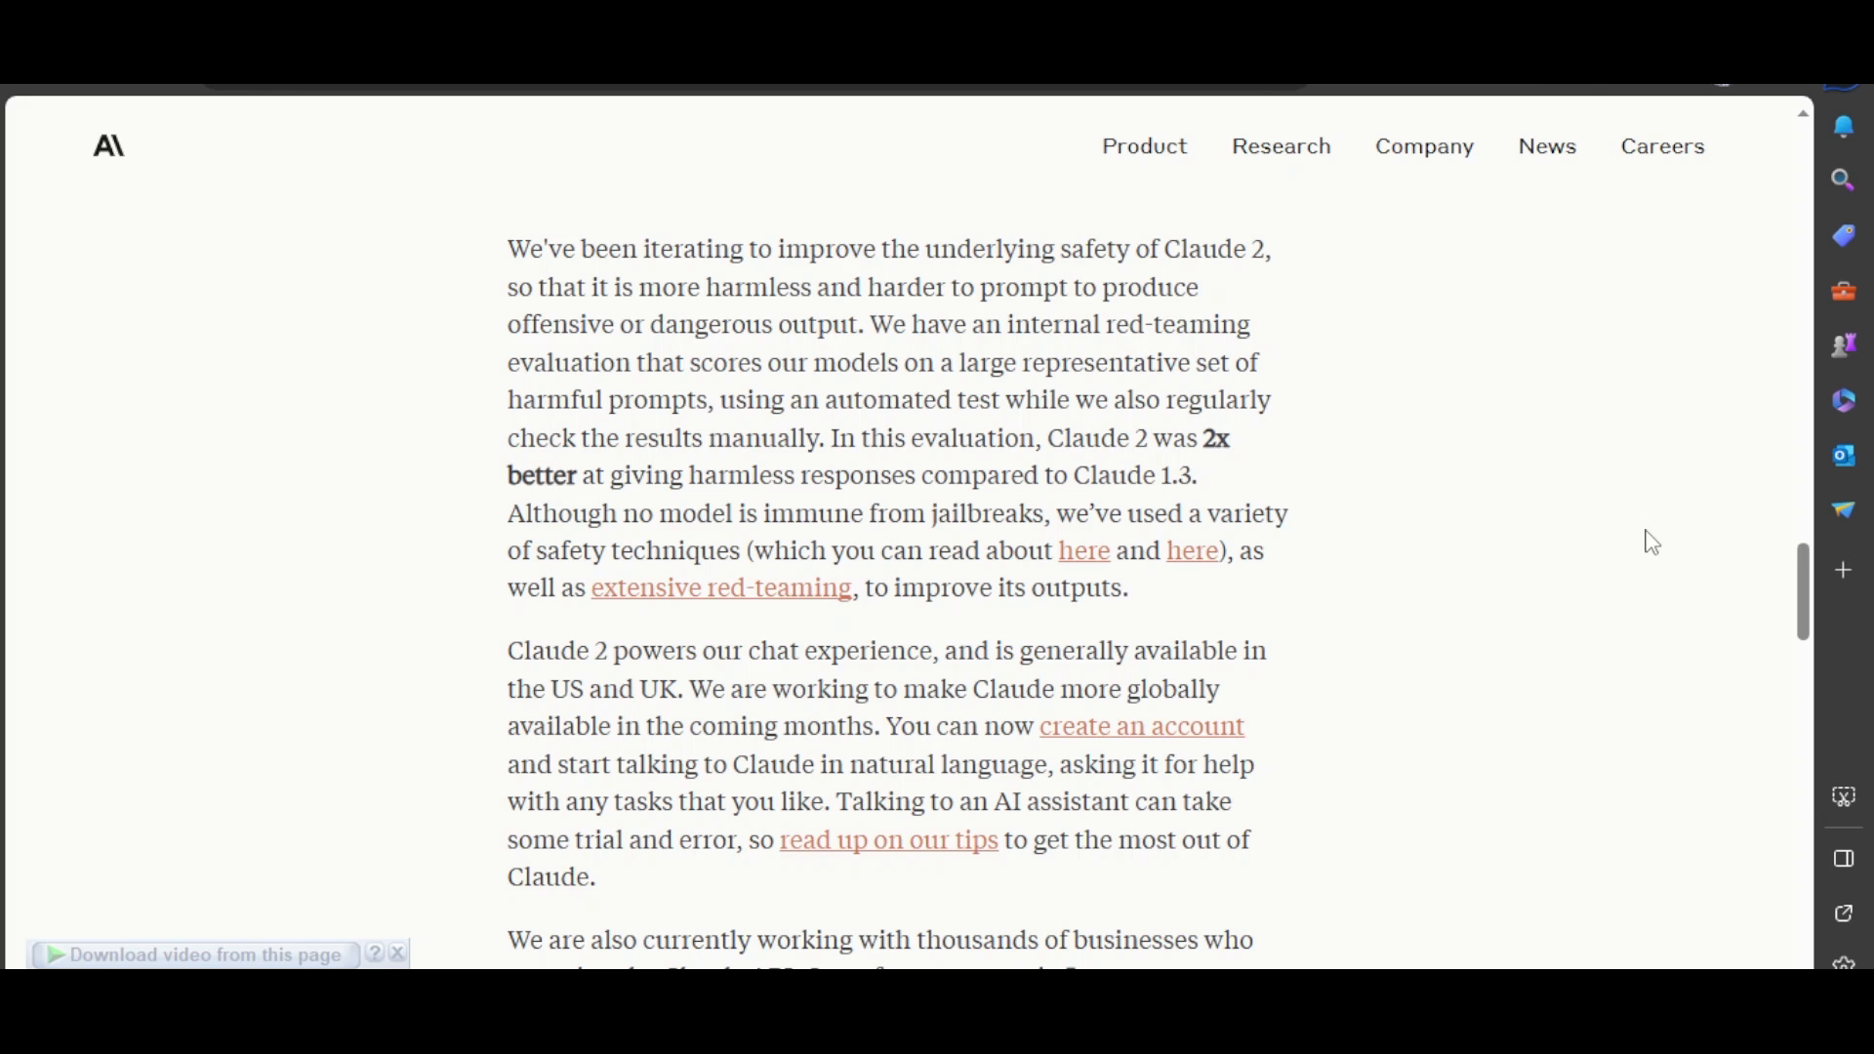
pyautogui.scroll(-3)
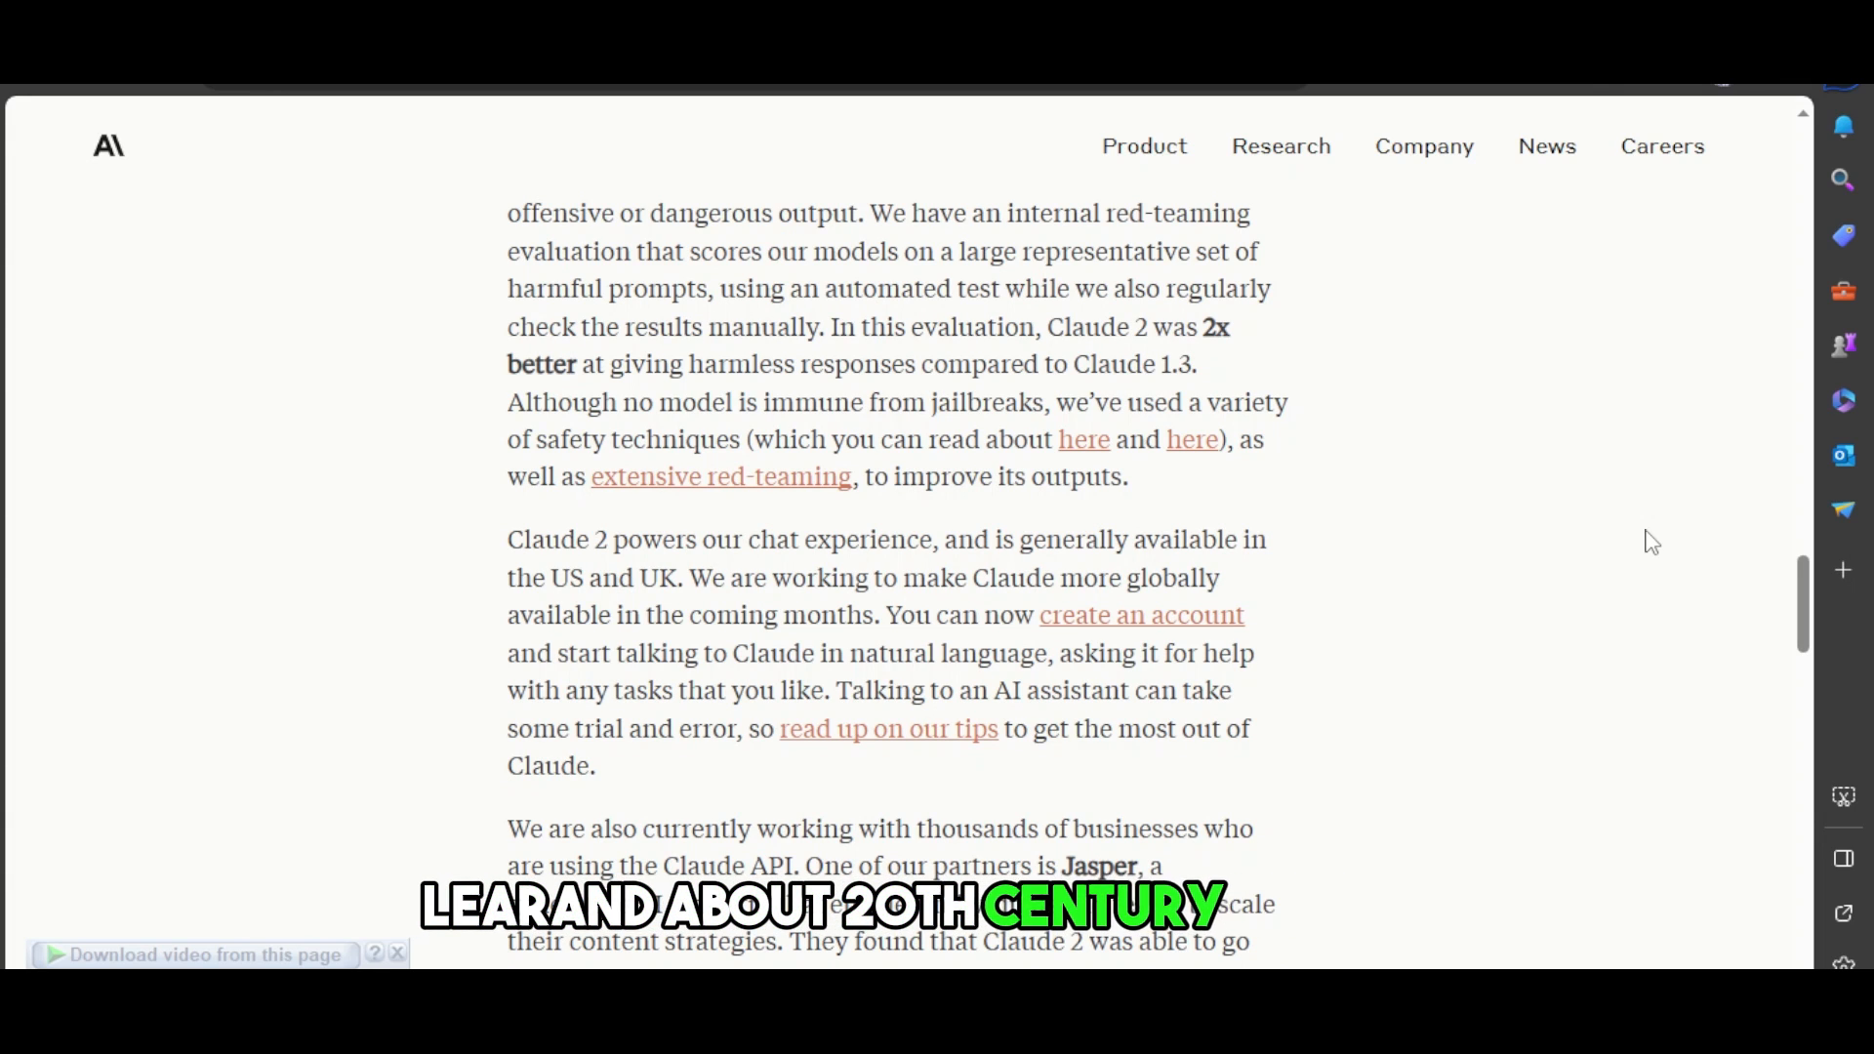
pyautogui.scroll(-3)
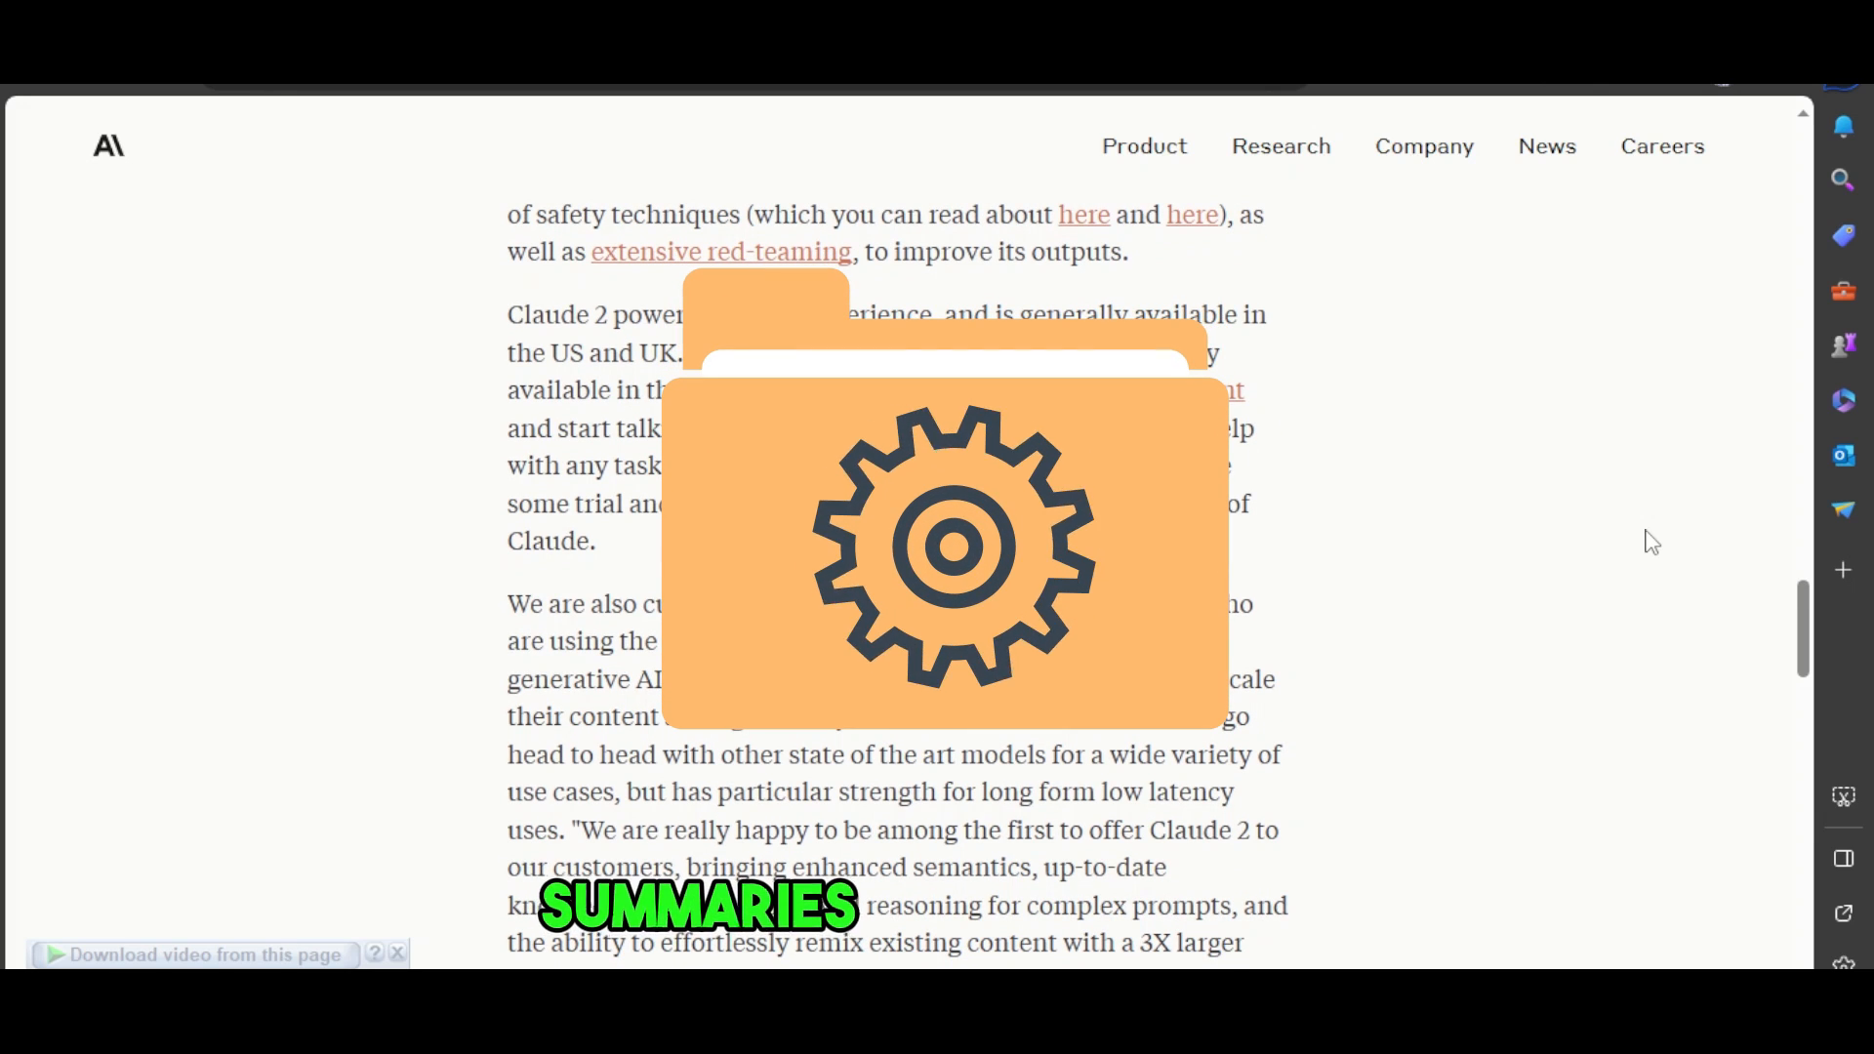
pyautogui.scroll(-3)
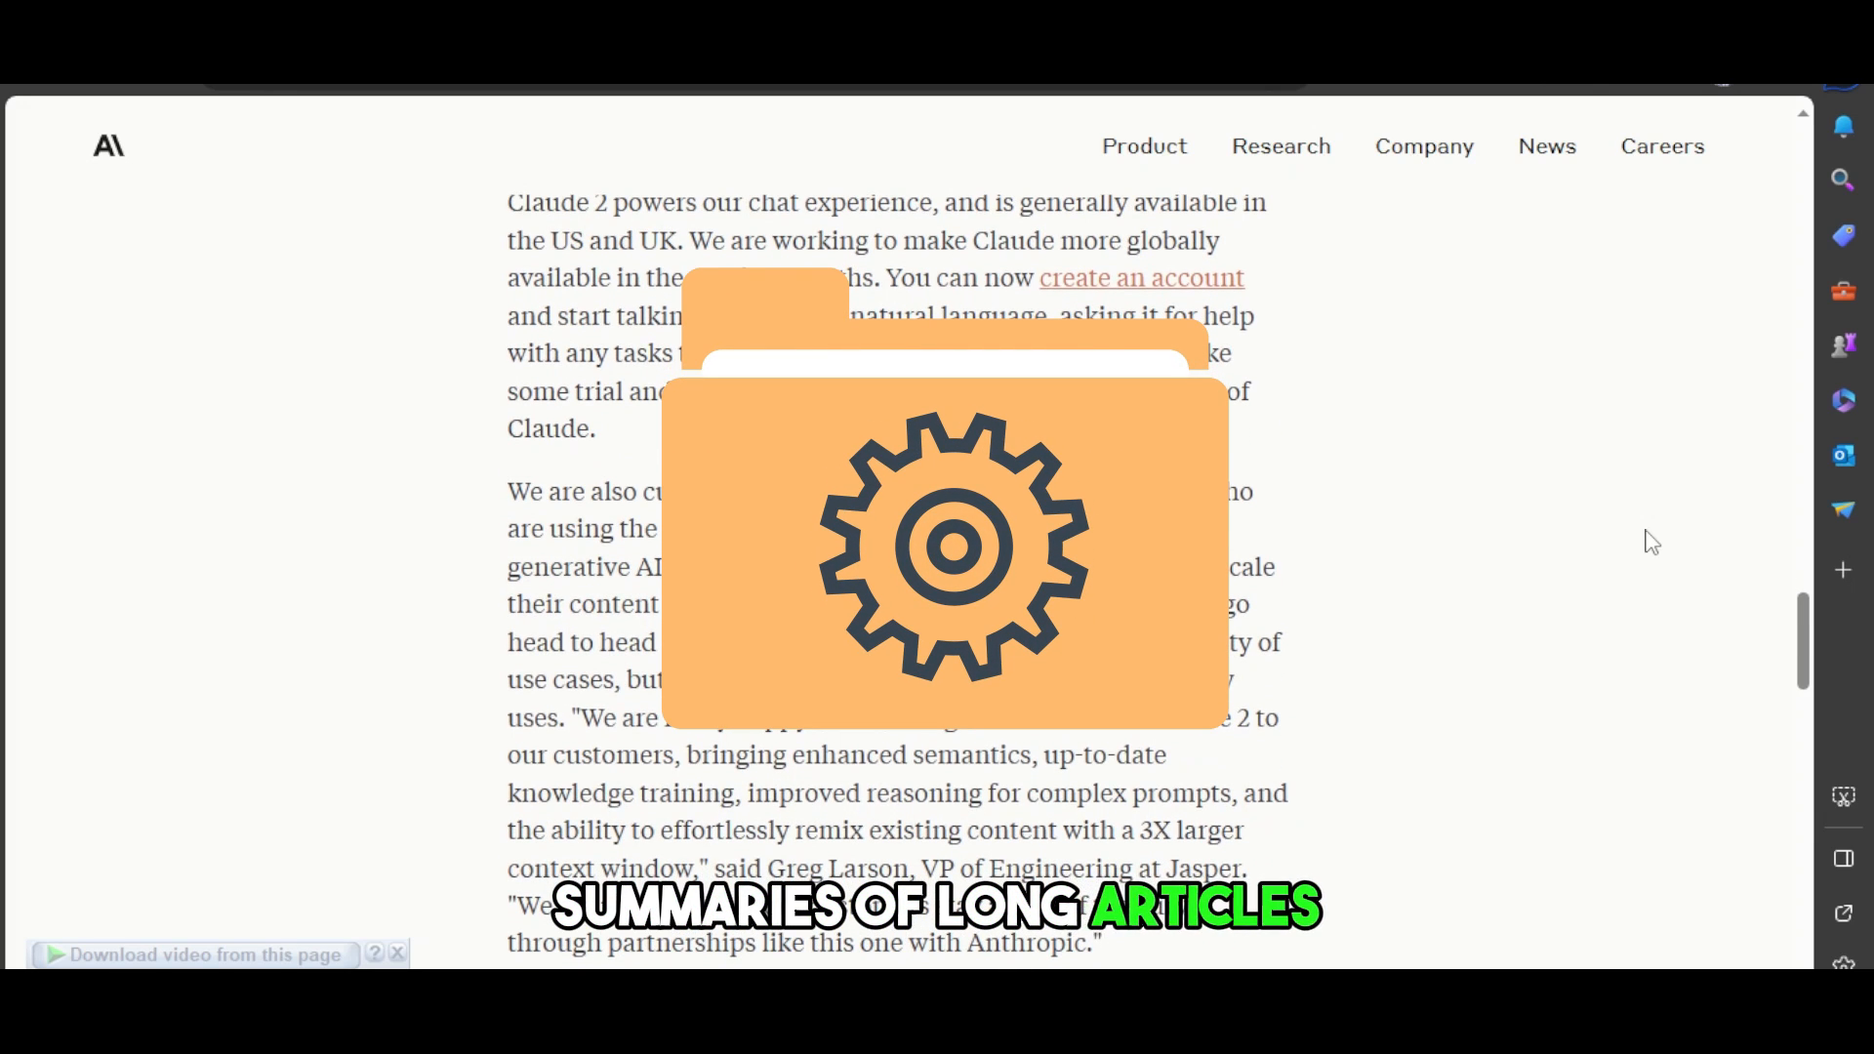
pyautogui.scroll(-3)
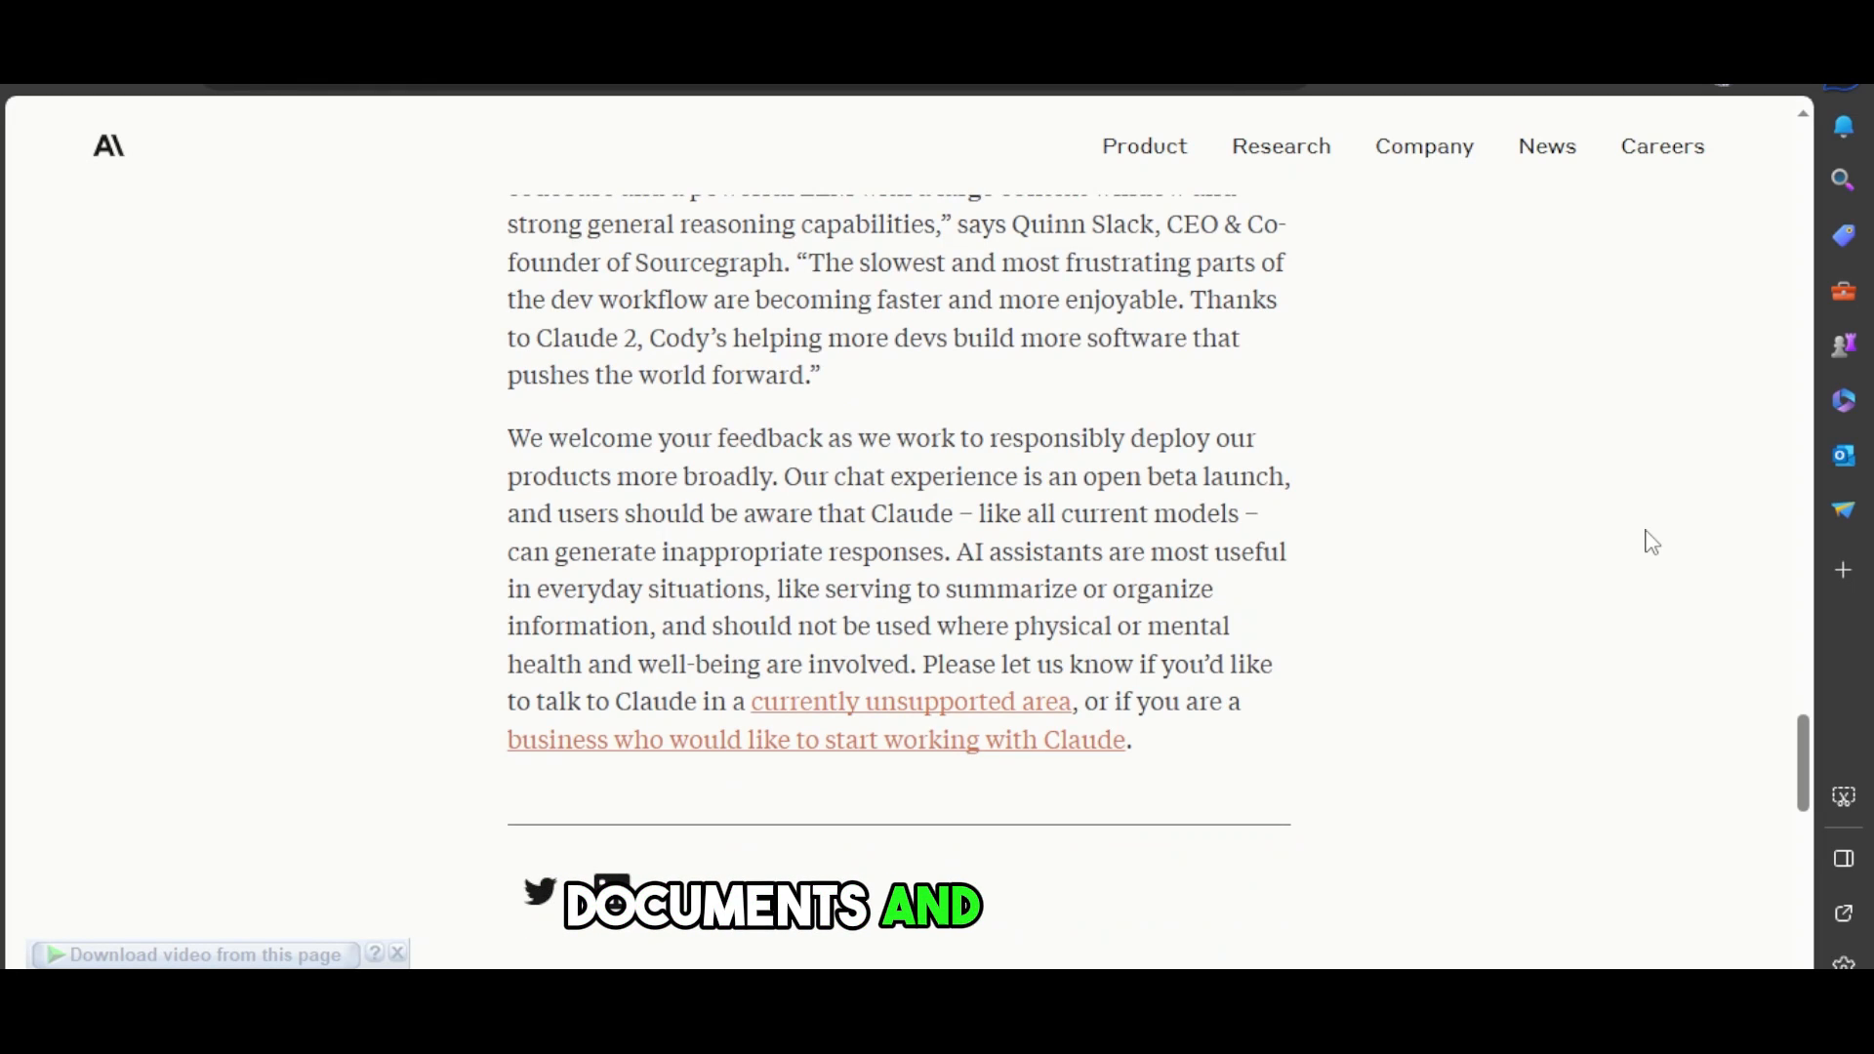
pyautogui.scroll(-3)
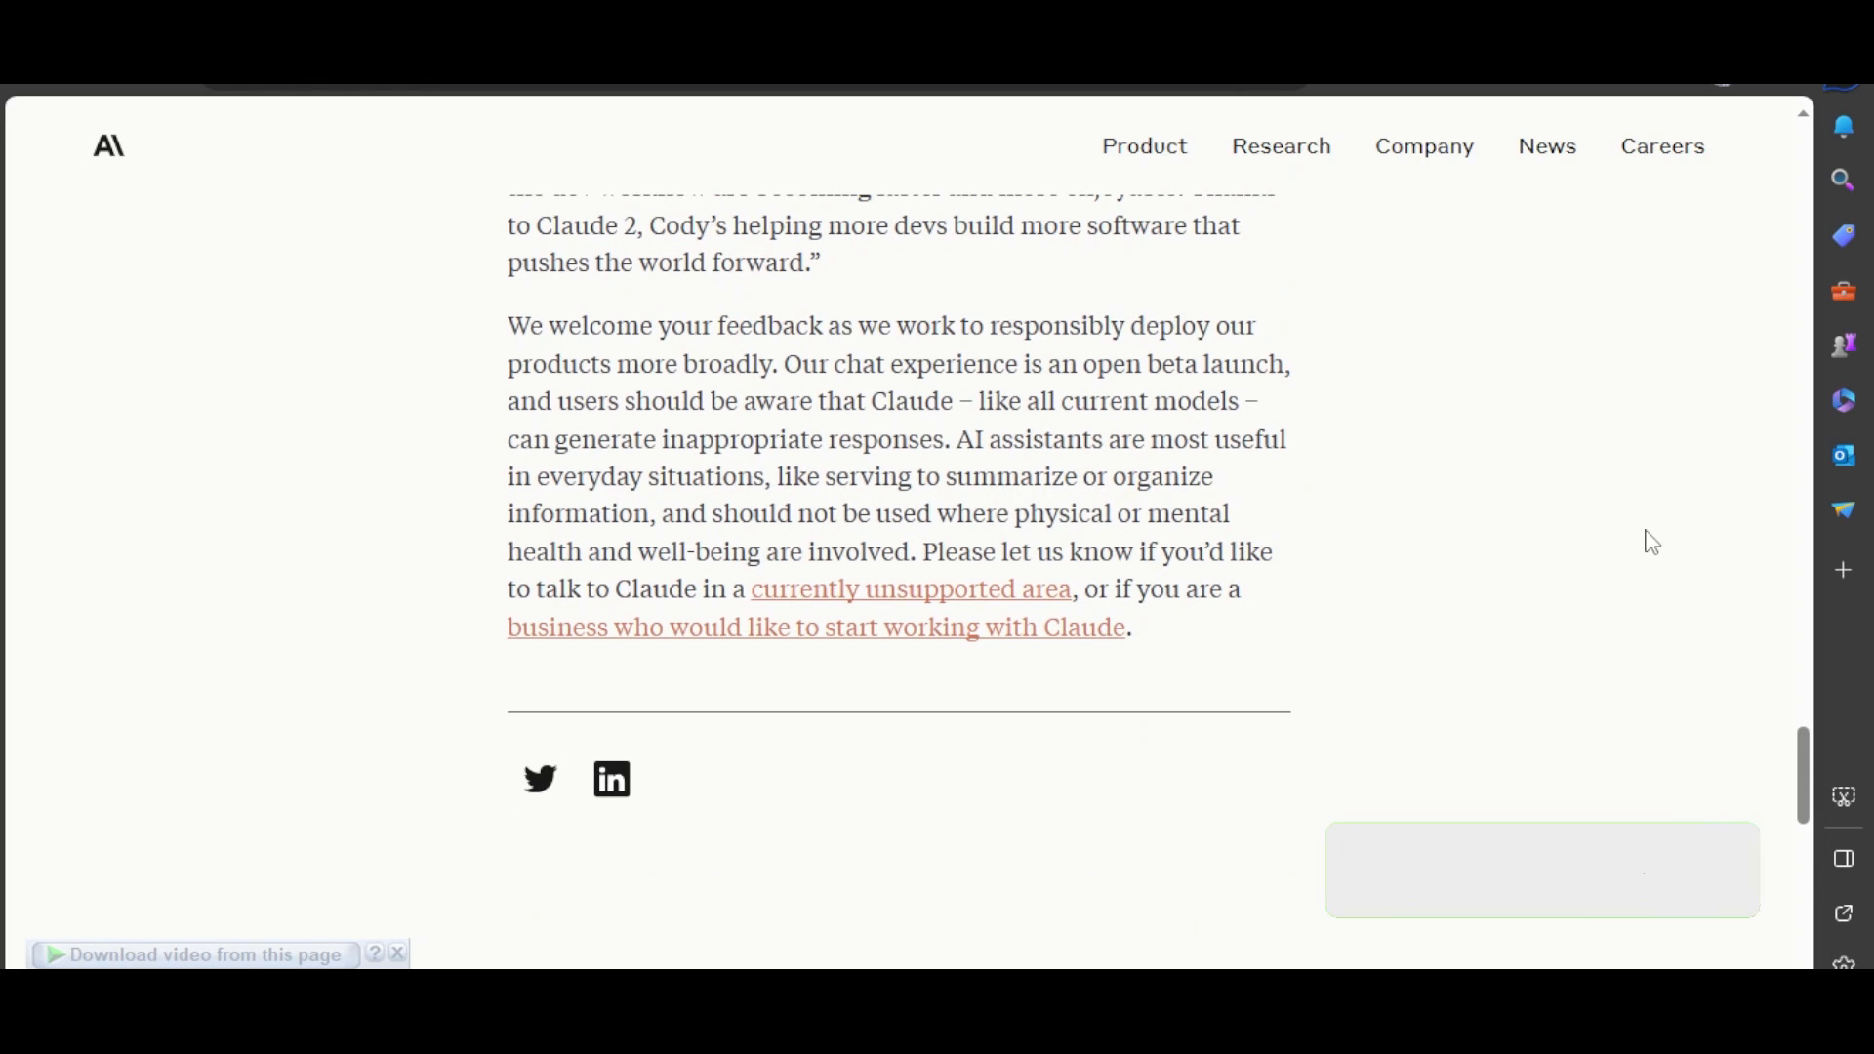
pyautogui.scroll(-3)
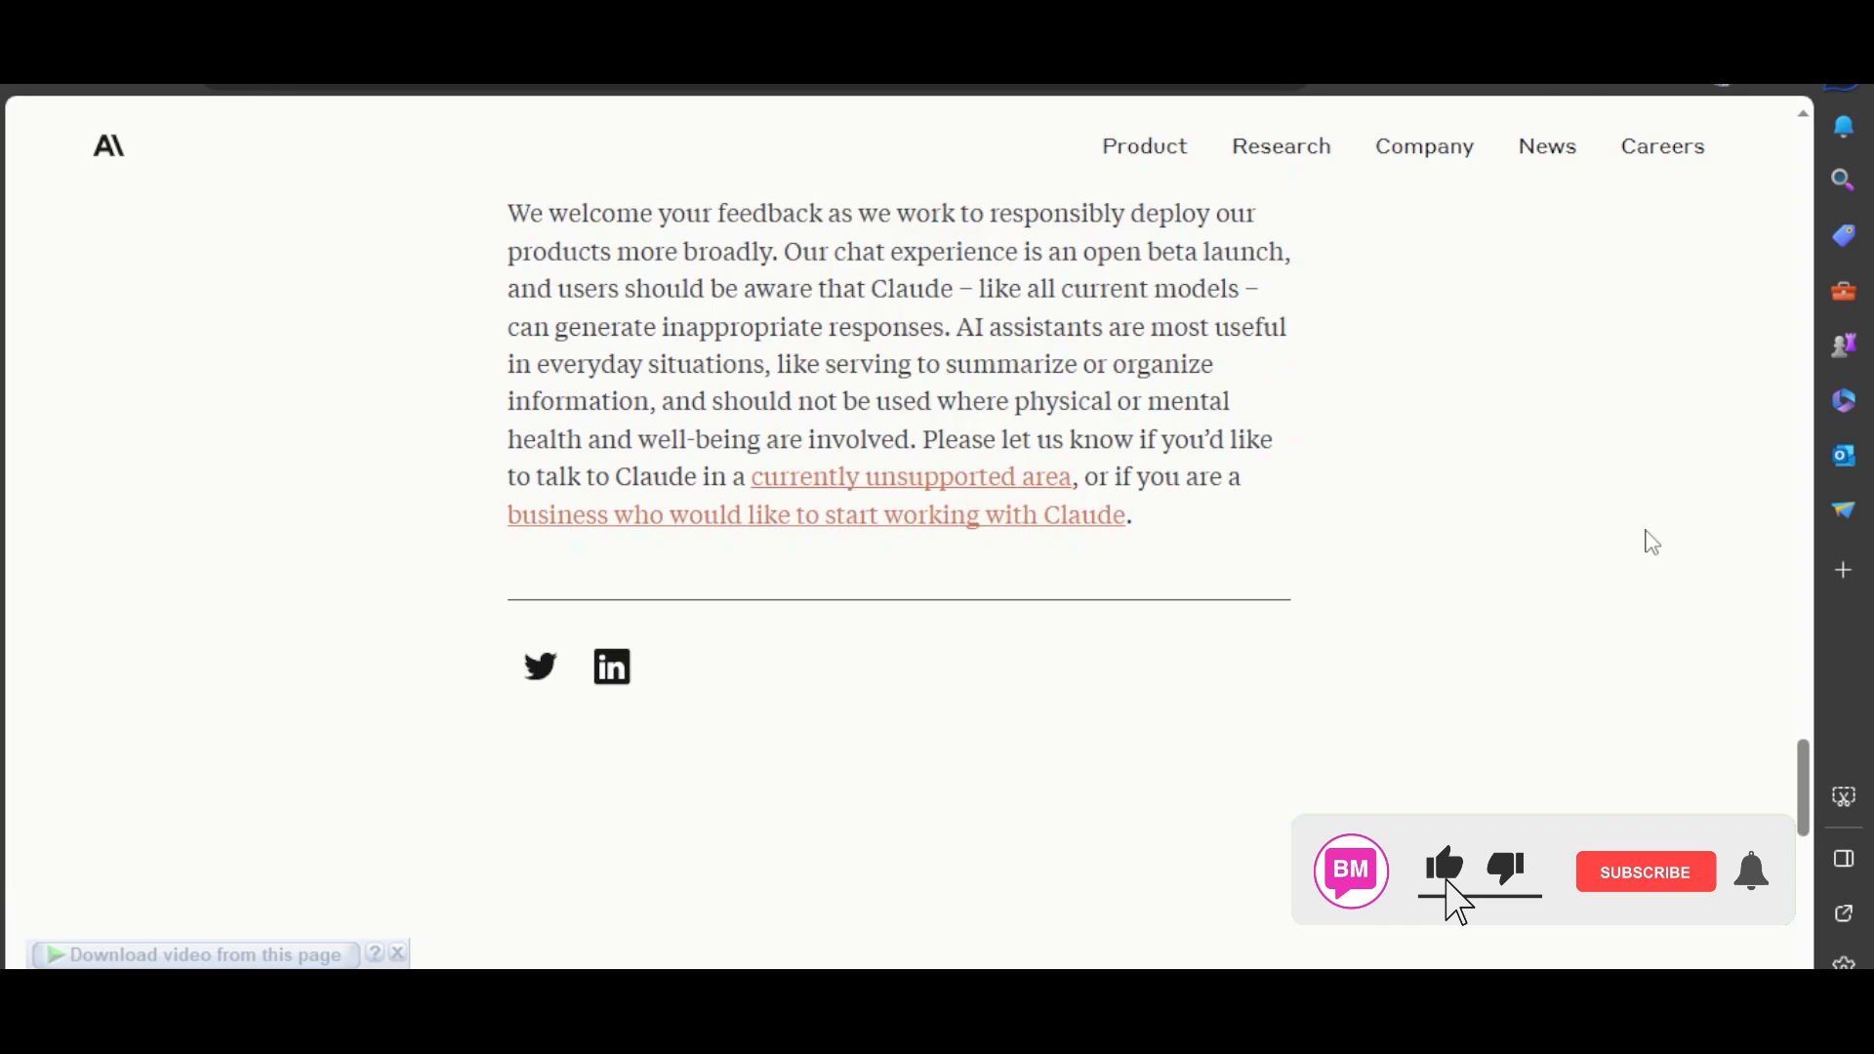
pyautogui.scroll(-3)
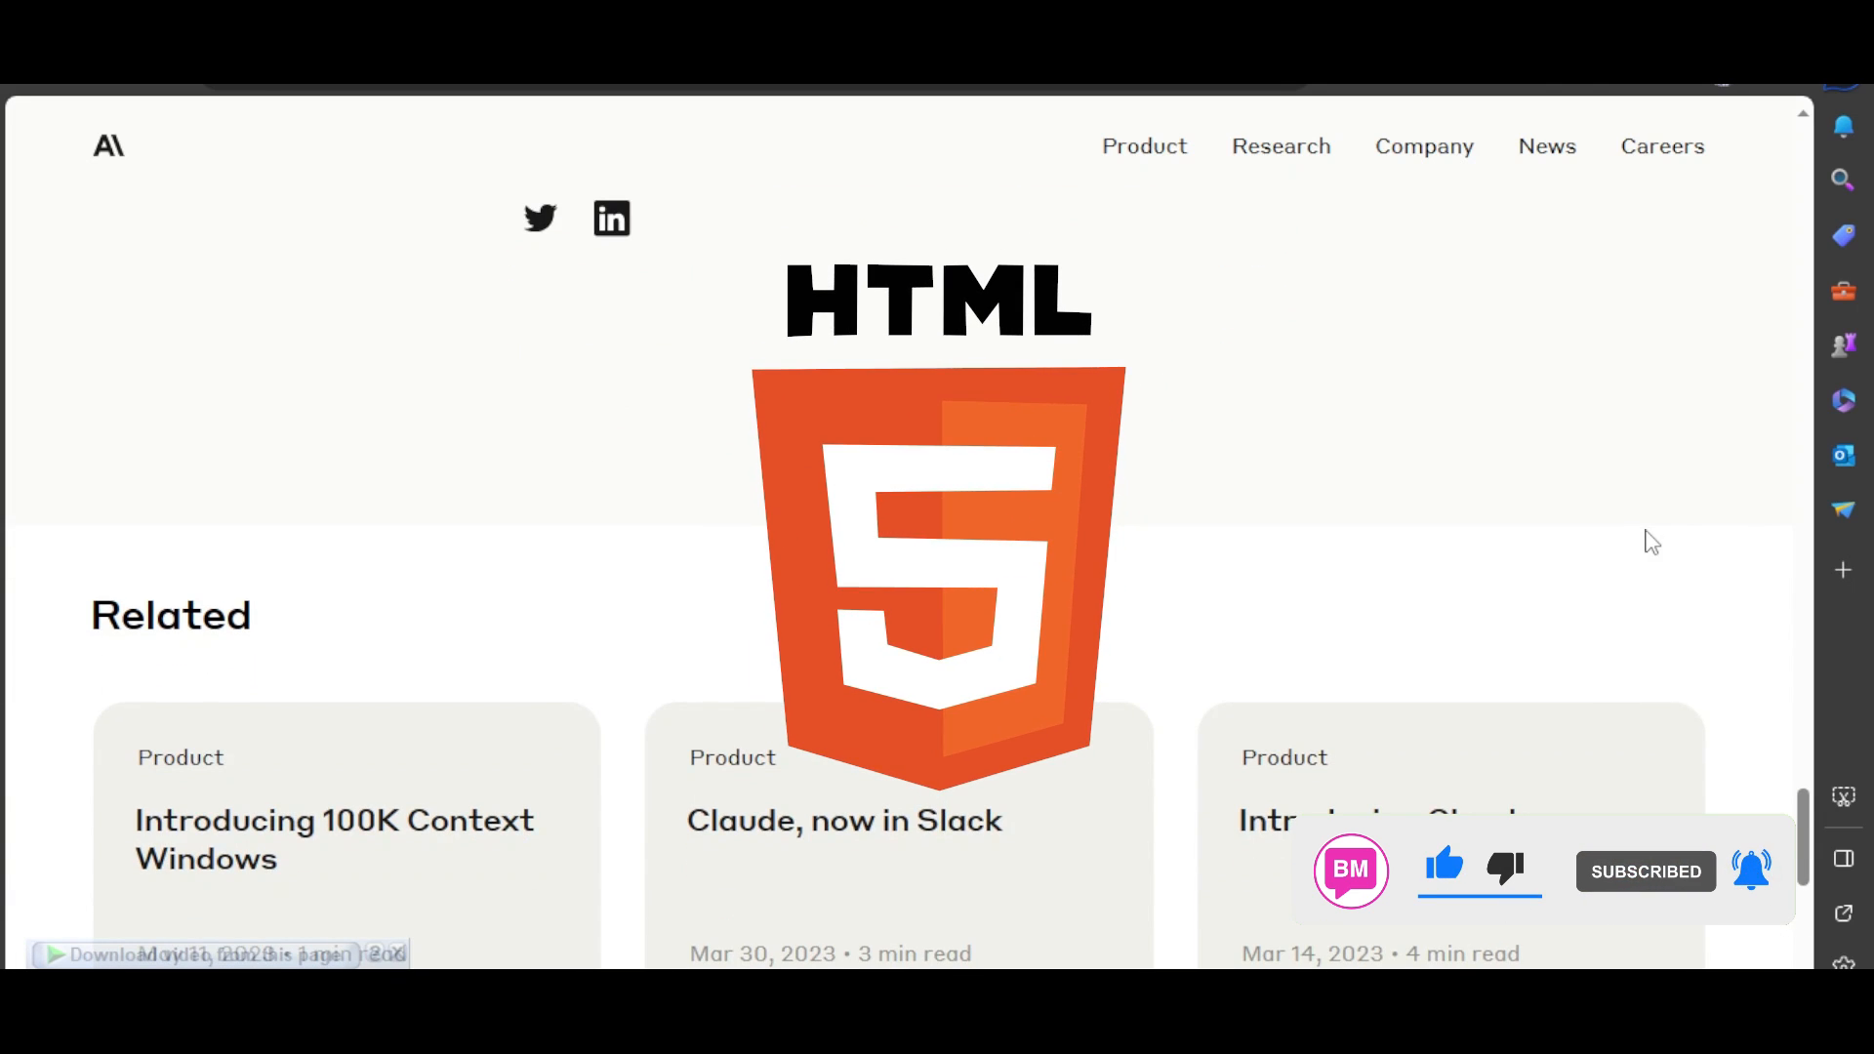
# - Scroll through the coding and safety sections, then back to the July 11, 2023 header
pyautogui.scroll(3)
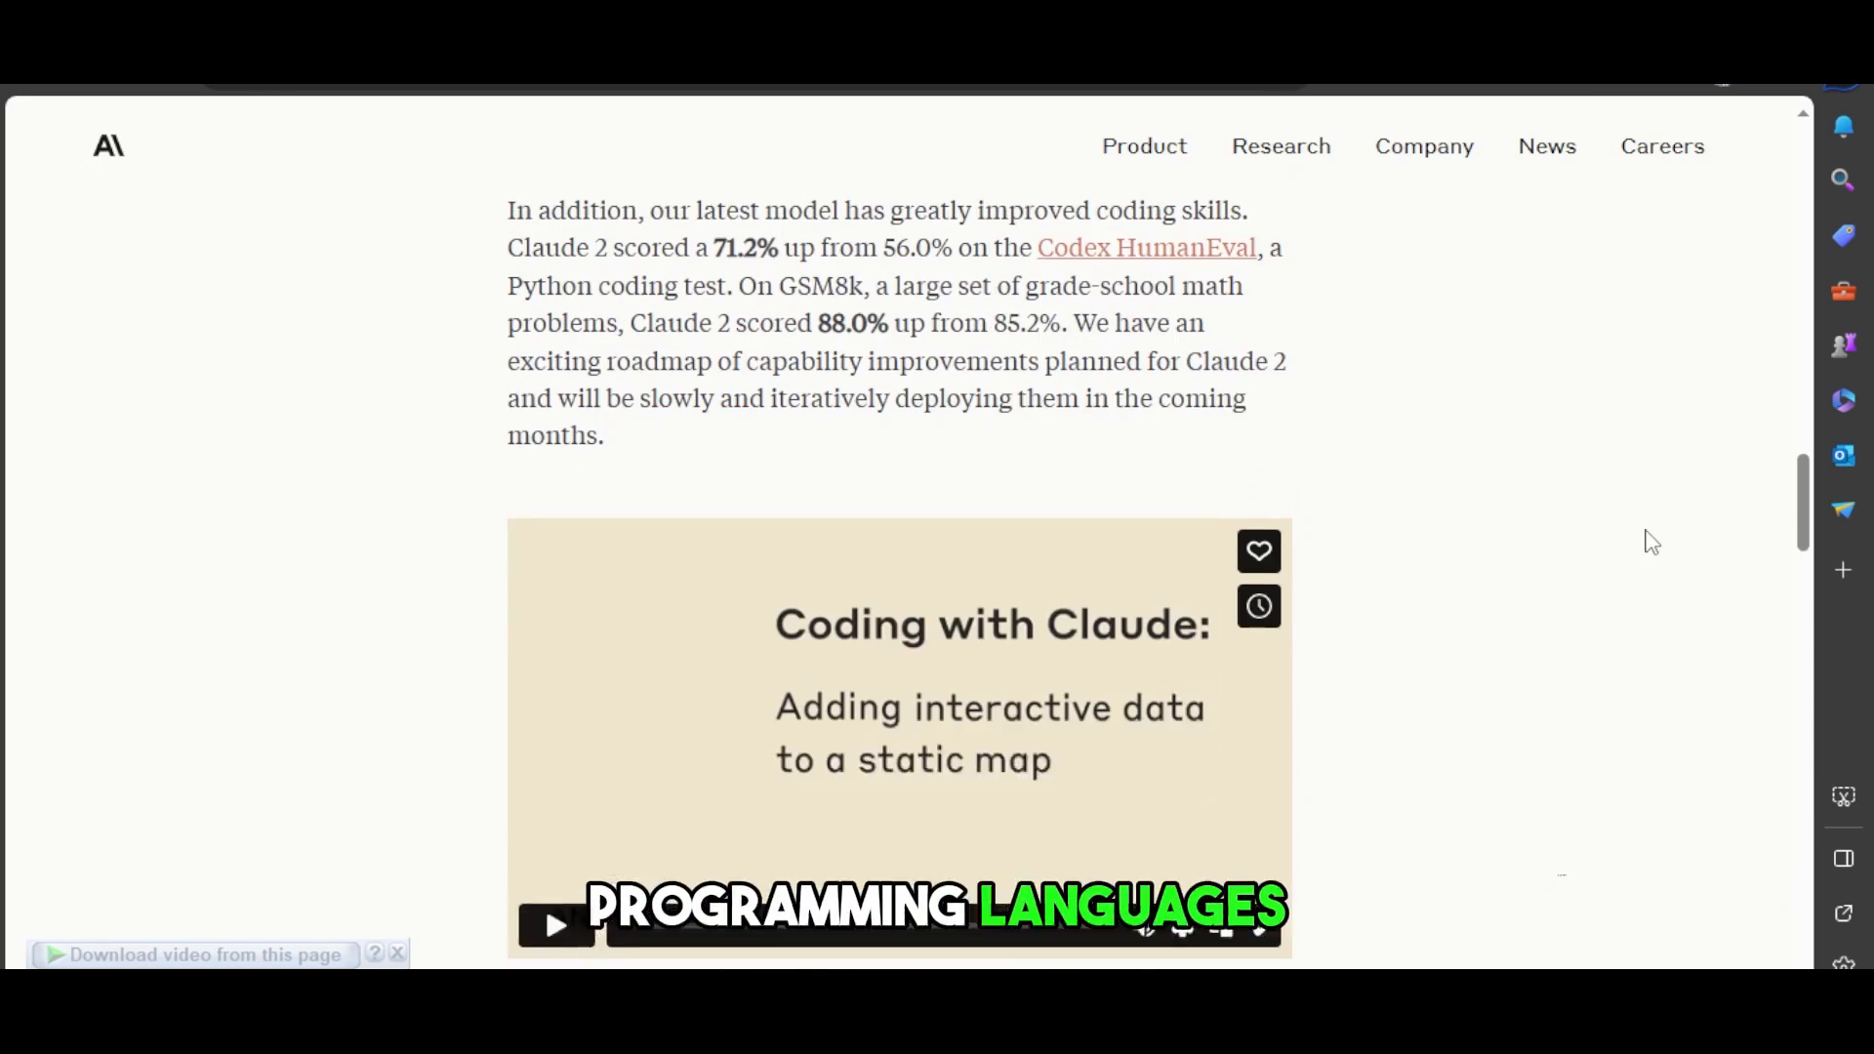
pyautogui.scroll(3)
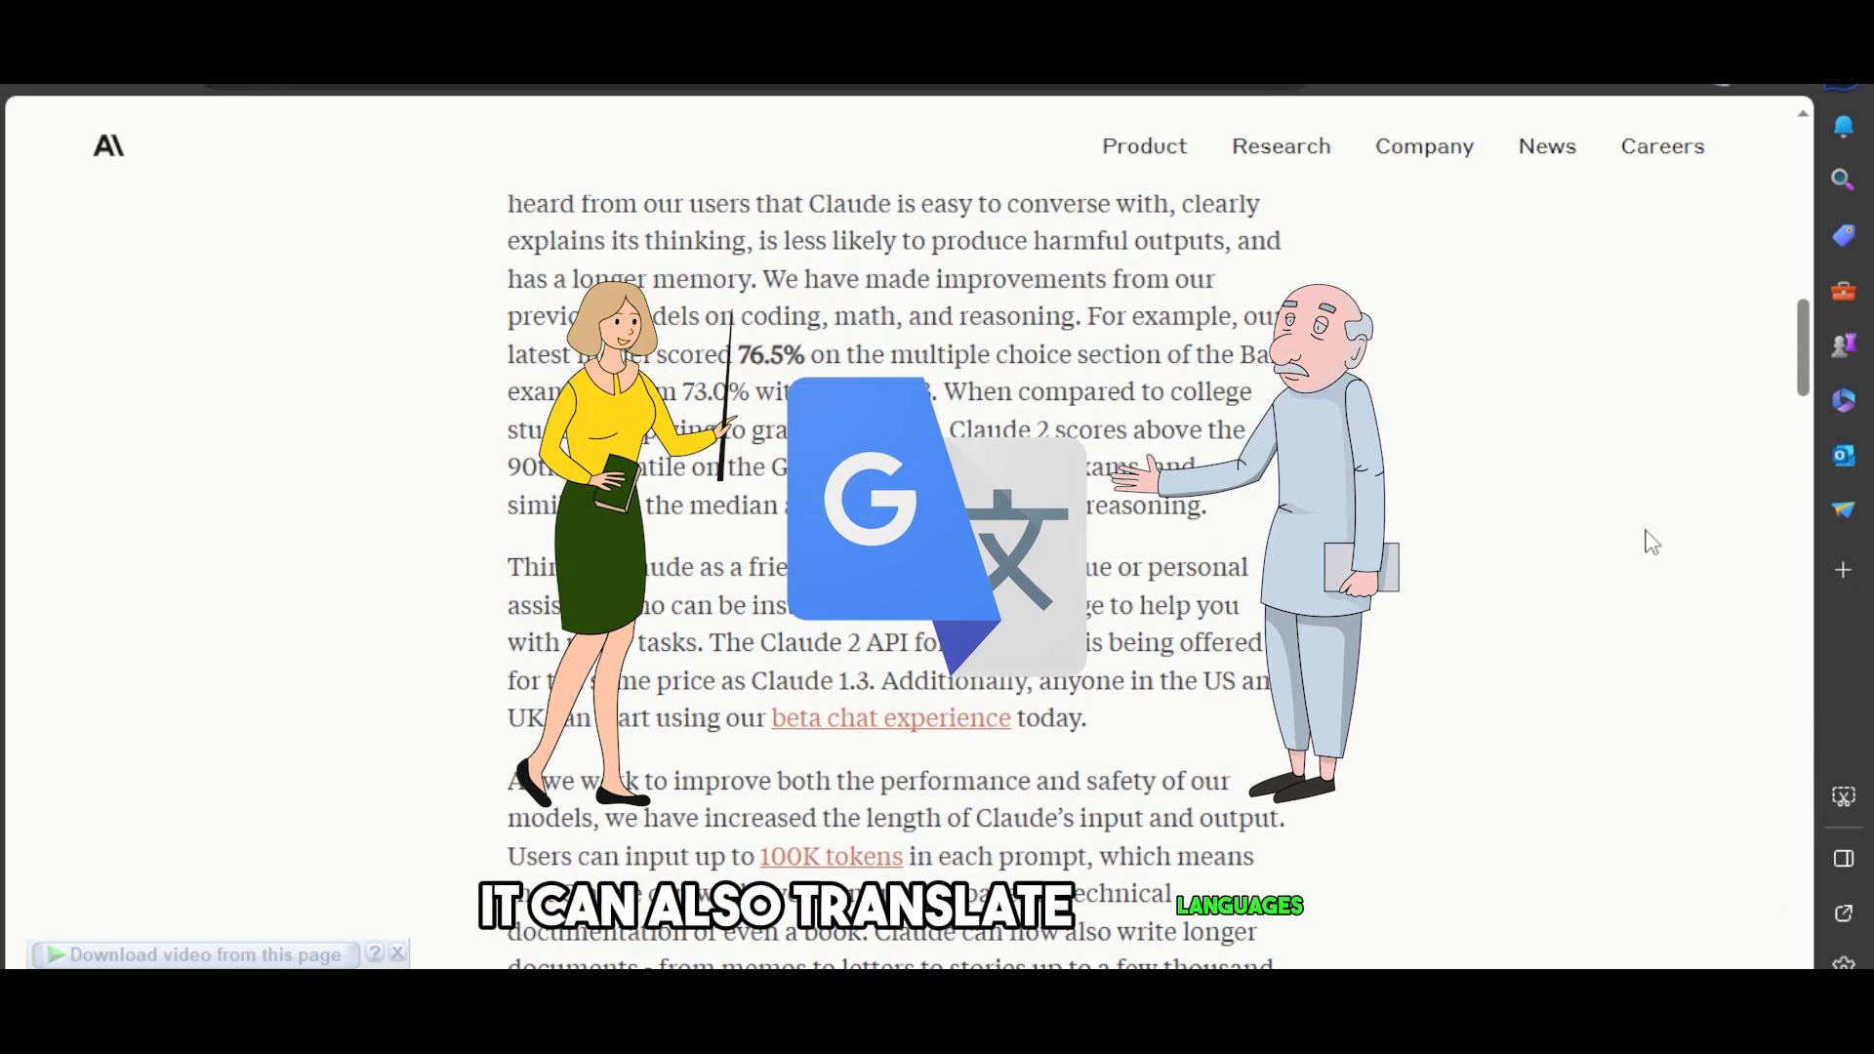
pyautogui.scroll(3)
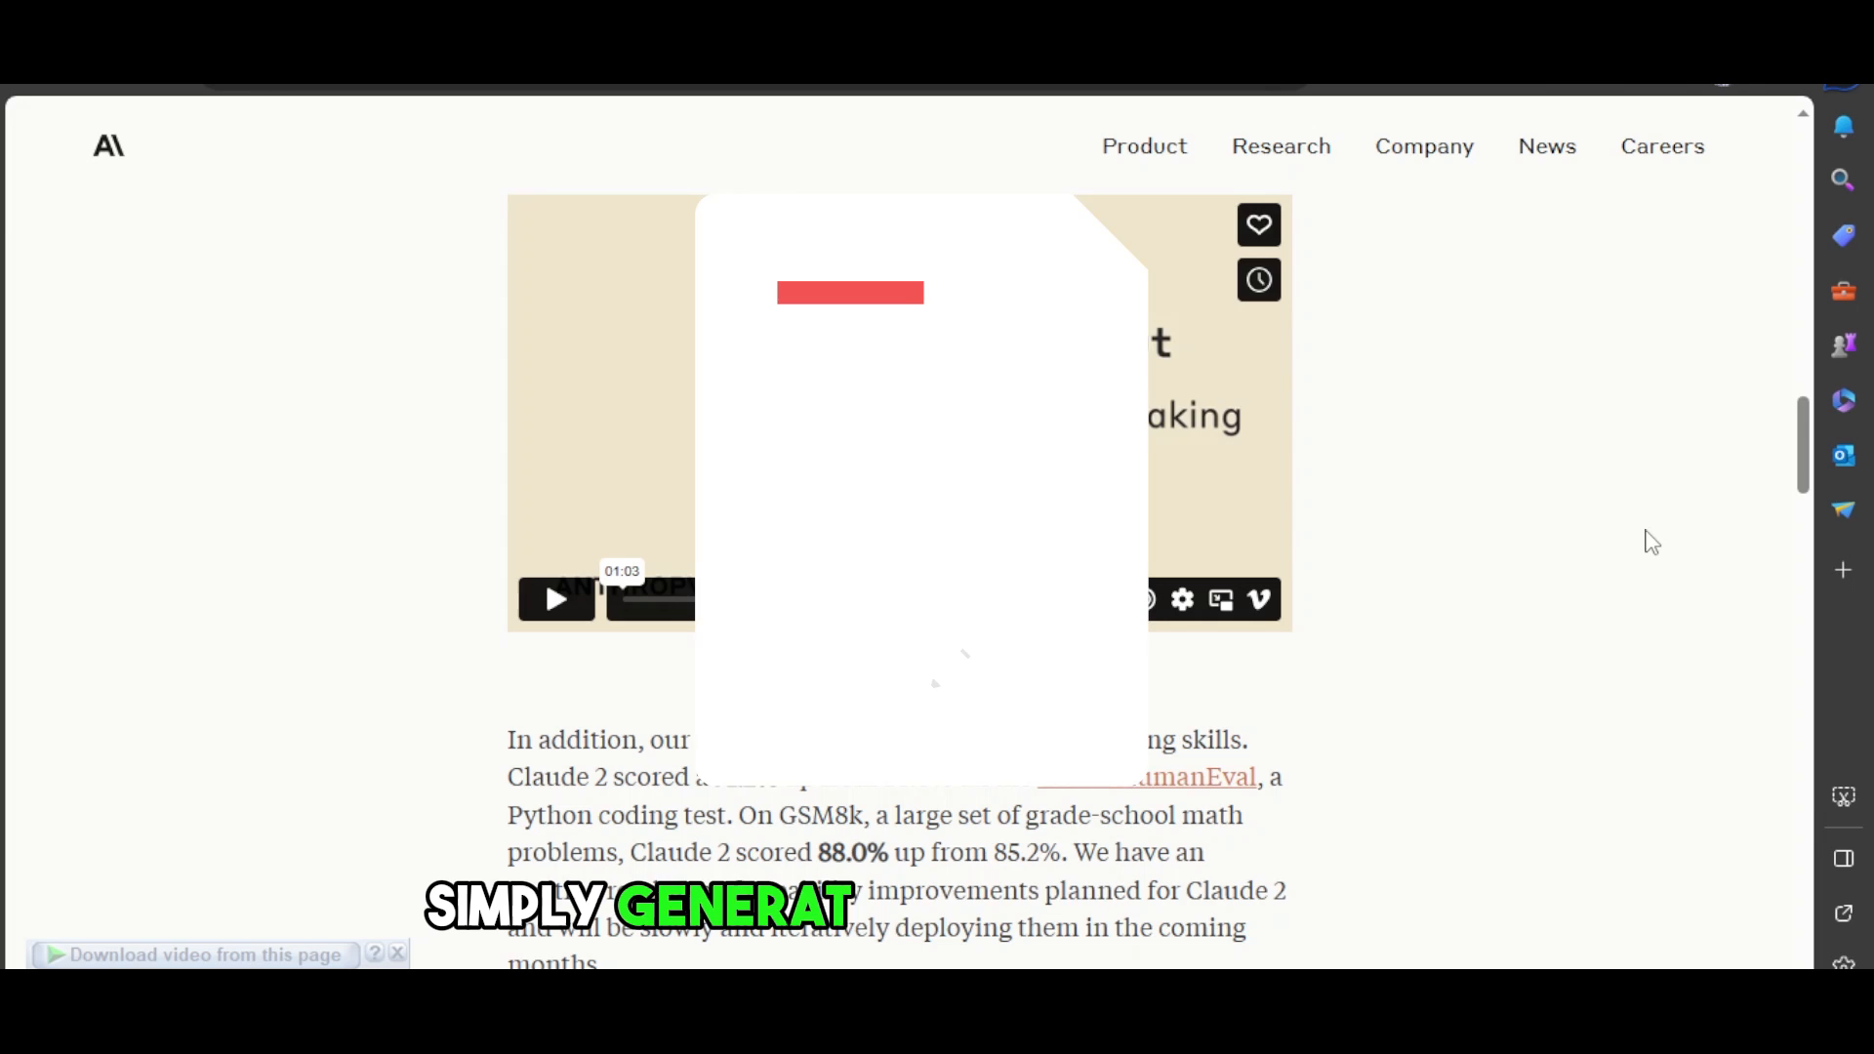
pyautogui.scroll(-3)
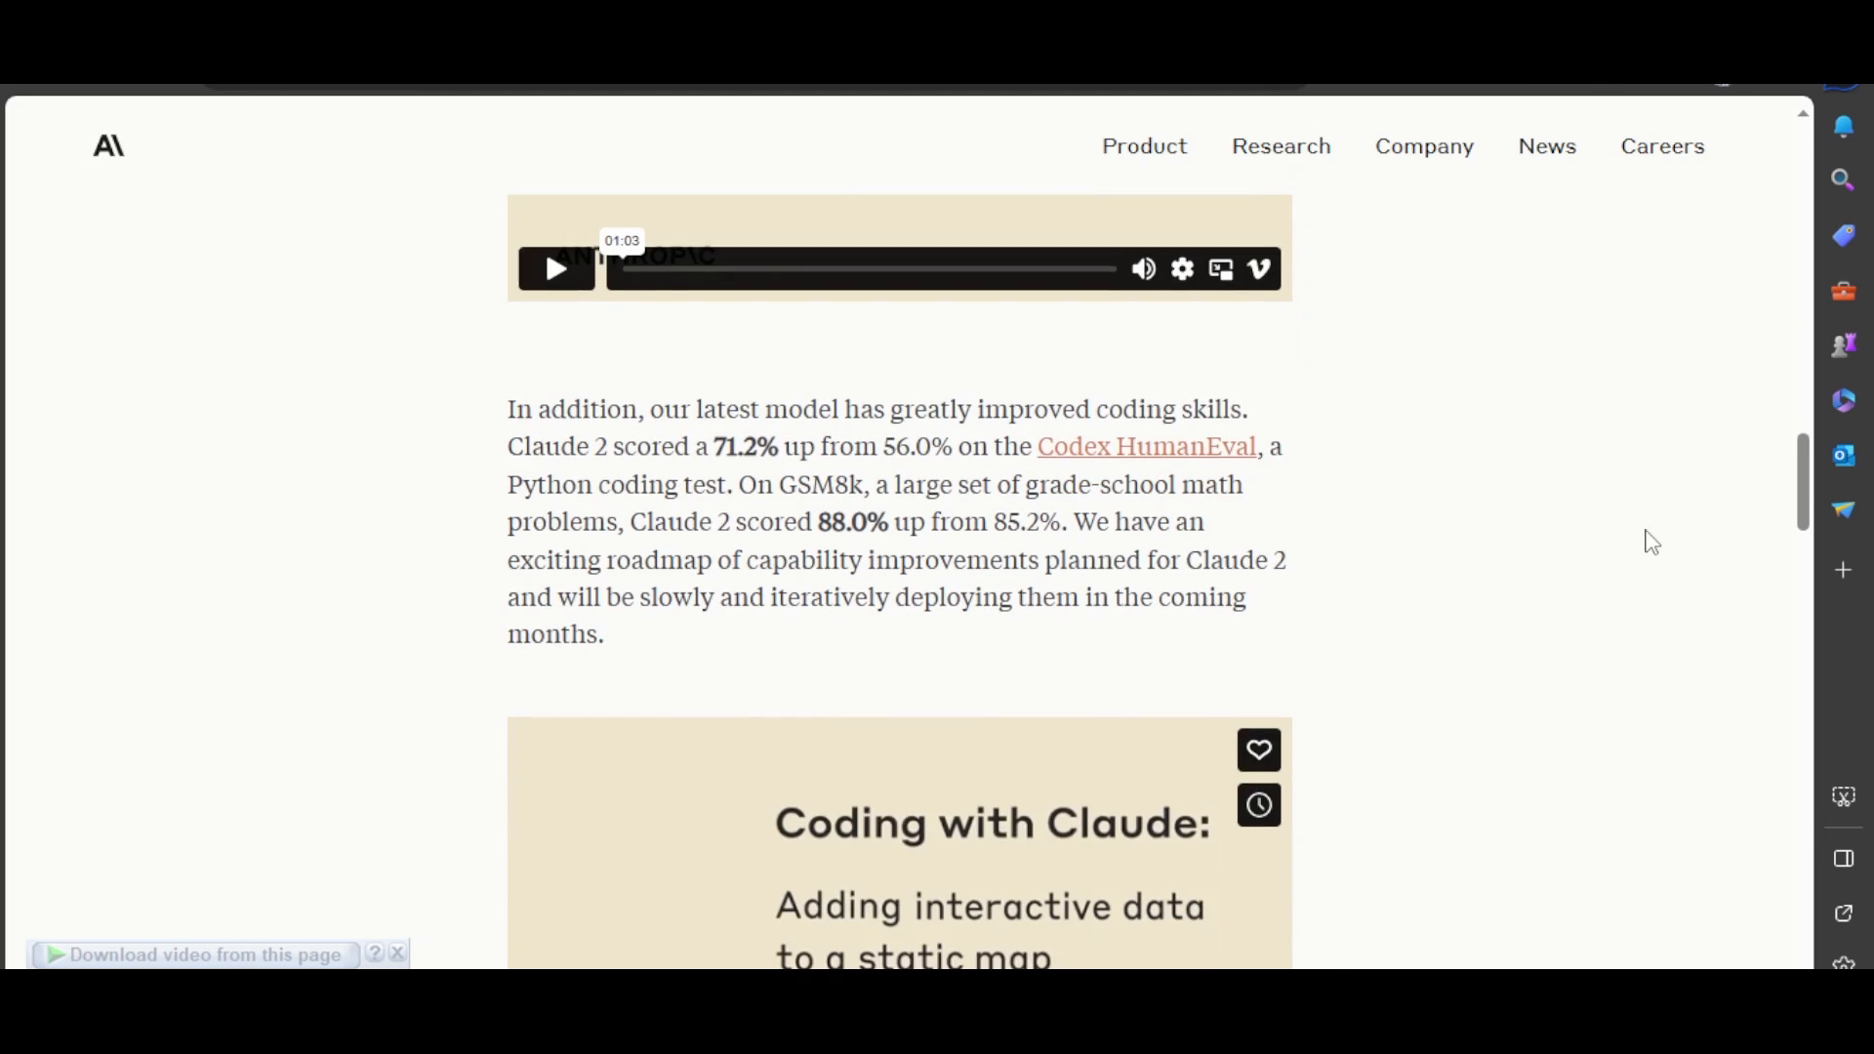
pyautogui.scroll(-3)
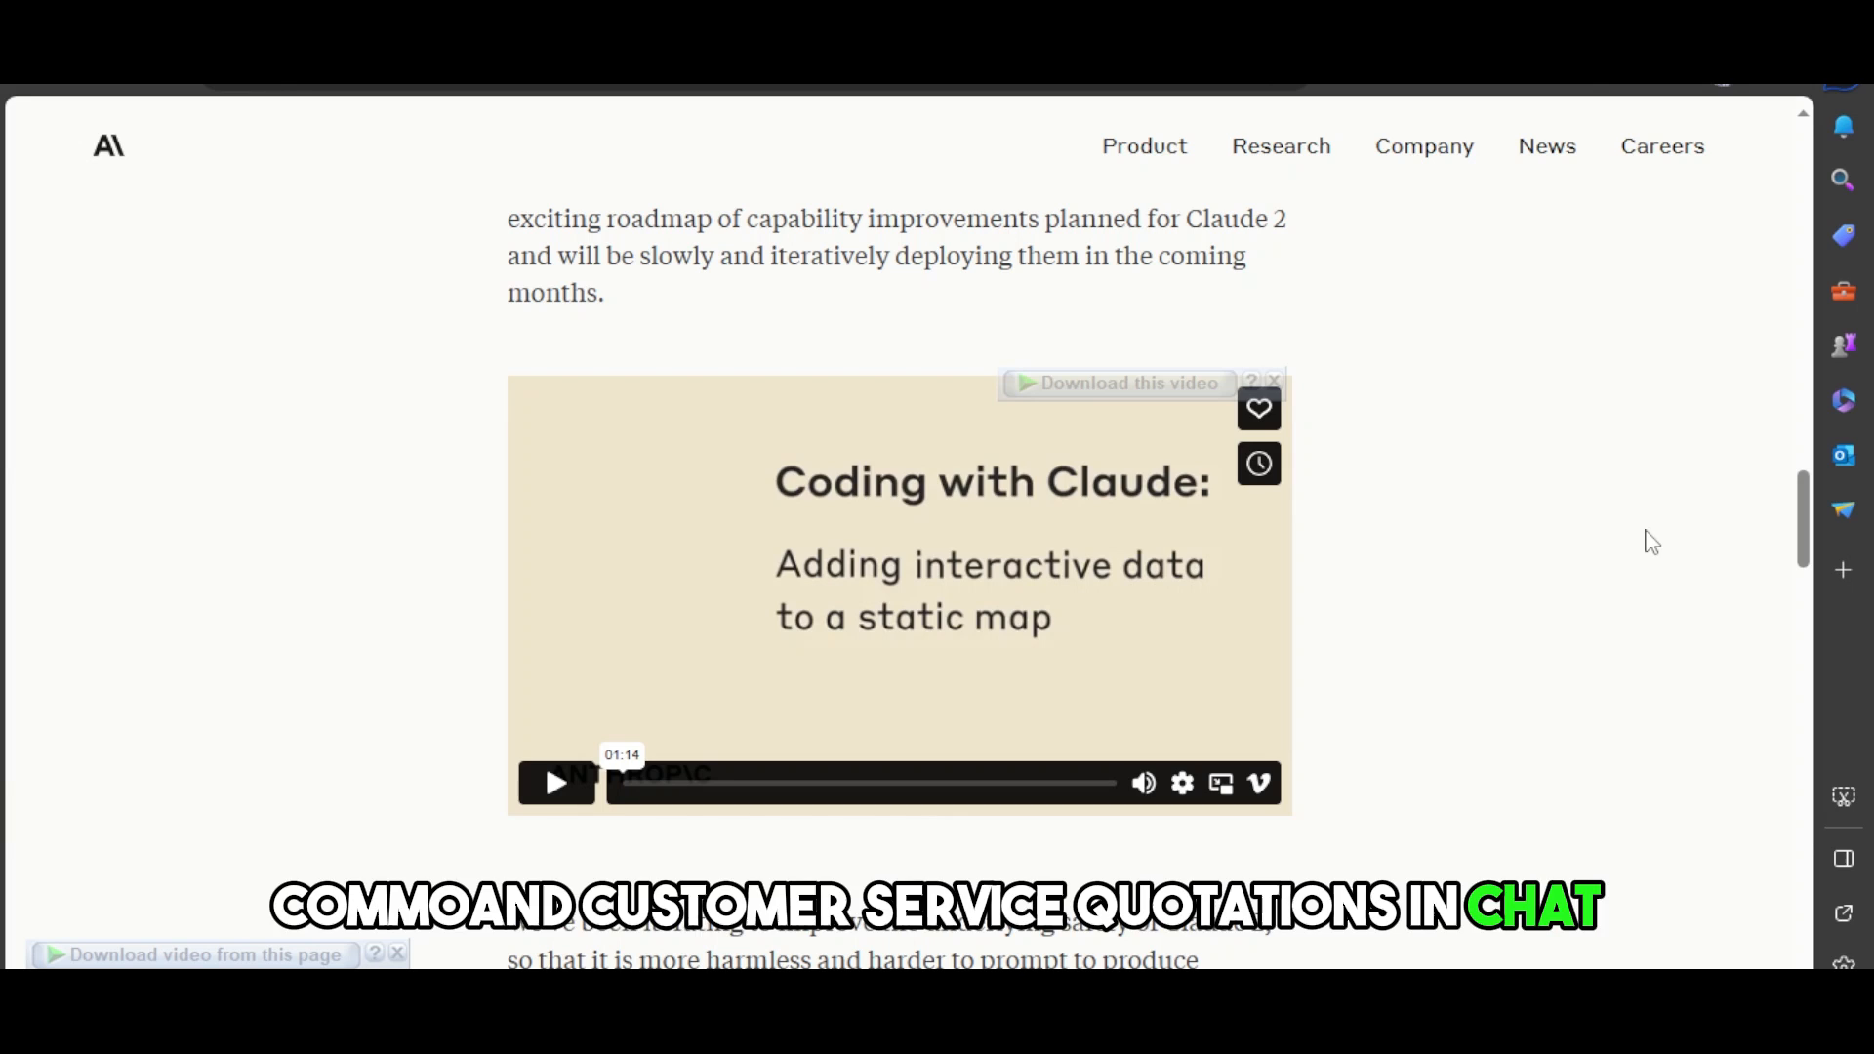
pyautogui.scroll(-3)
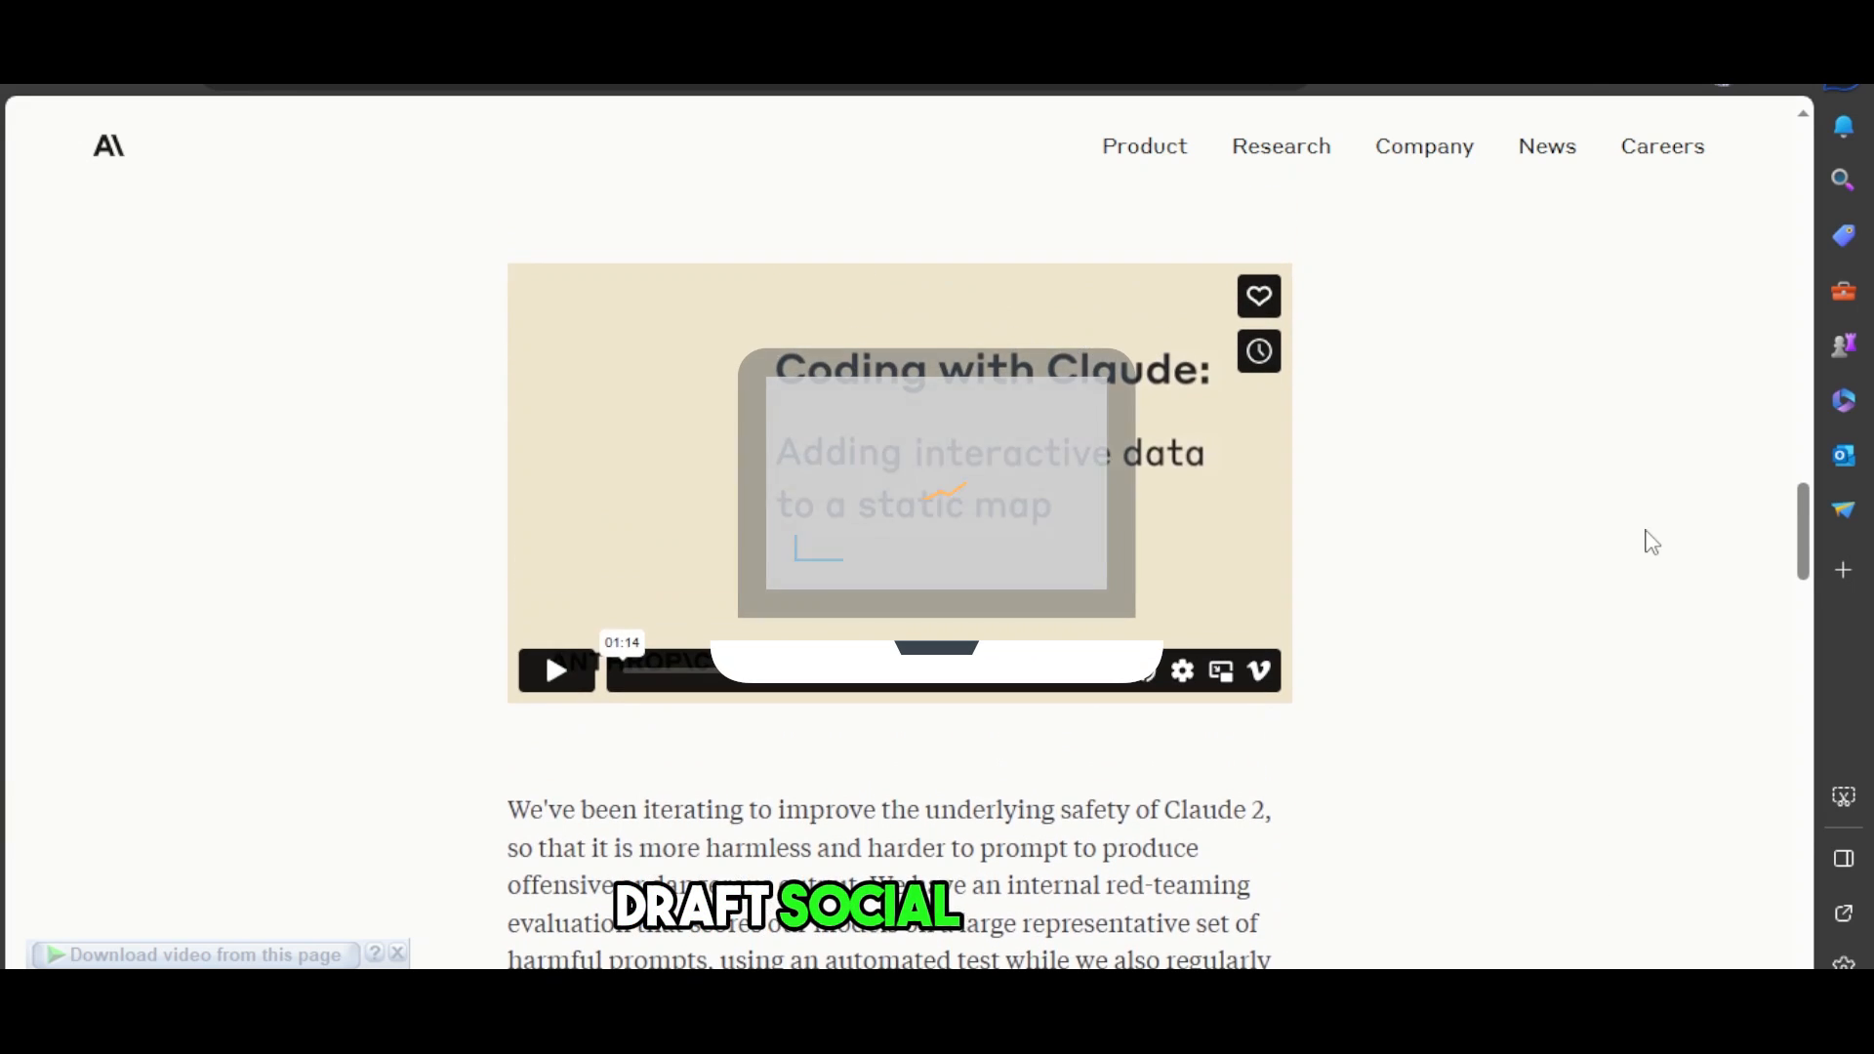
pyautogui.scroll(3)
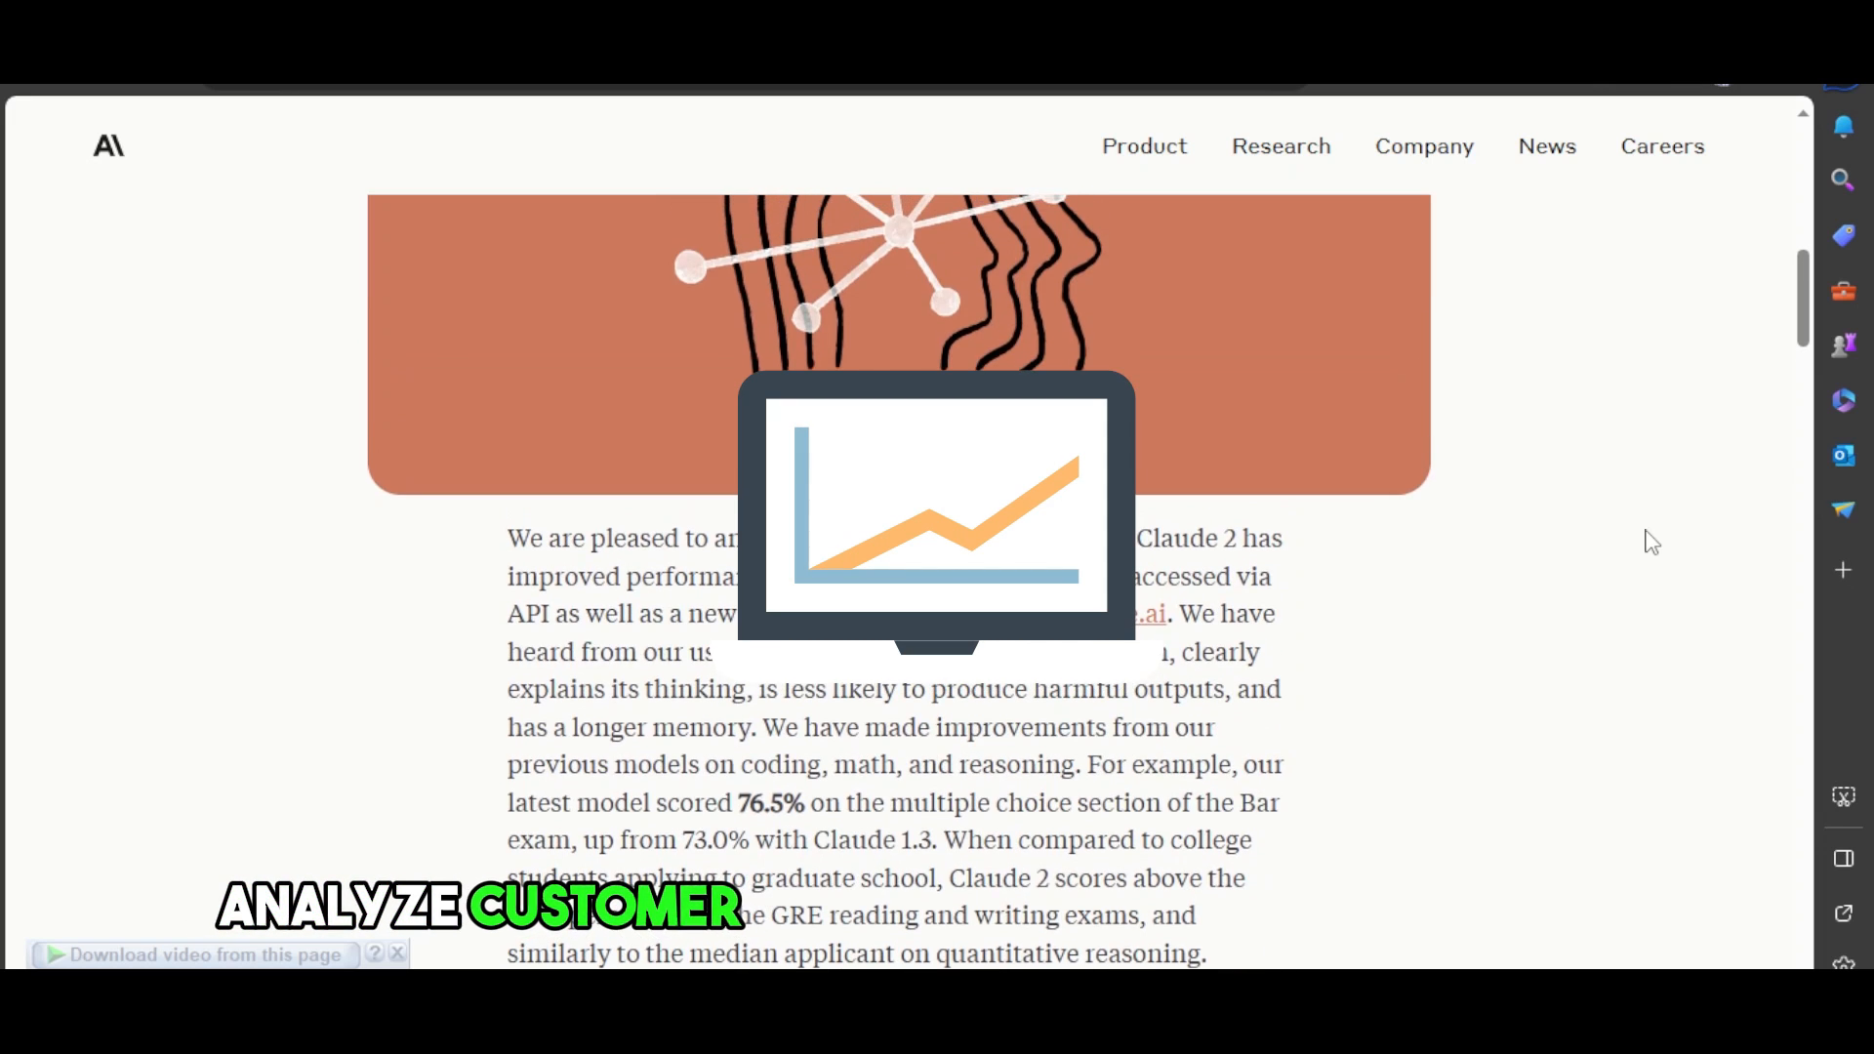
pyautogui.scroll(3)
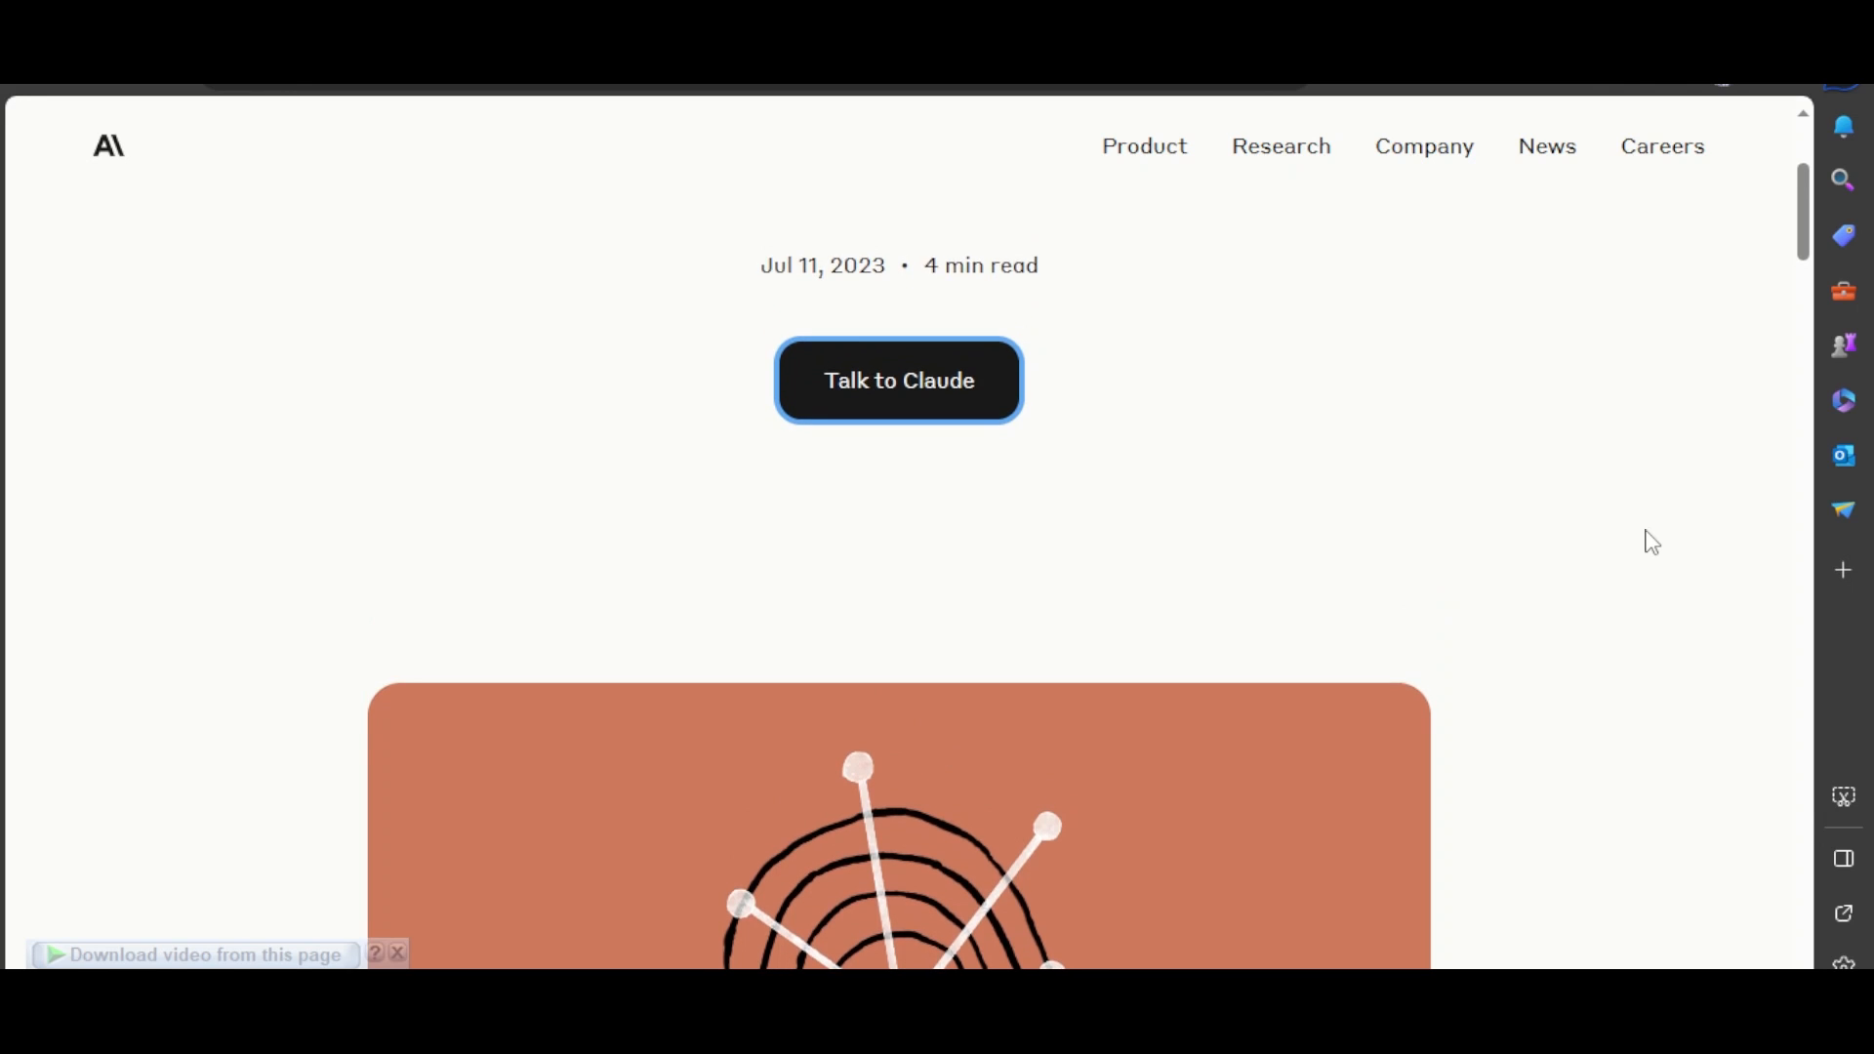
pyautogui.scroll(-3)
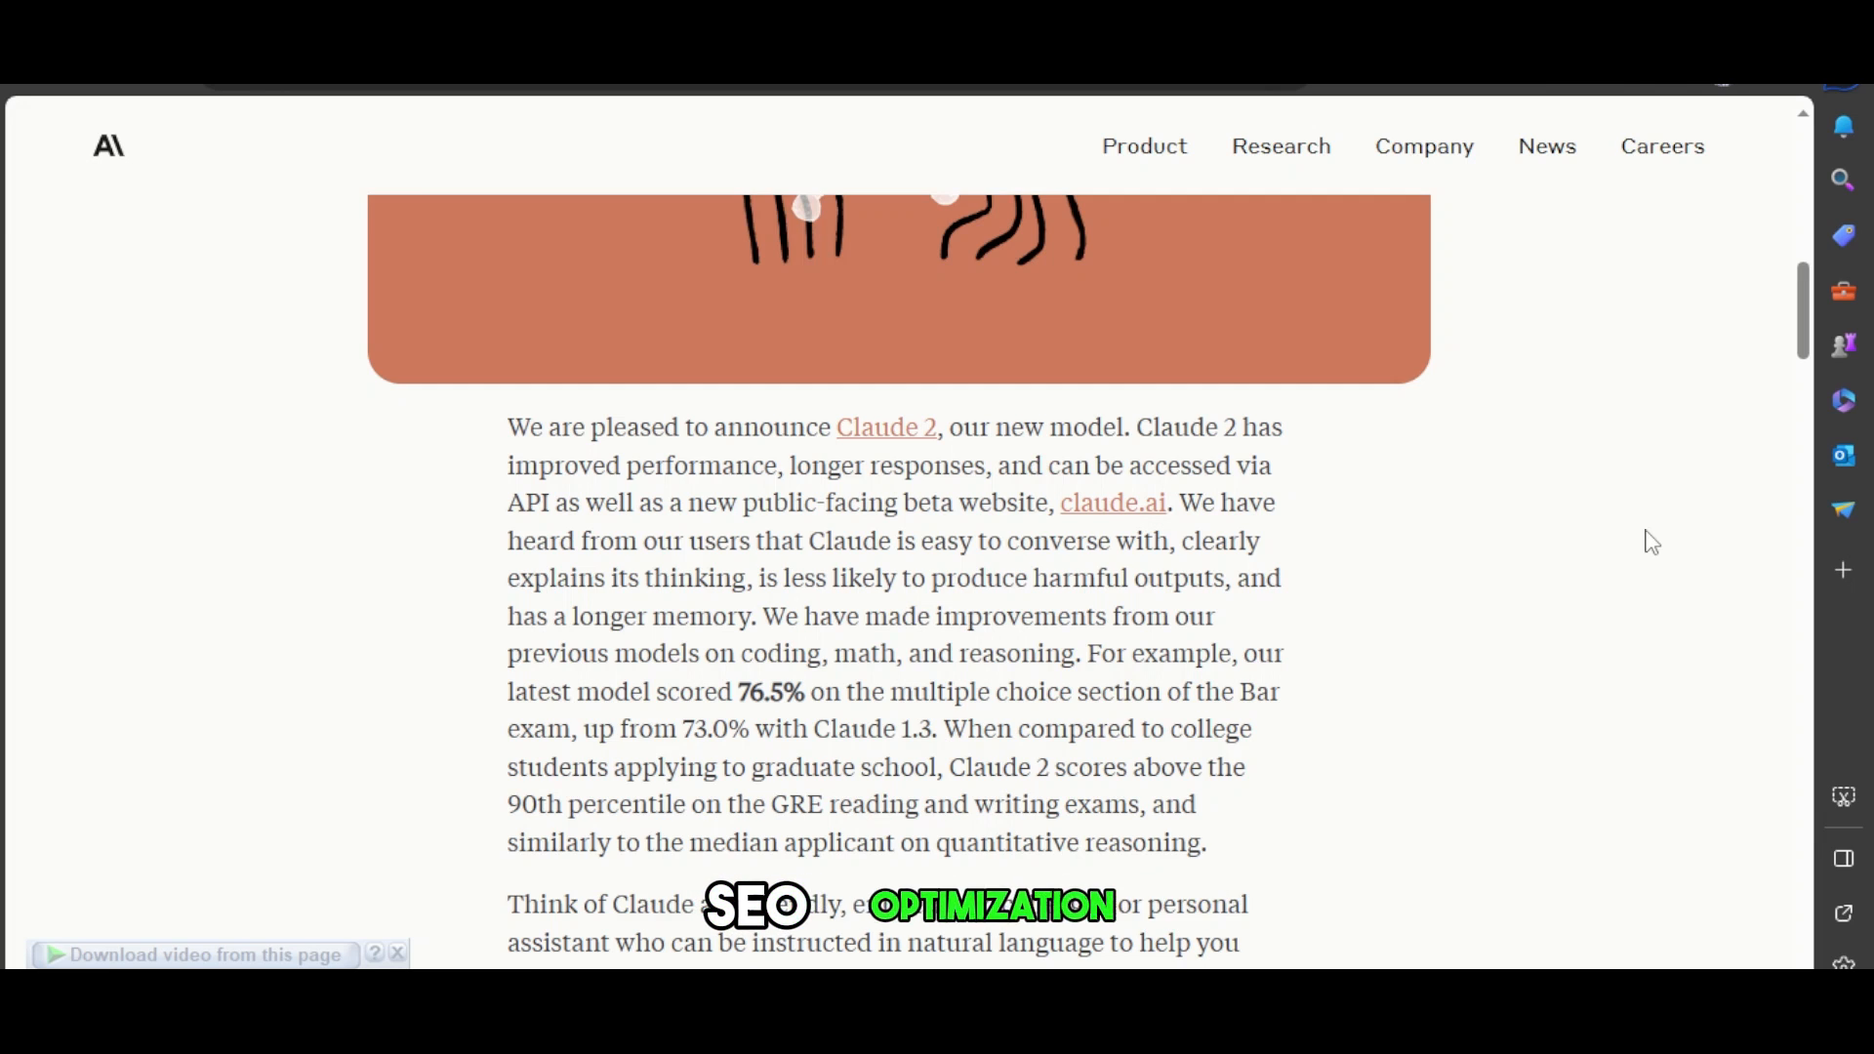
pyautogui.scroll(-3)
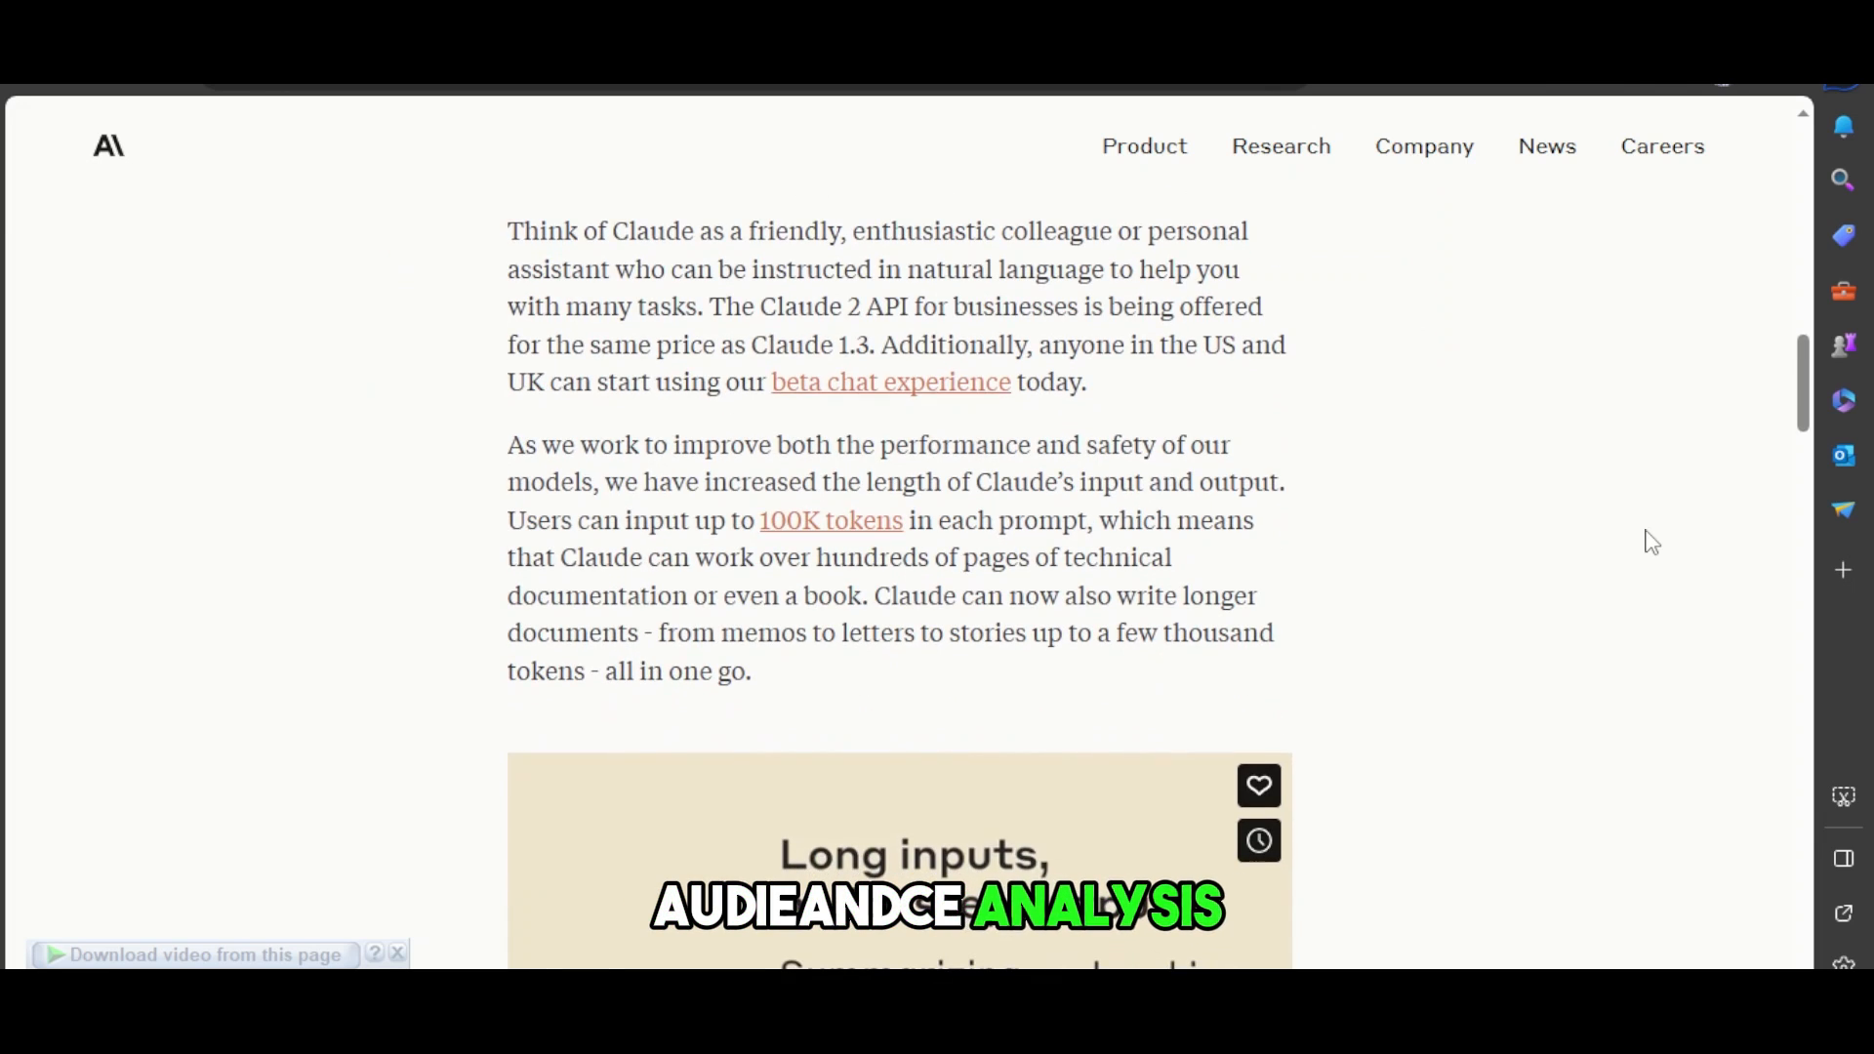
pyautogui.scroll(-3)
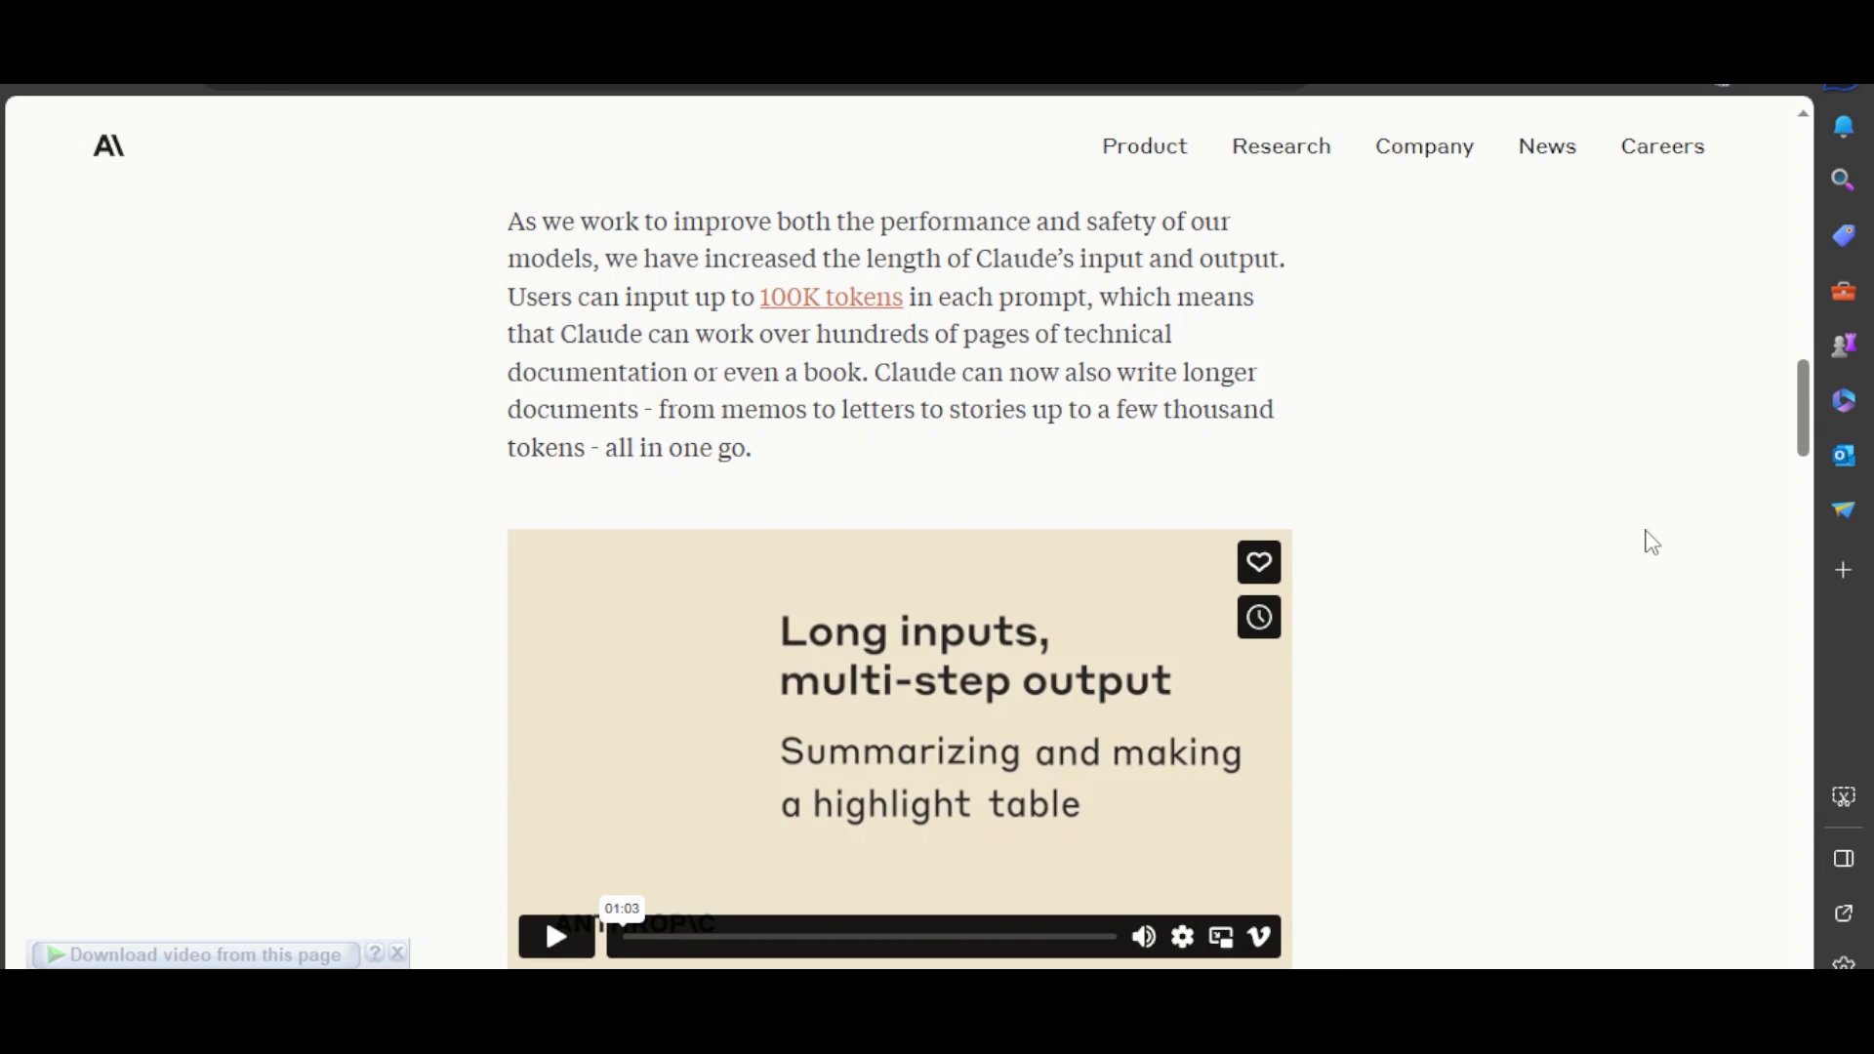
pyautogui.scroll(-3)
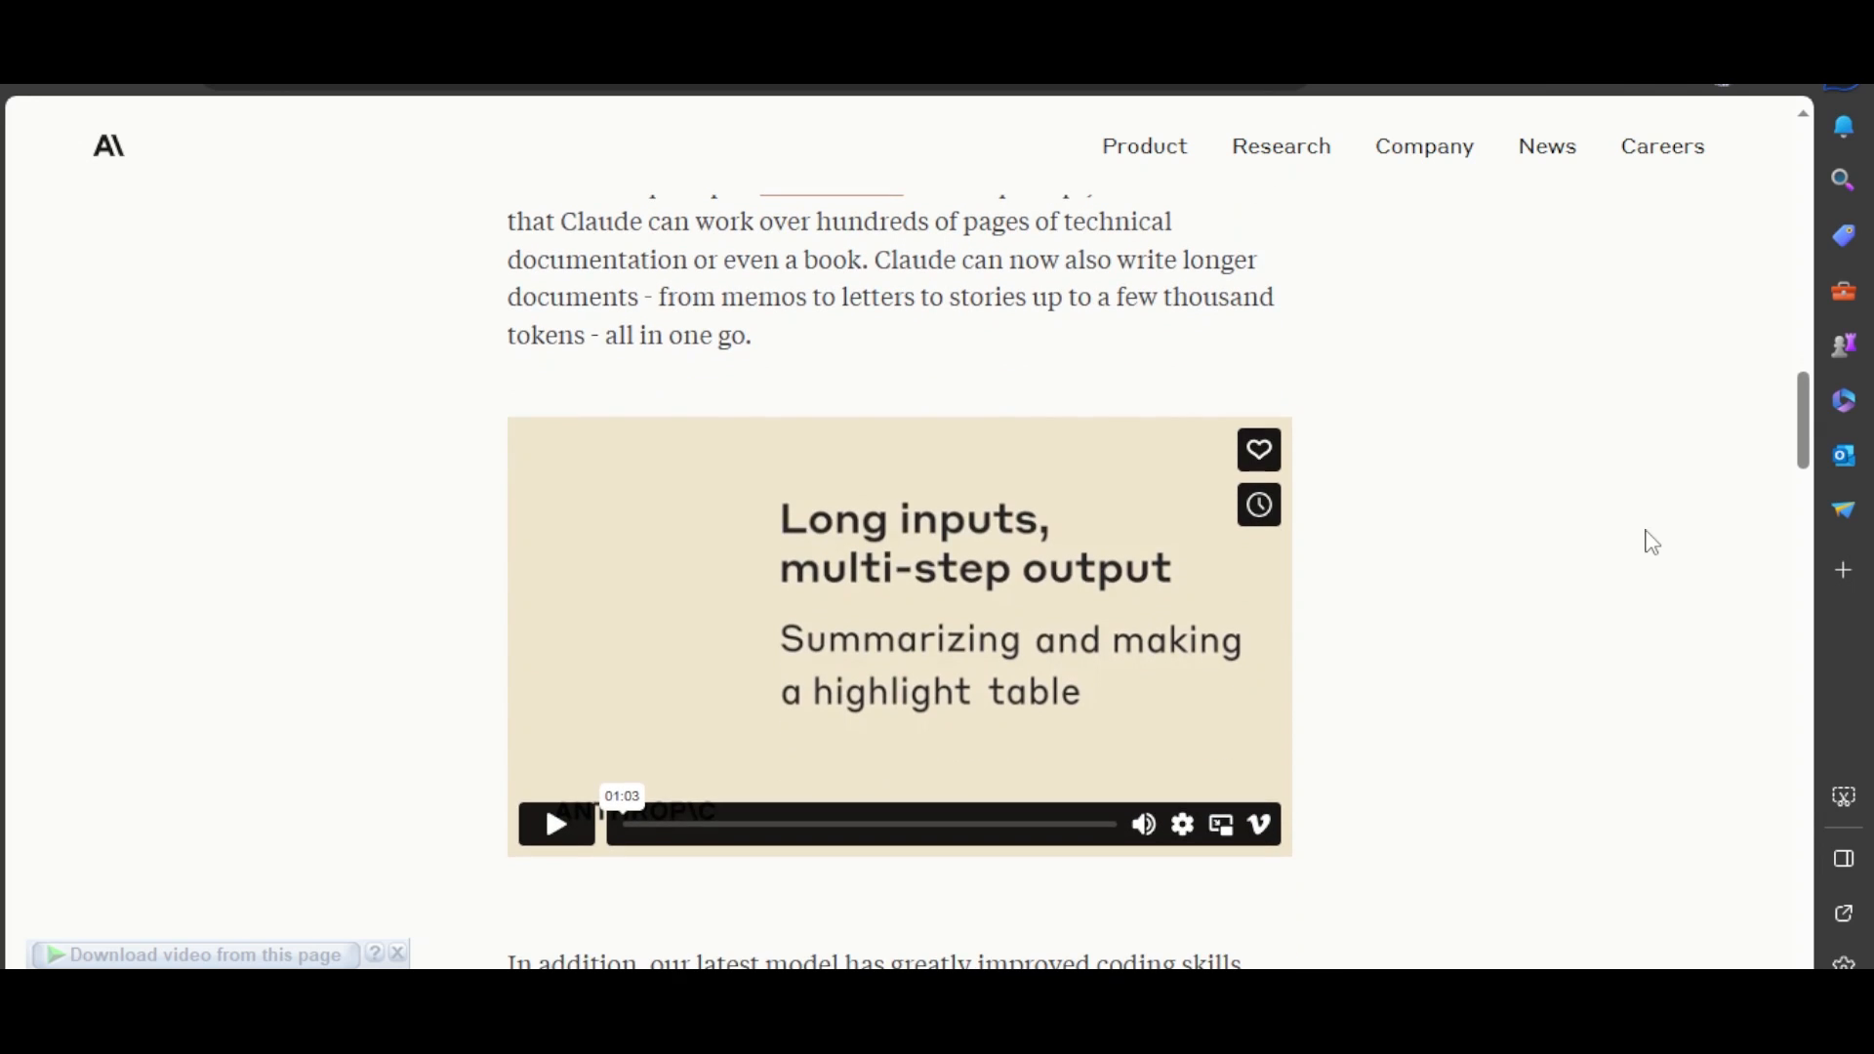
pyautogui.scroll(3)
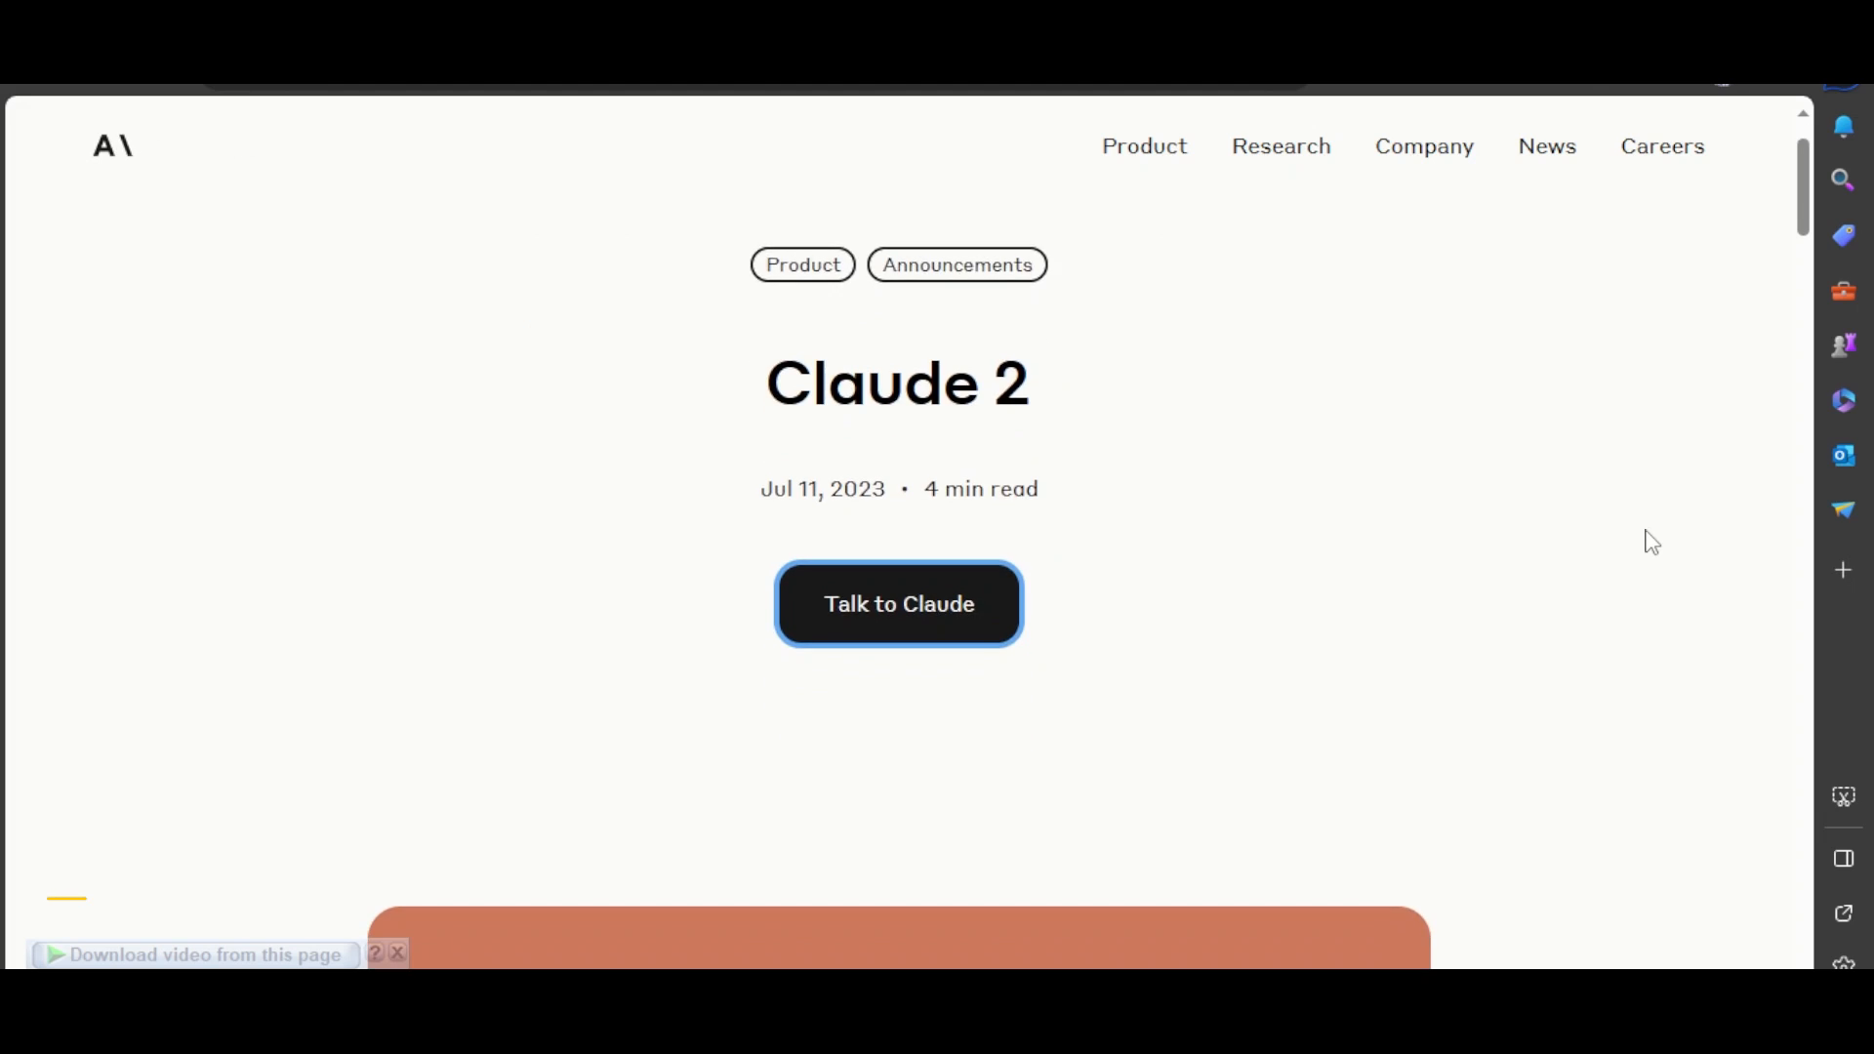
# - Skim down to Related articles, then settle on the API pricing and 100K-token paragraphs
pyautogui.scroll(-3)
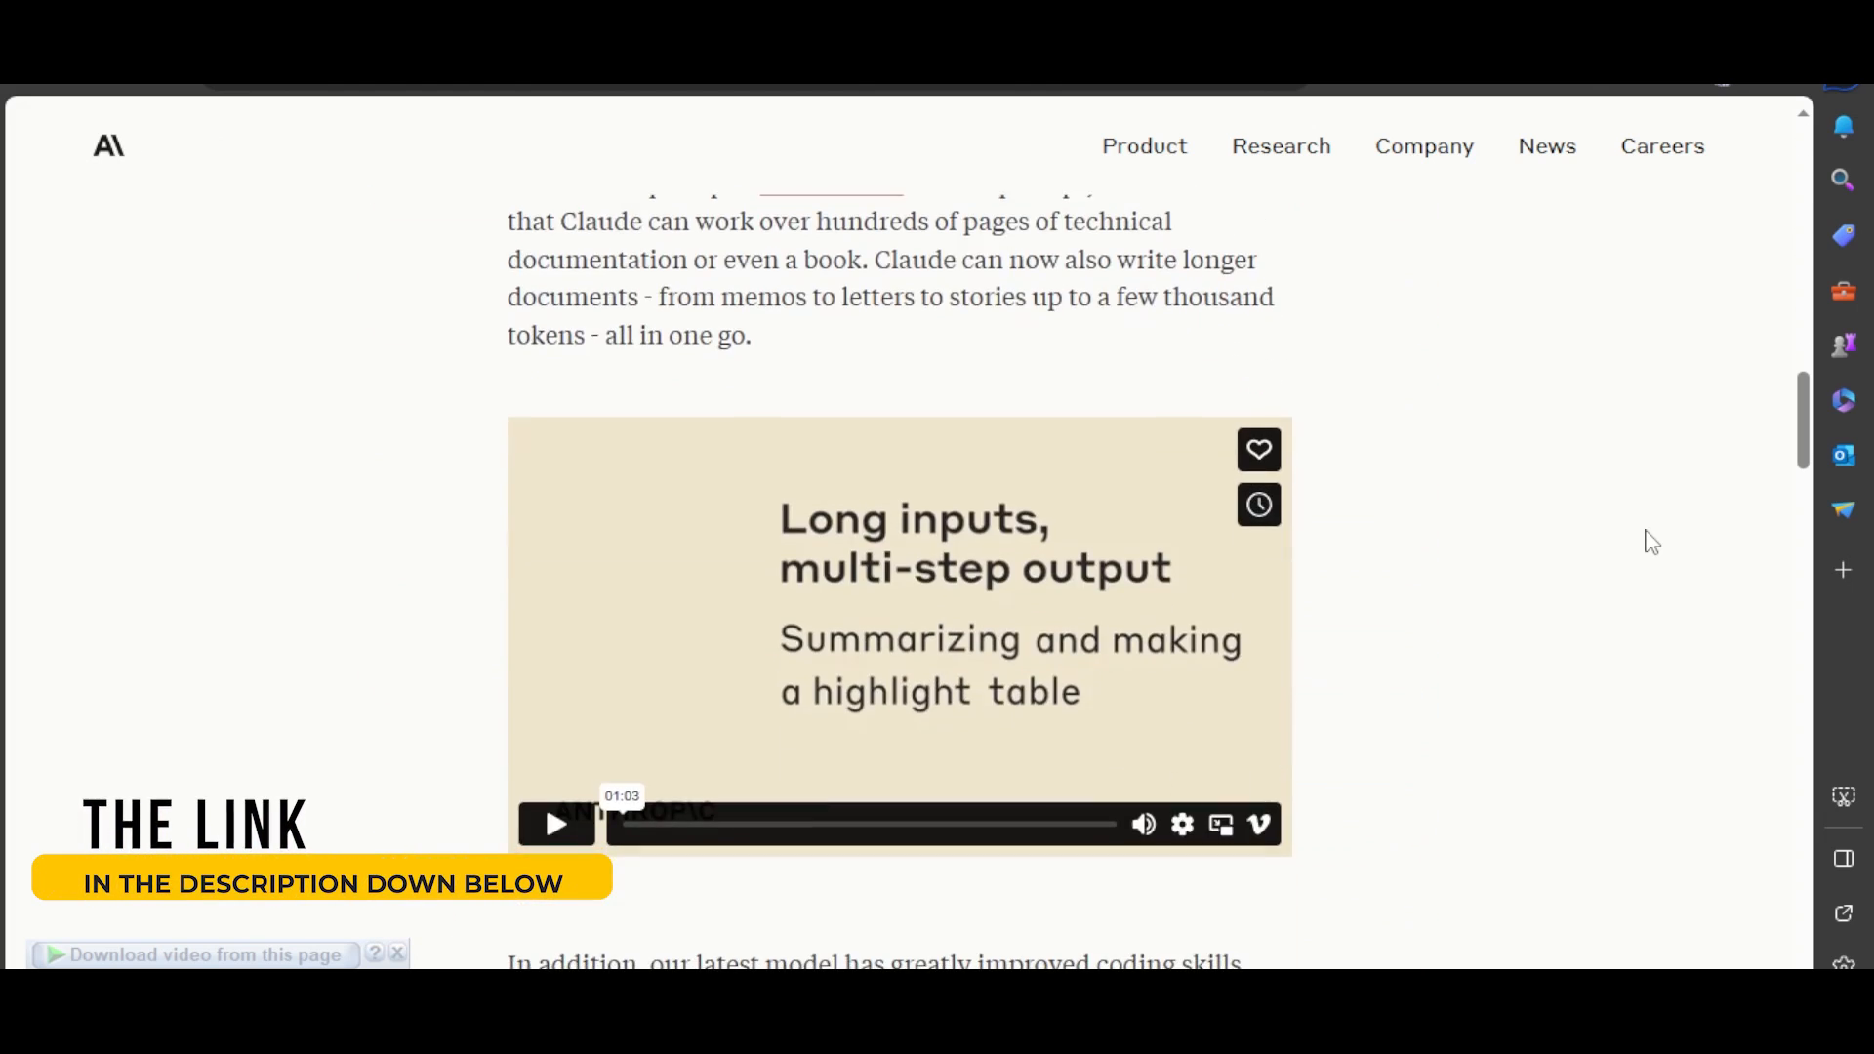
pyautogui.scroll(-3)
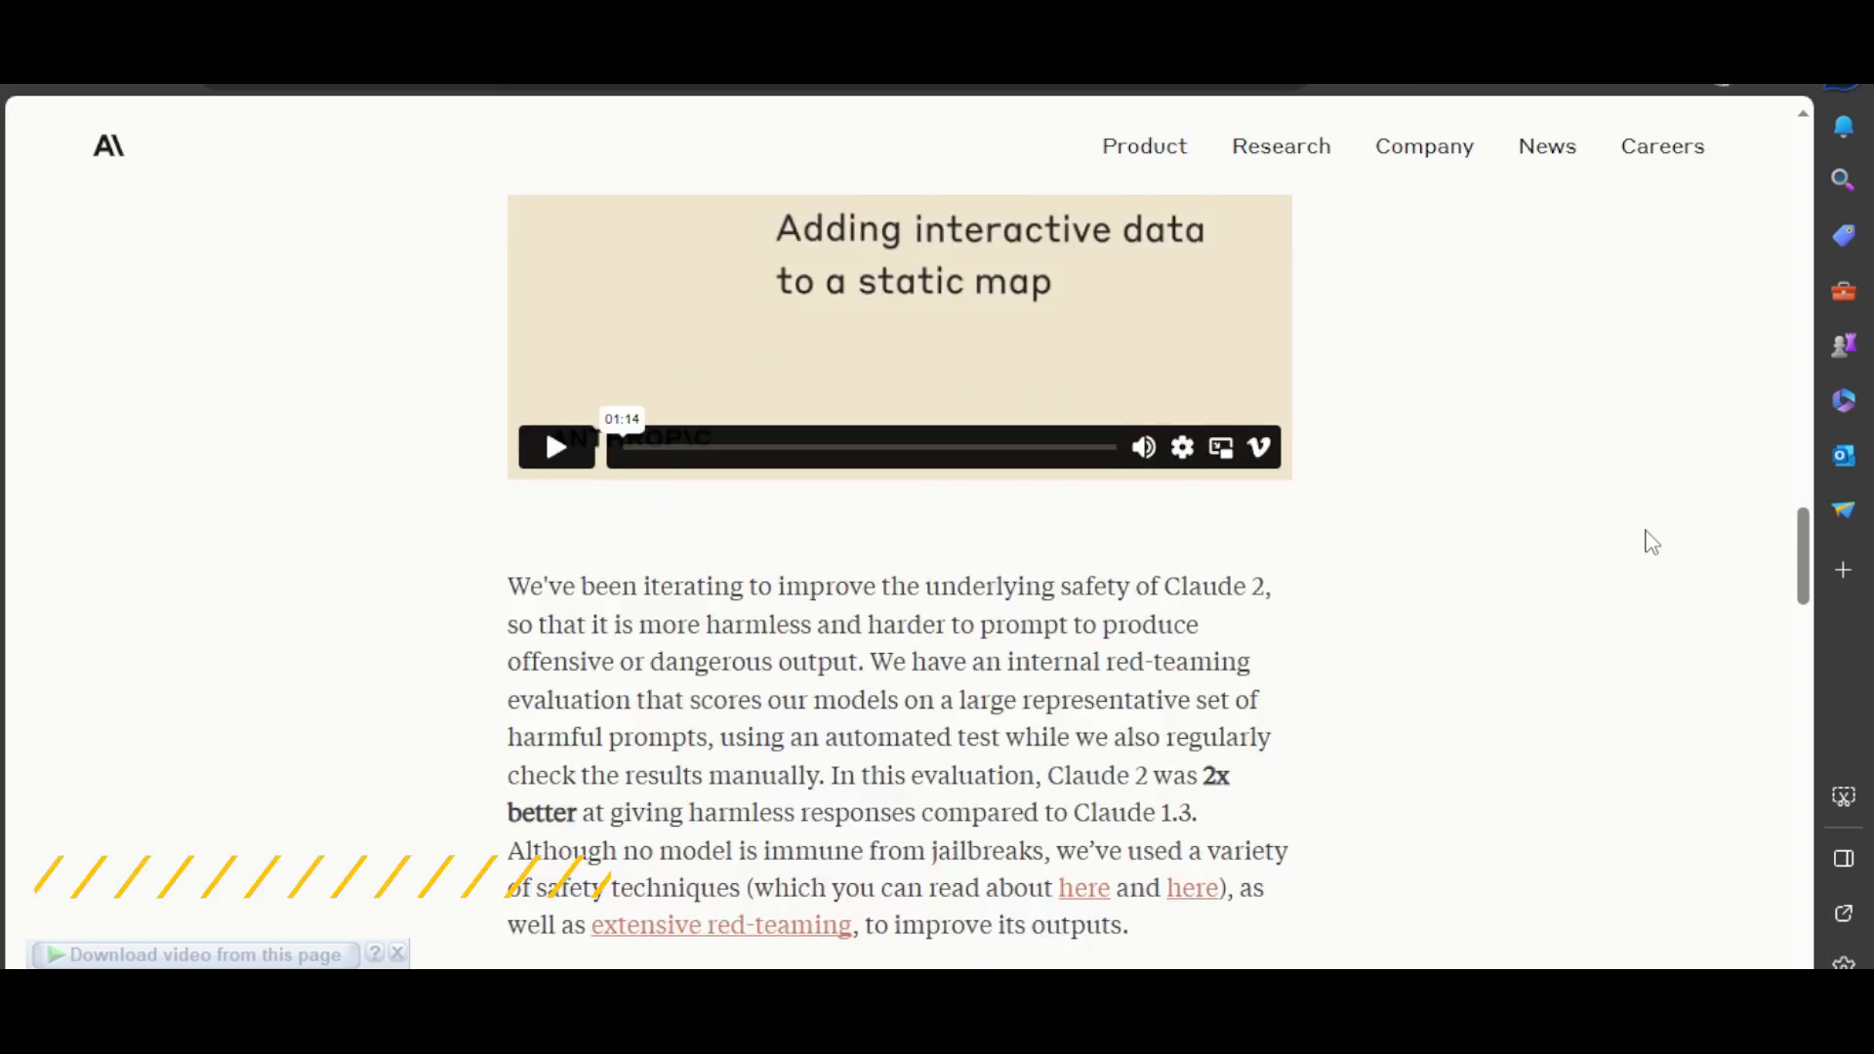
pyautogui.scroll(-3)
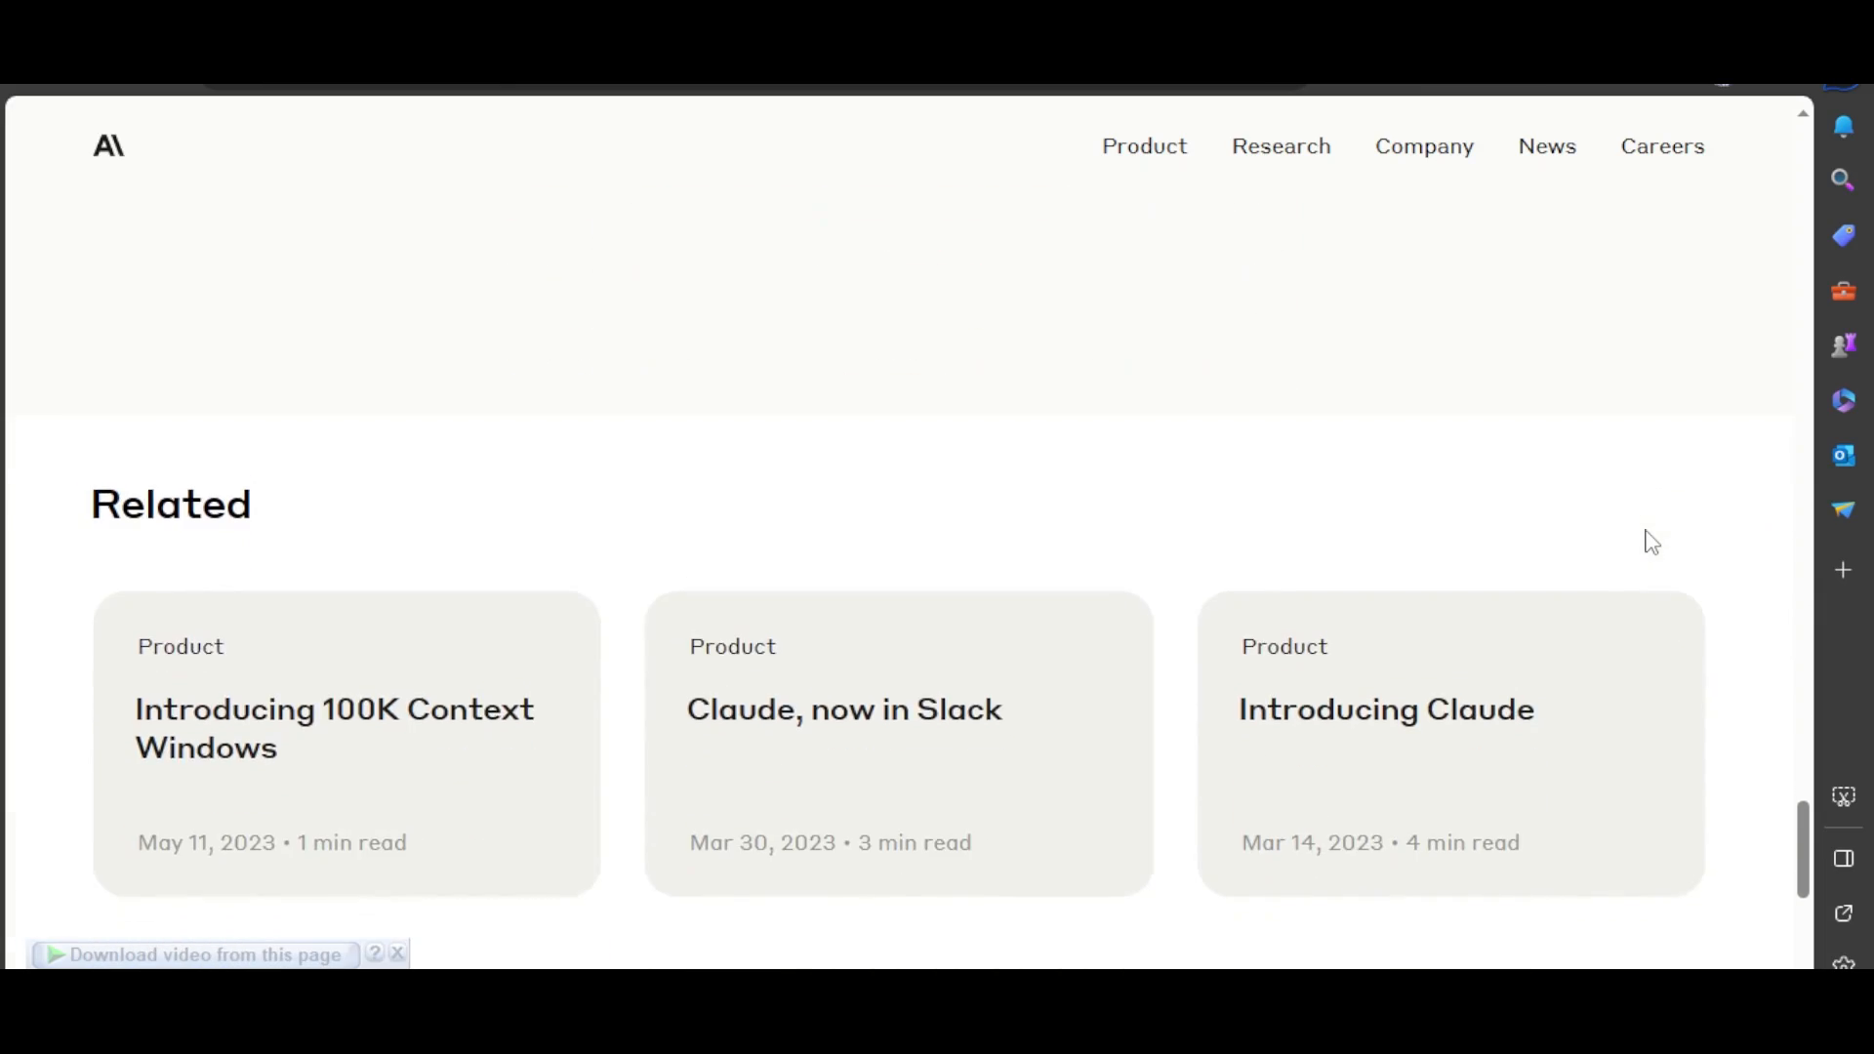
pyautogui.scroll(3)
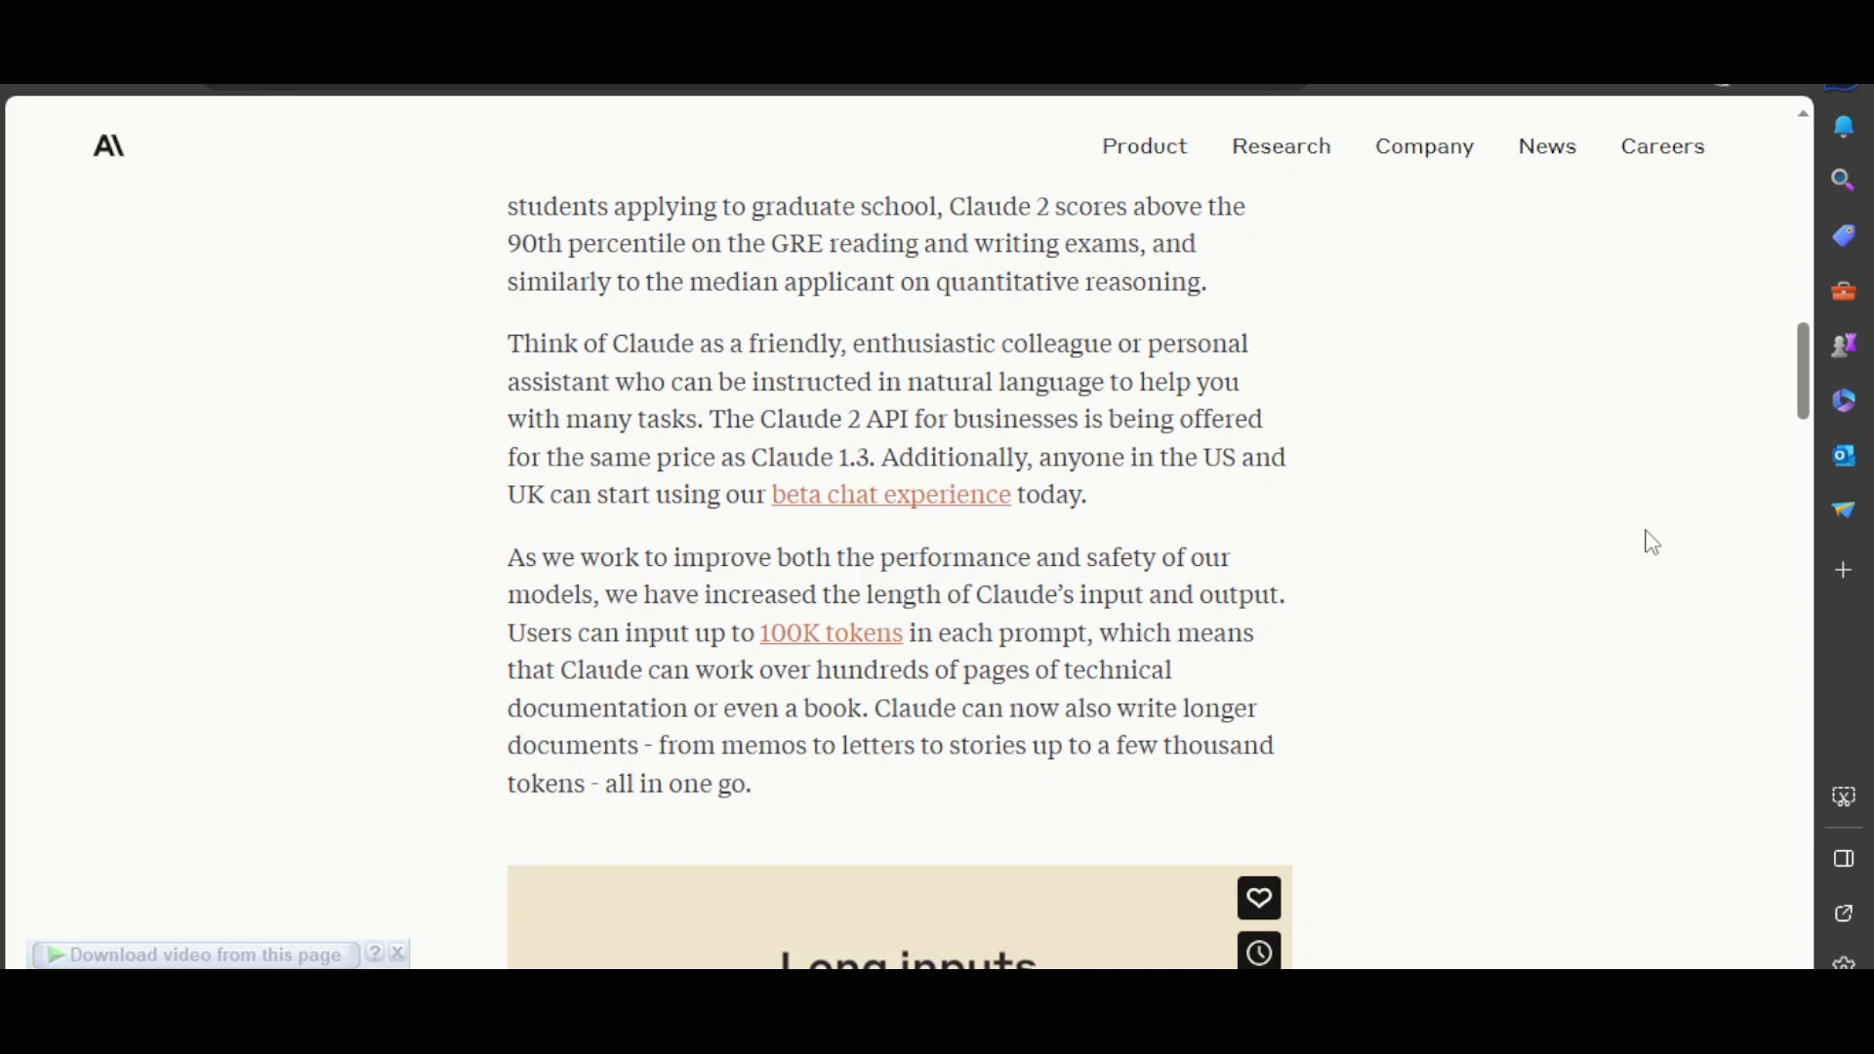
pyautogui.scroll(3)
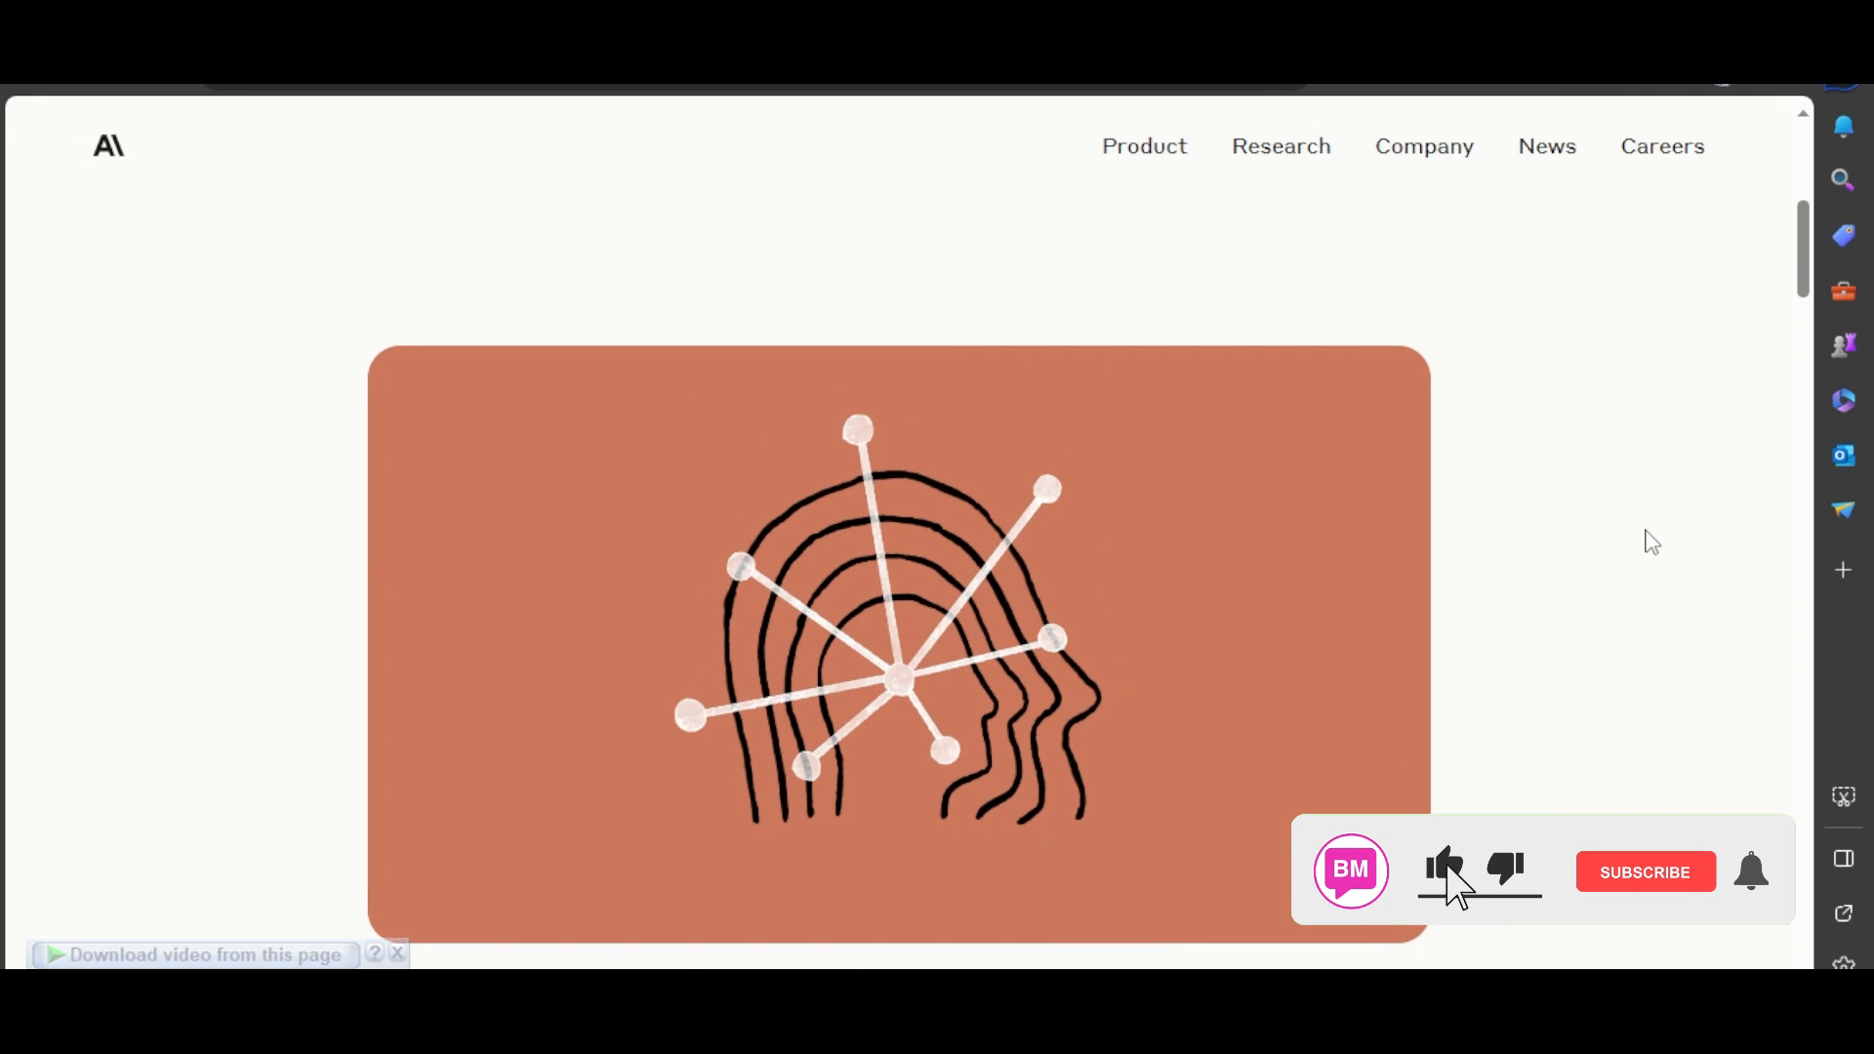
pyautogui.scroll(-3)
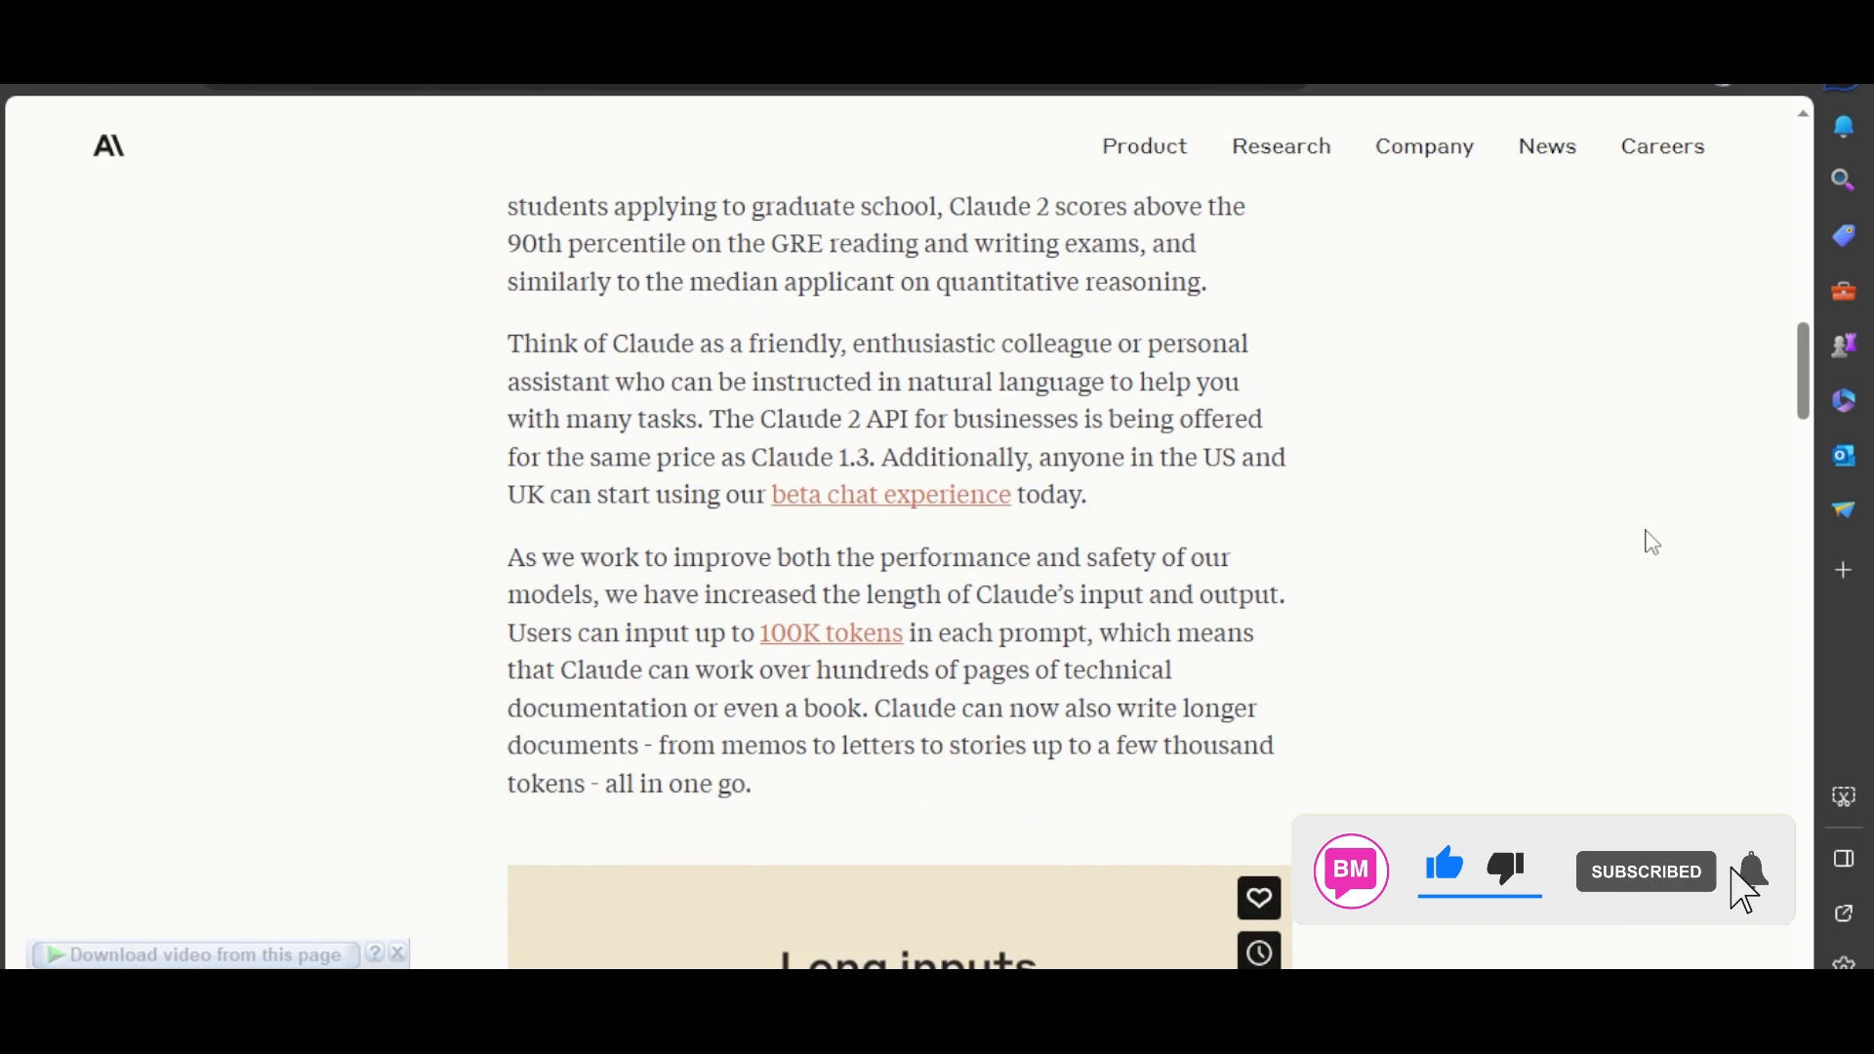
pyautogui.click(1750, 869)
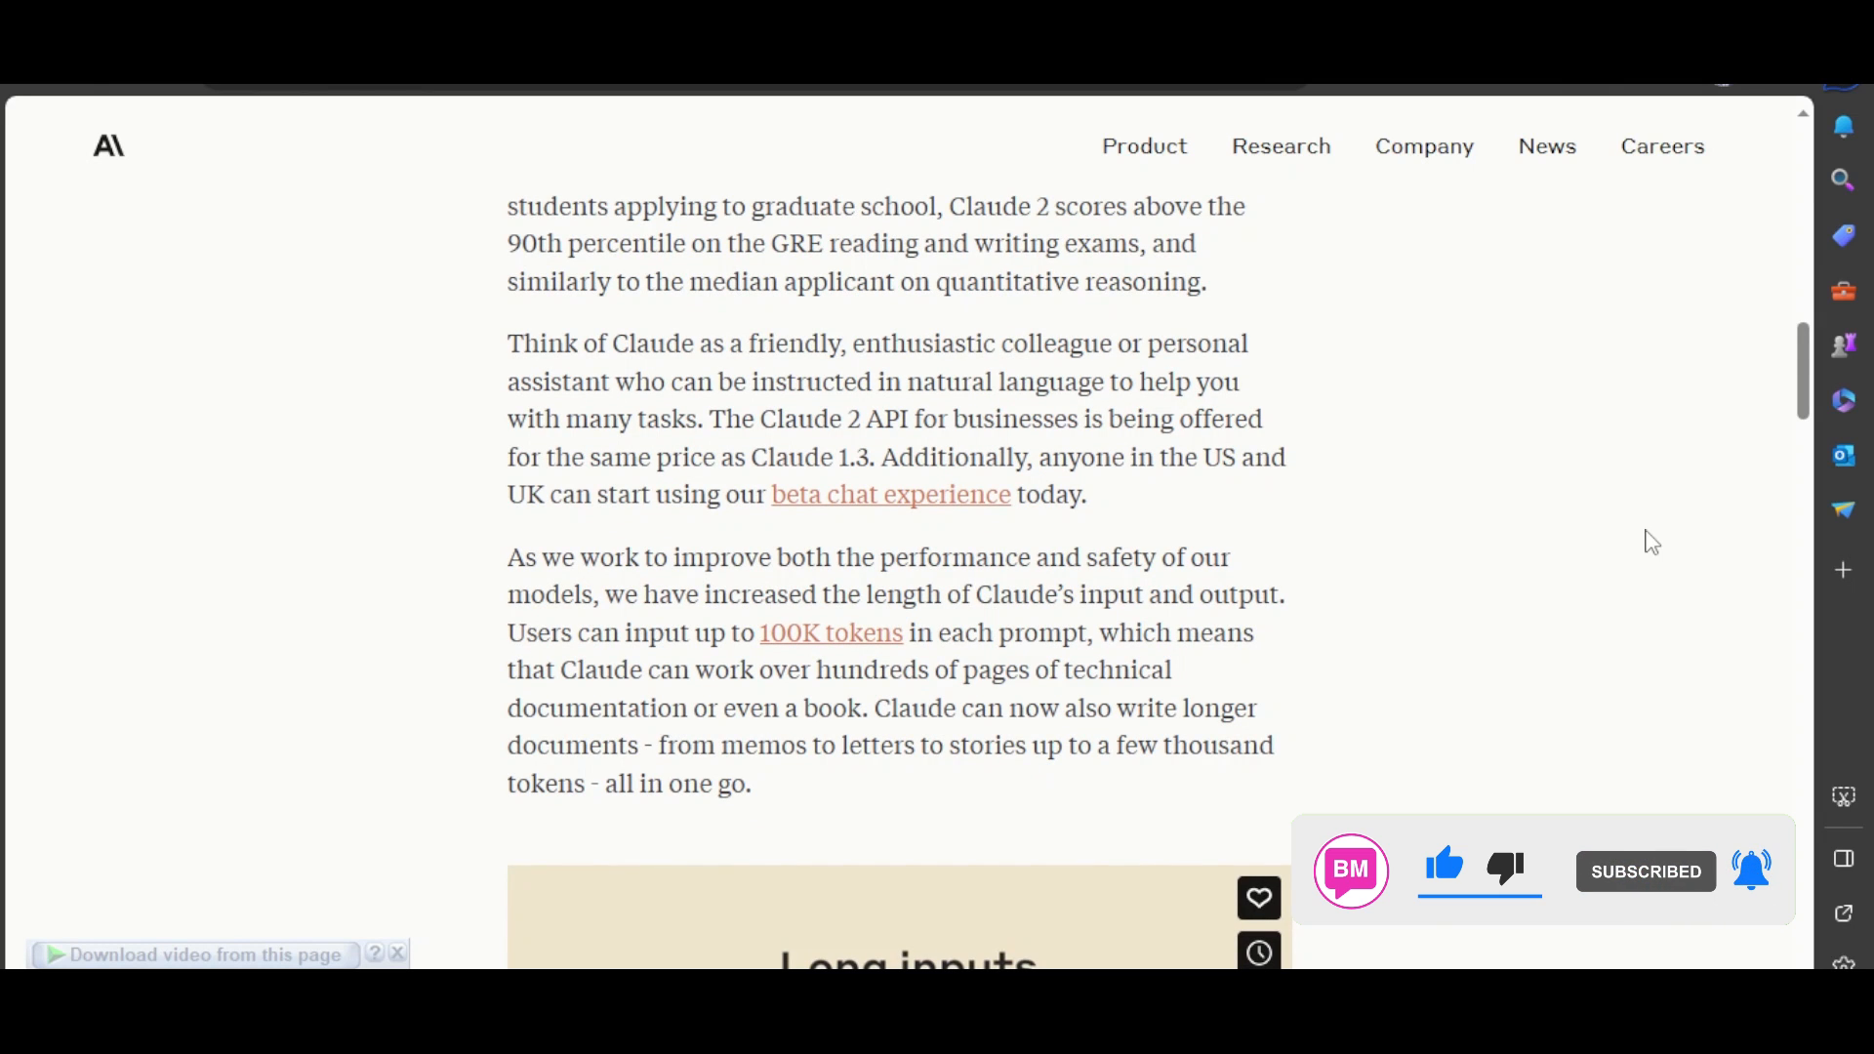